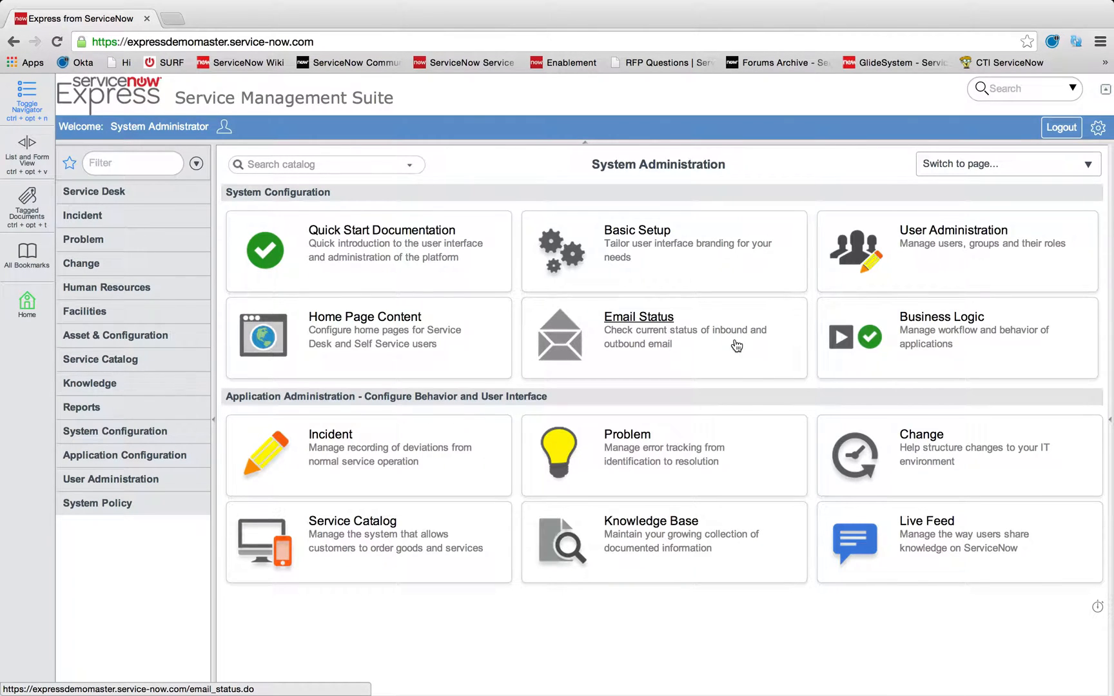
Start a new change request from the Change module's request list.
click(81, 263)
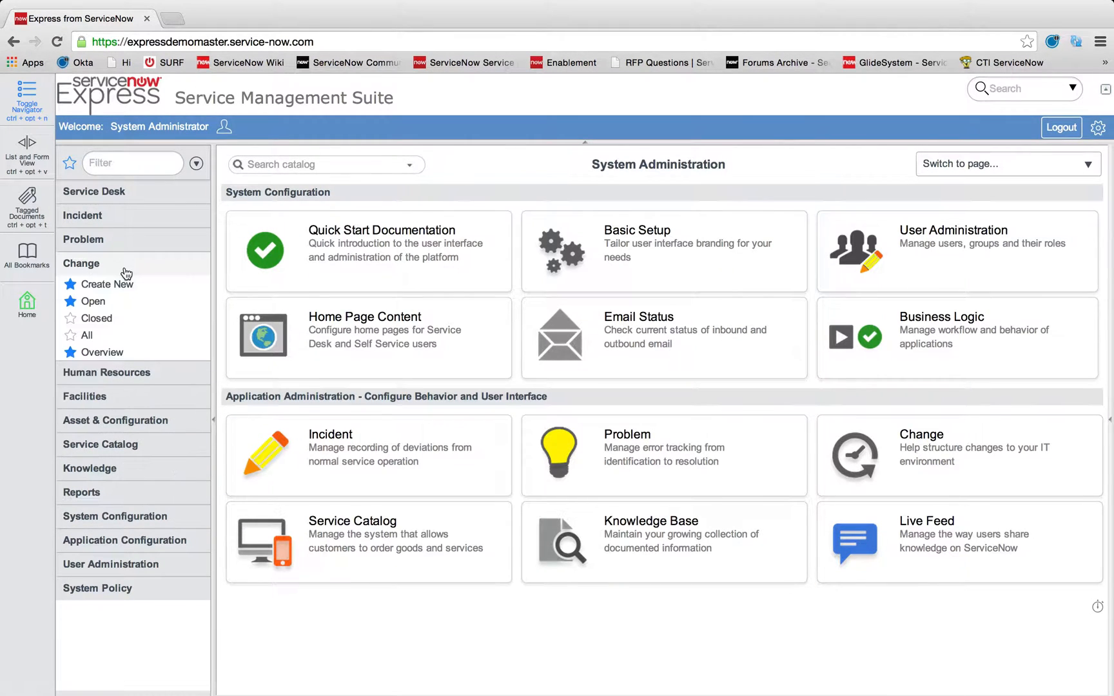
click(95, 302)
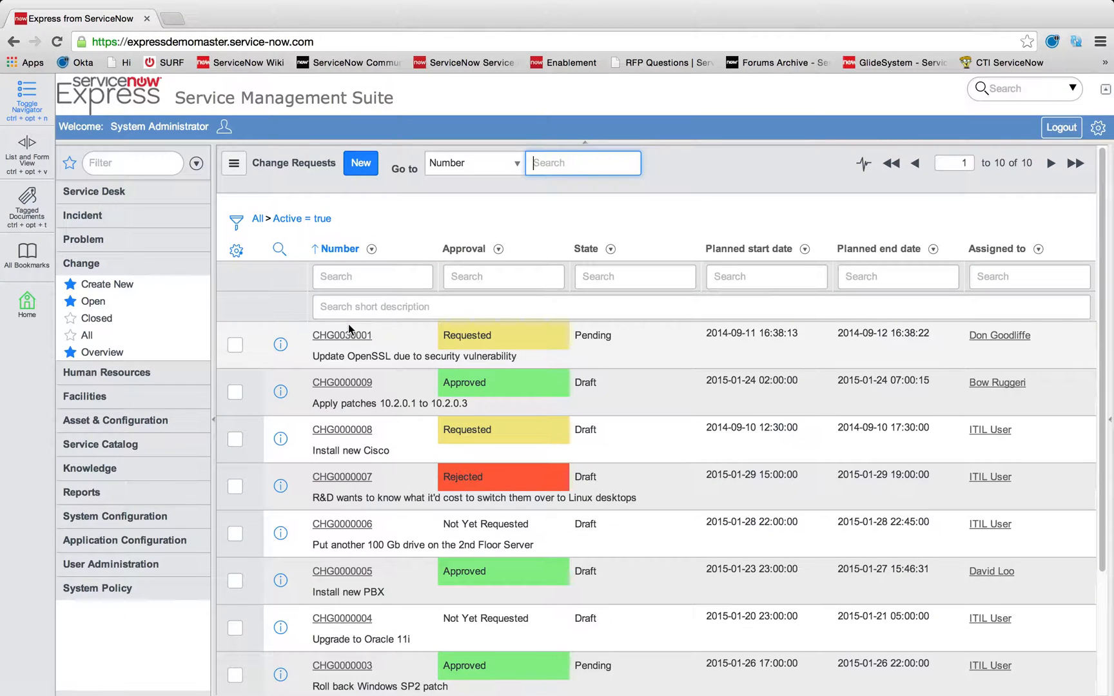
click(107, 284)
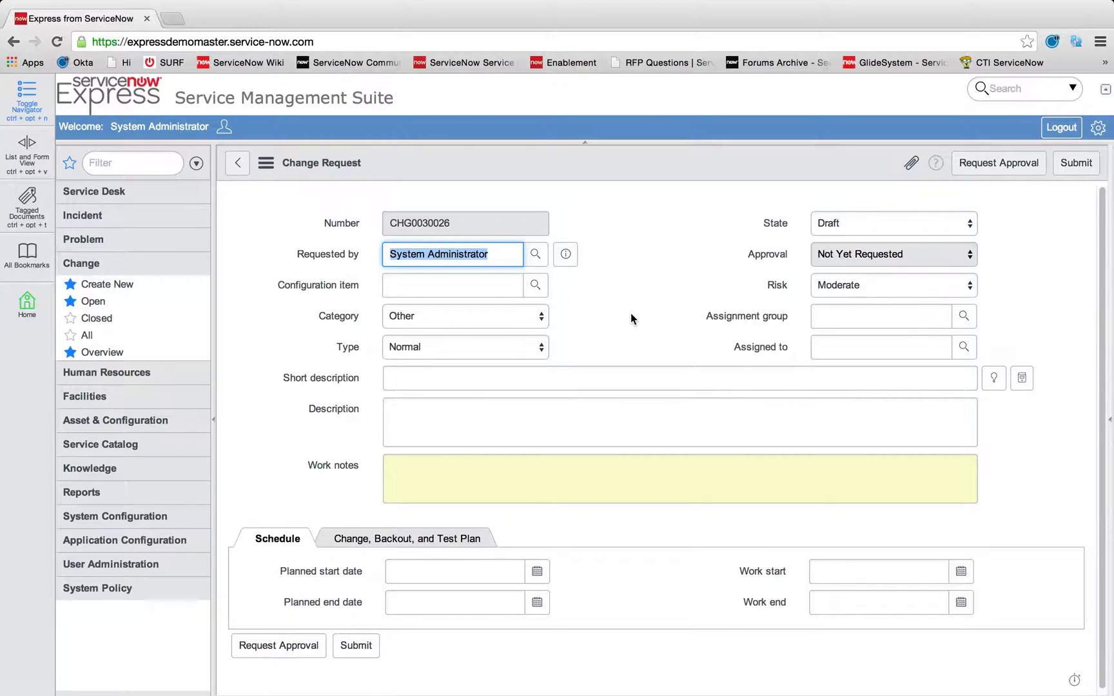
Enter short description 'sample tiered approval' and assign the change to Fred Luddy.
text(sample tiered approval)
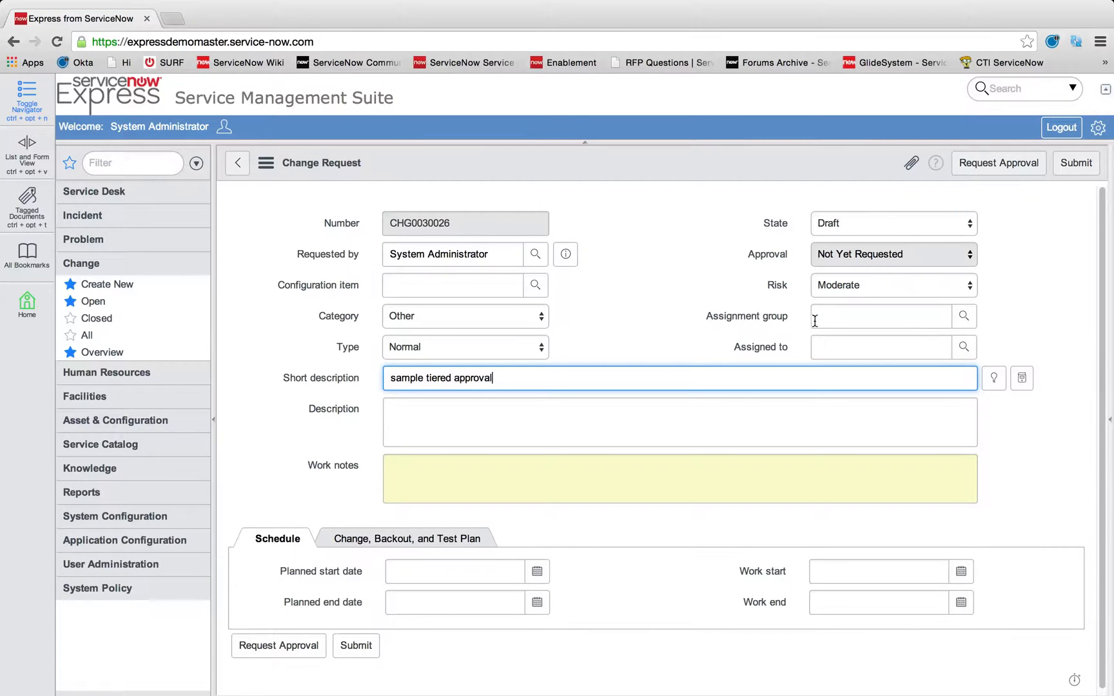
click(881, 347)
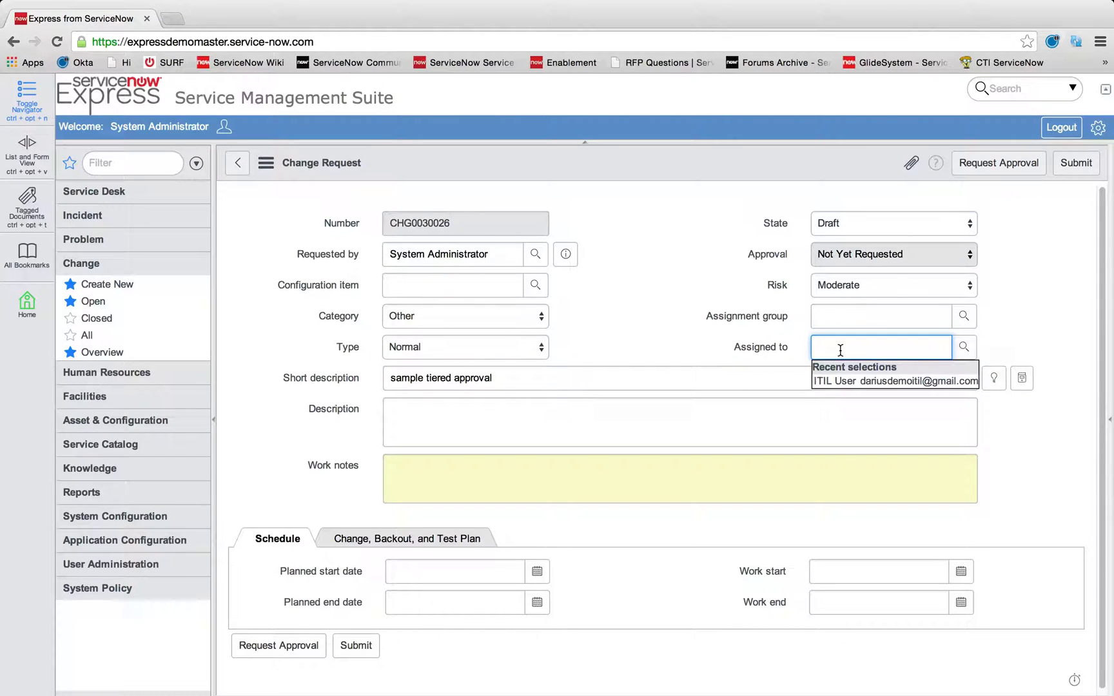
text(fre)
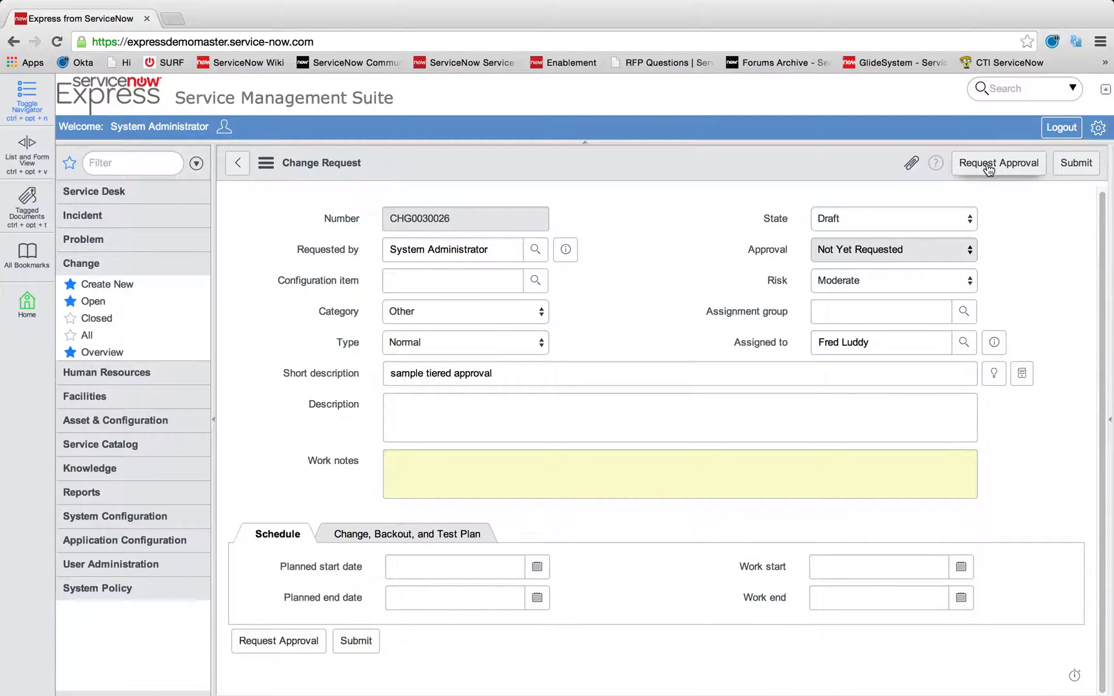
Request approval for CHG0030026 and mark Fred Luddy's first approval as Approved.
click(998, 163)
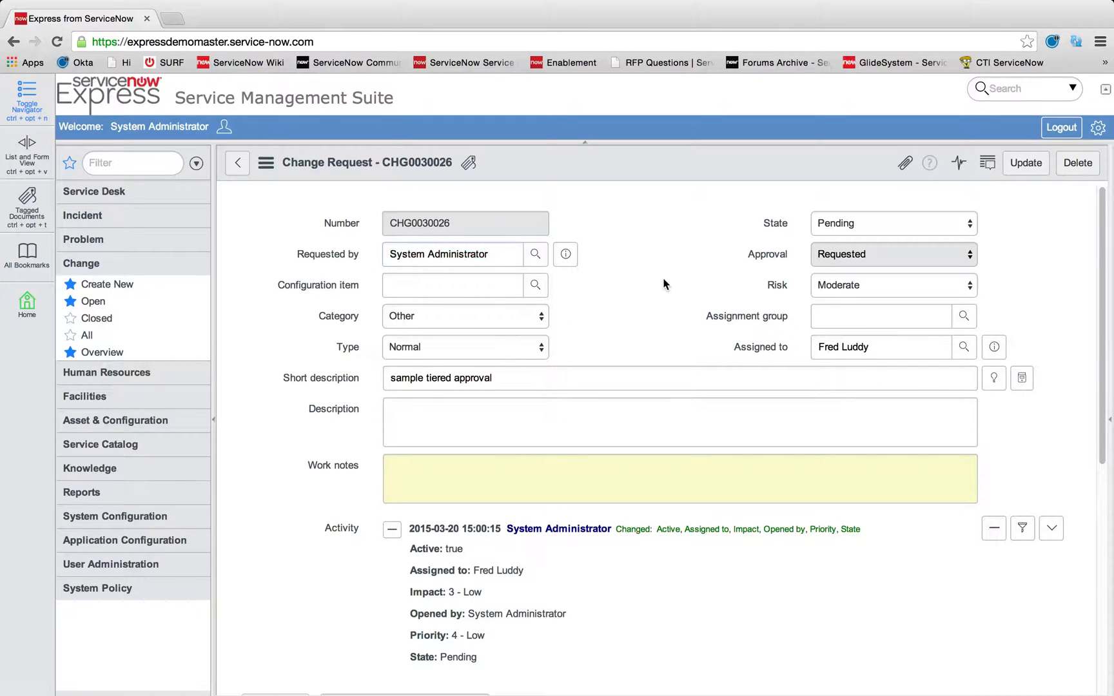
scroll(down, 3)
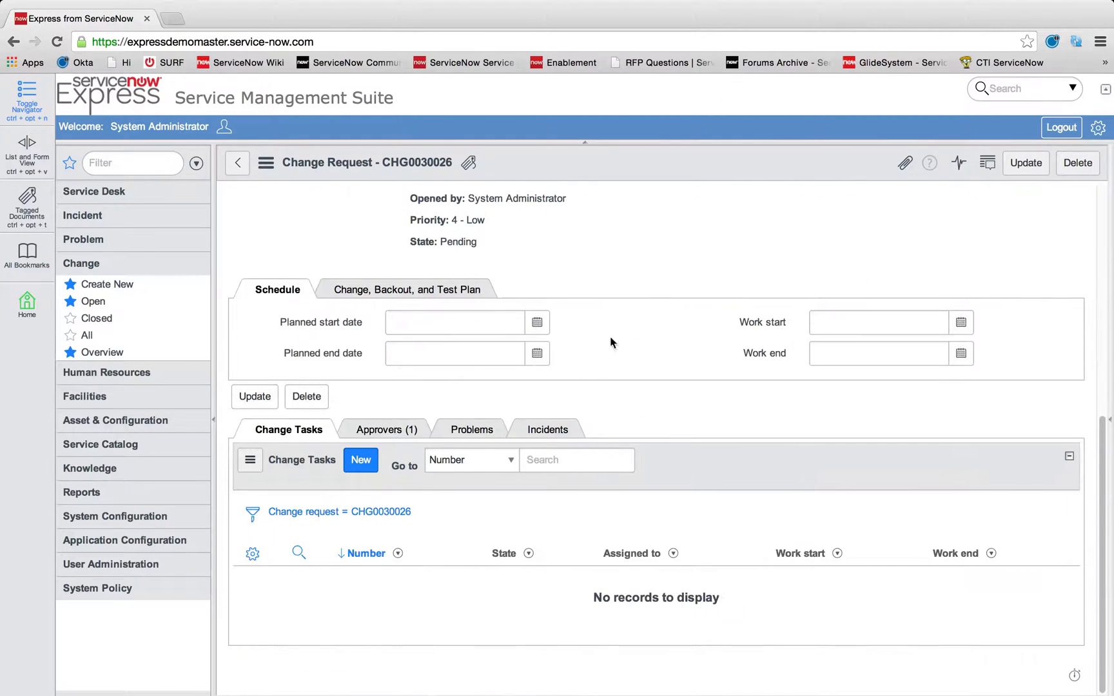
click(387, 429)
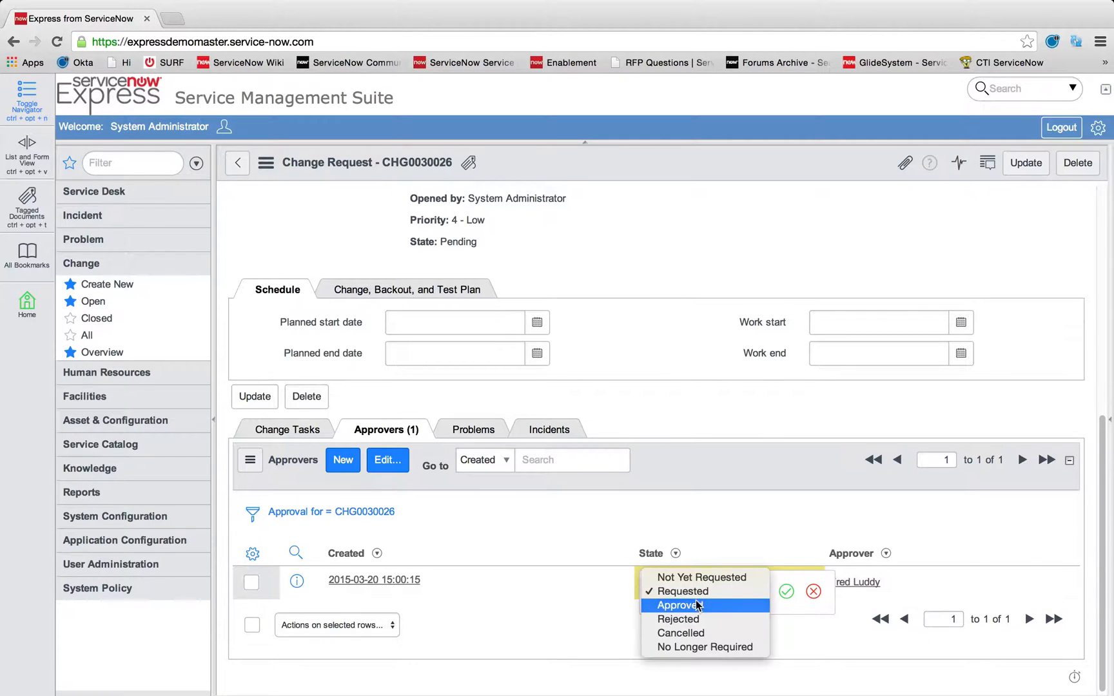
click(676, 605)
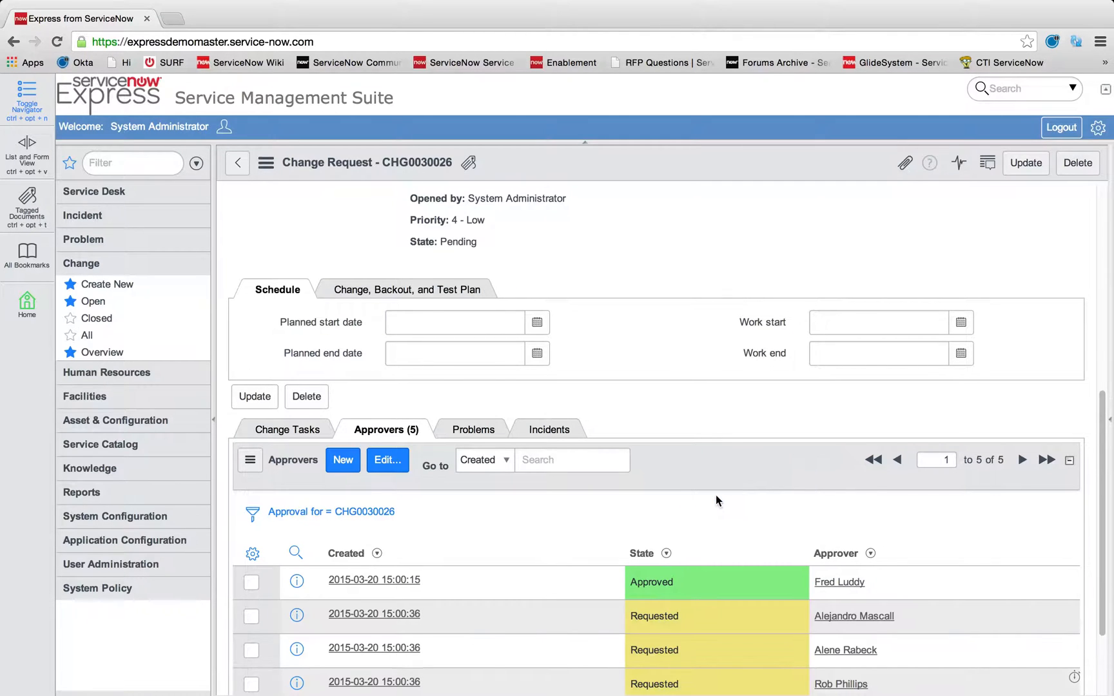
scroll(down, 3)
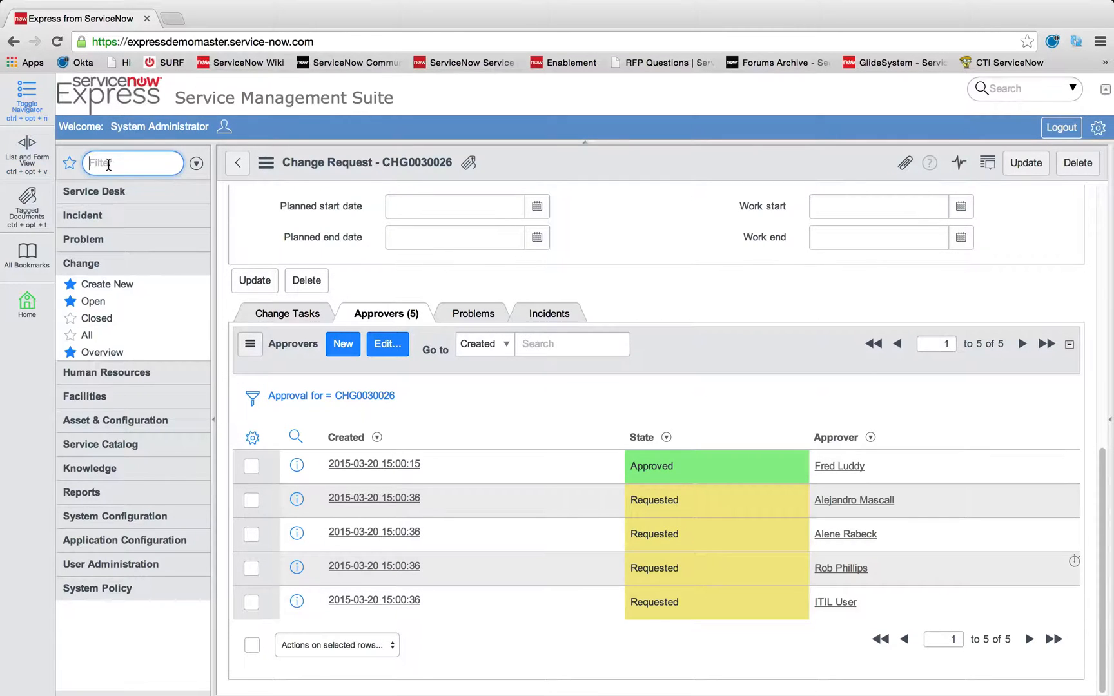
Filter the navigator to 'my' so the My Approvals and My Work entries show.
text(my)
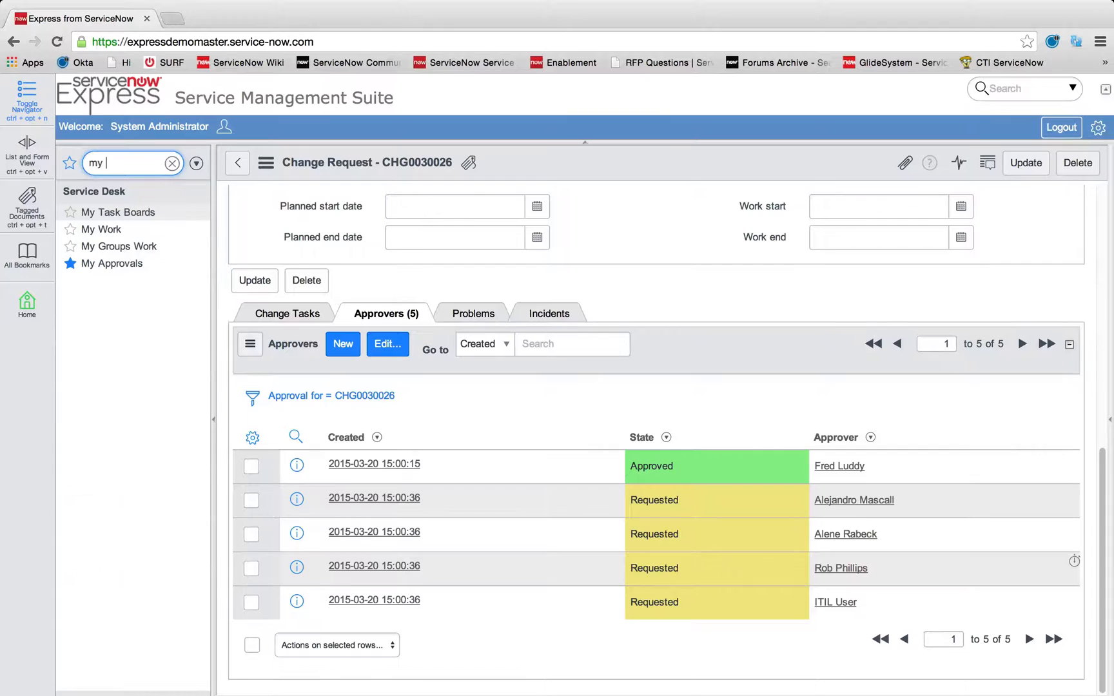
click(118, 211)
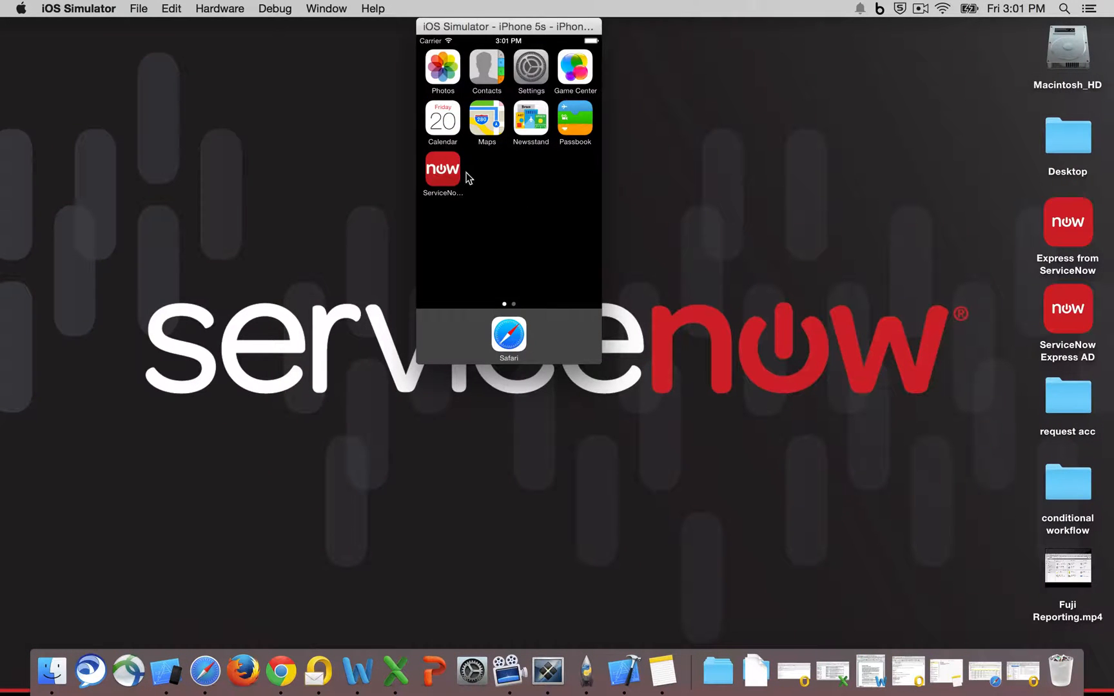
Sign into the ServiceNow mobile app as itil and browse the pending approvals list.
click(442, 168)
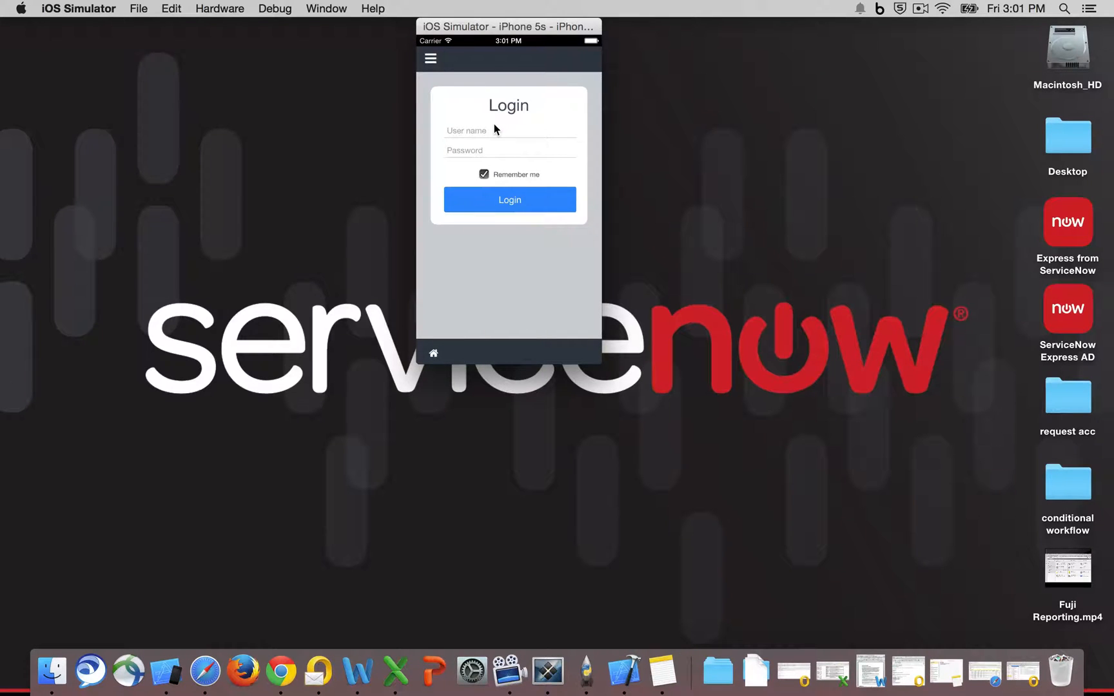
text(itil)
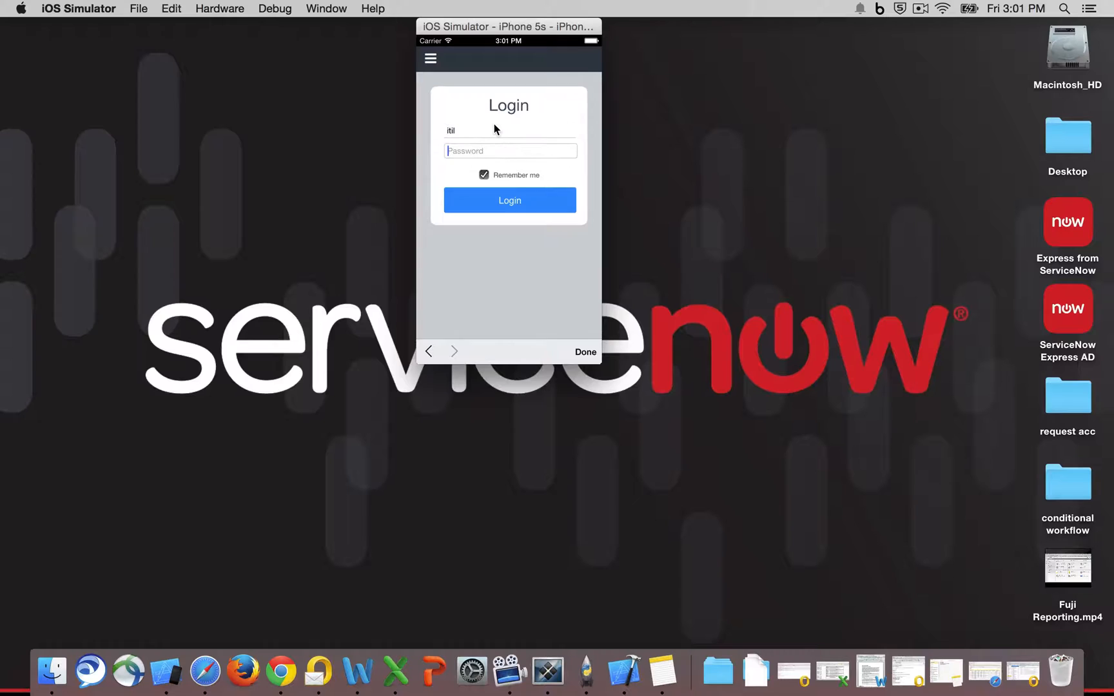
click(510, 200)
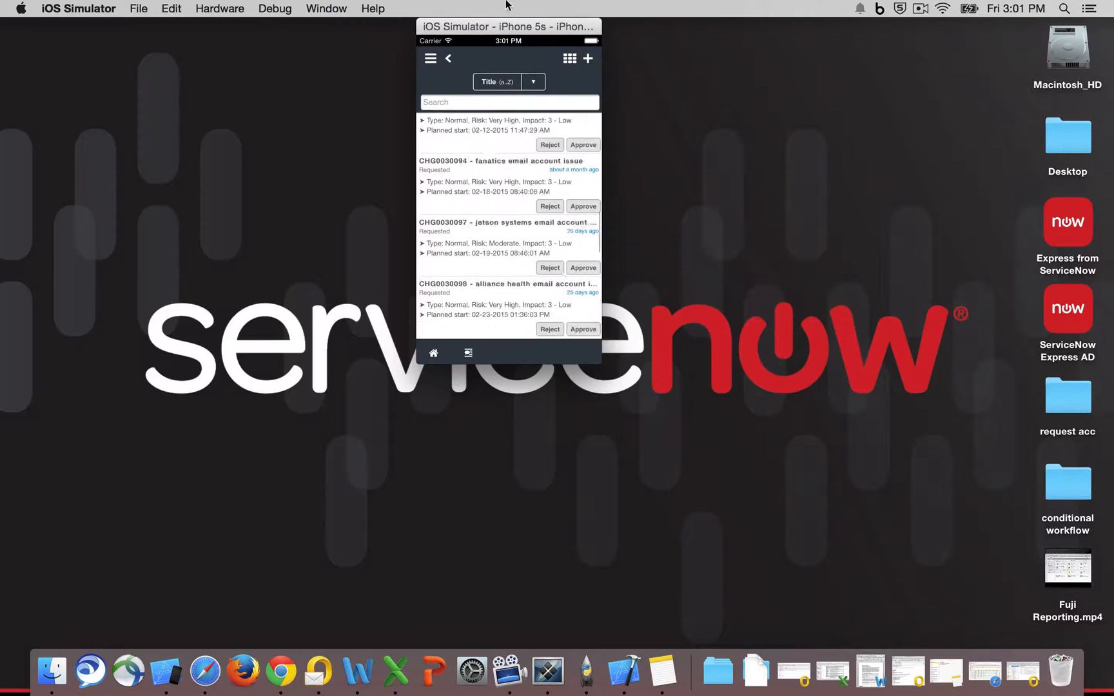
scroll(down, 3)
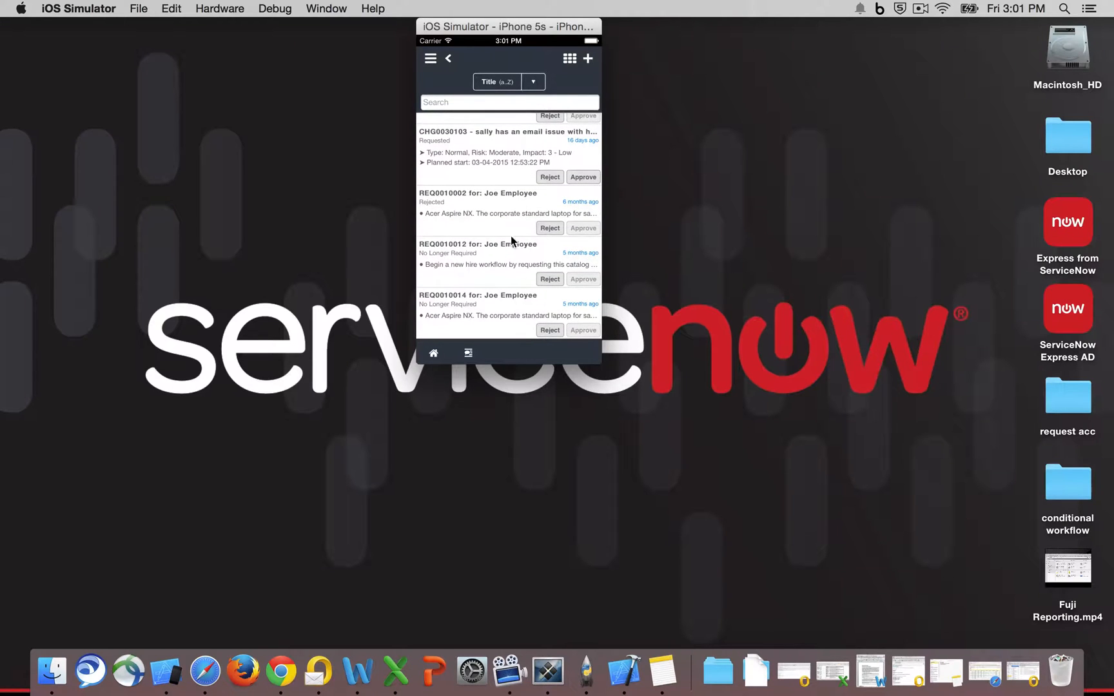
click(320, 671)
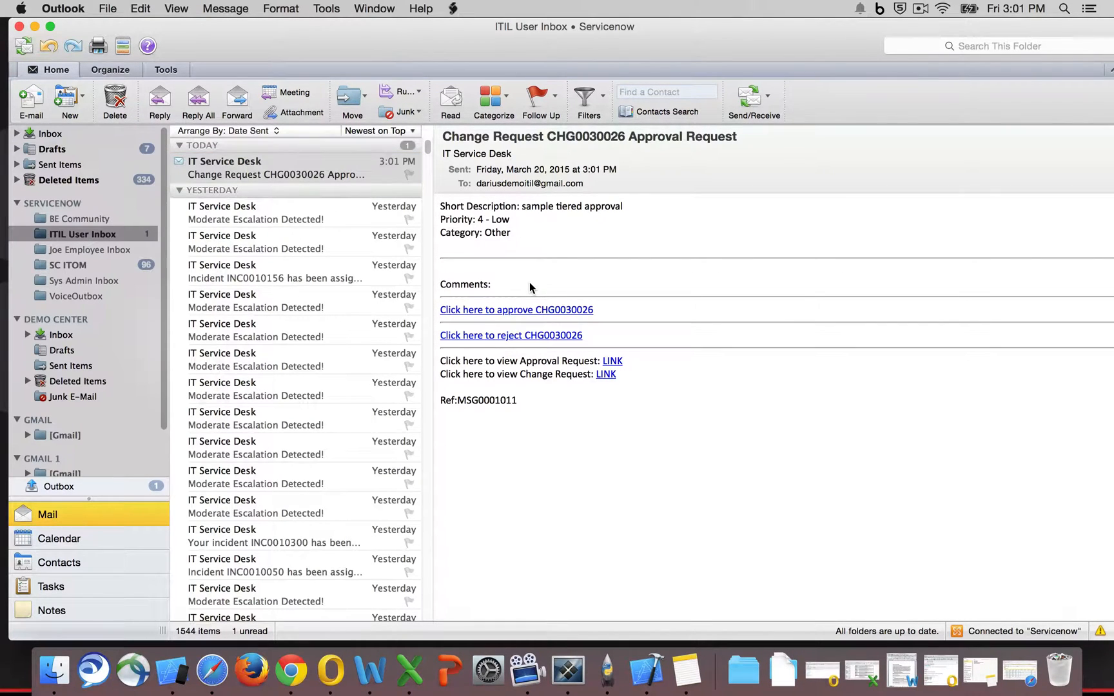
mouse_move(527, 343)
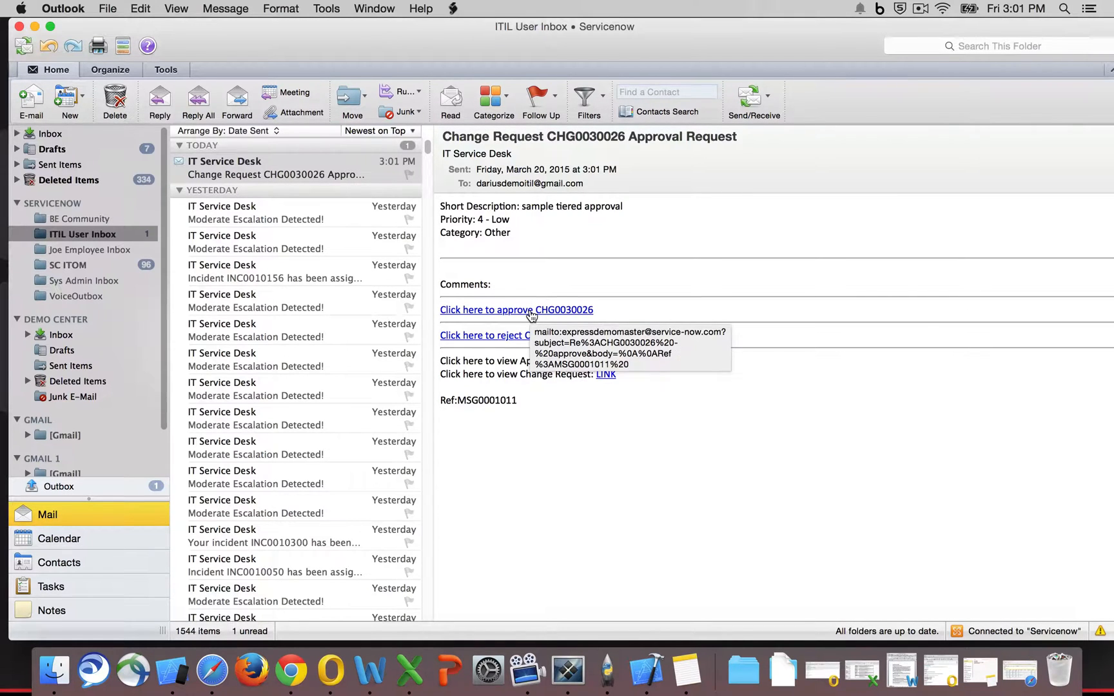
Send the 'Re:CHG0030026 - approve' reply from the approval request email.
click(518, 309)
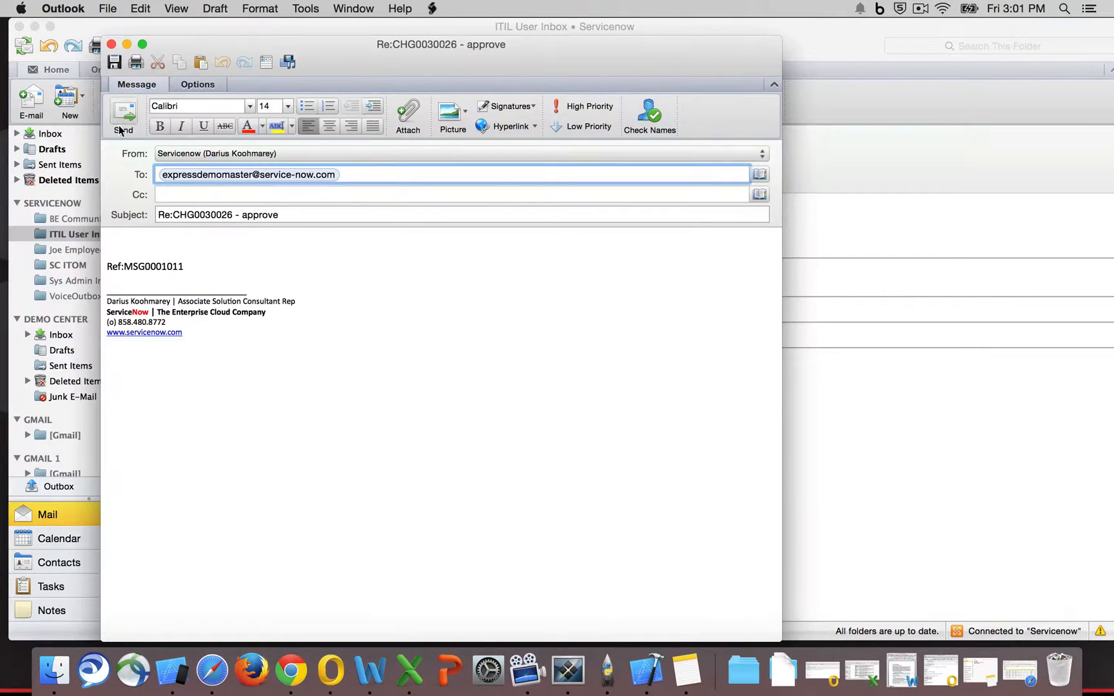
click(123, 112)
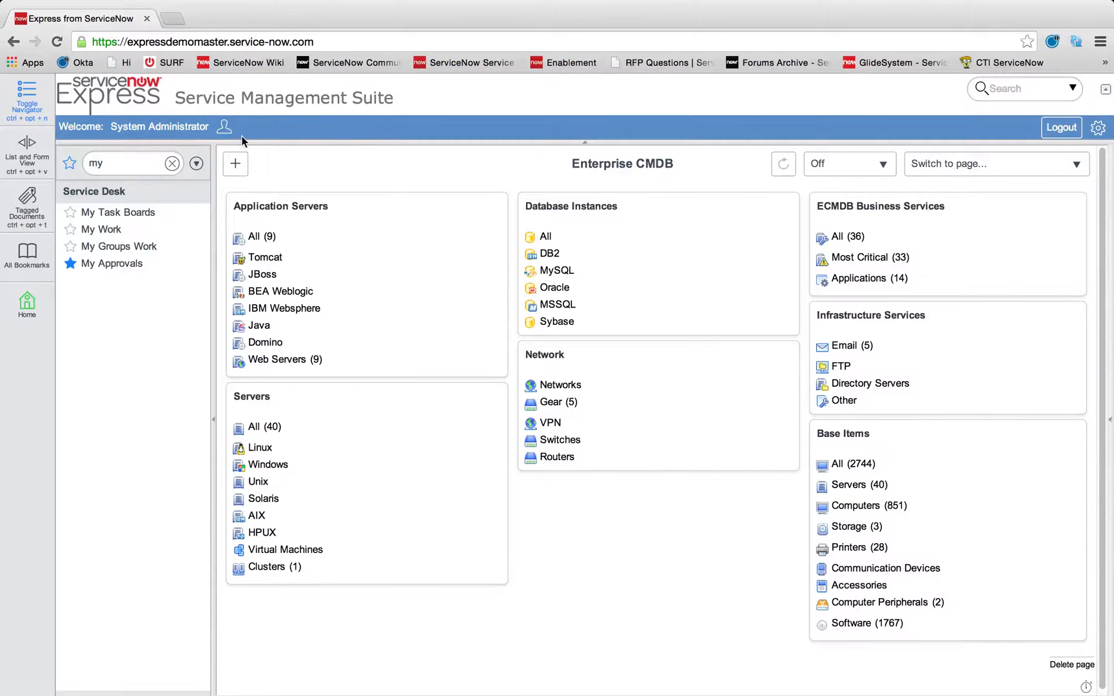
Impersonate Joe Employee to reach the Self Service home page.
click(224, 126)
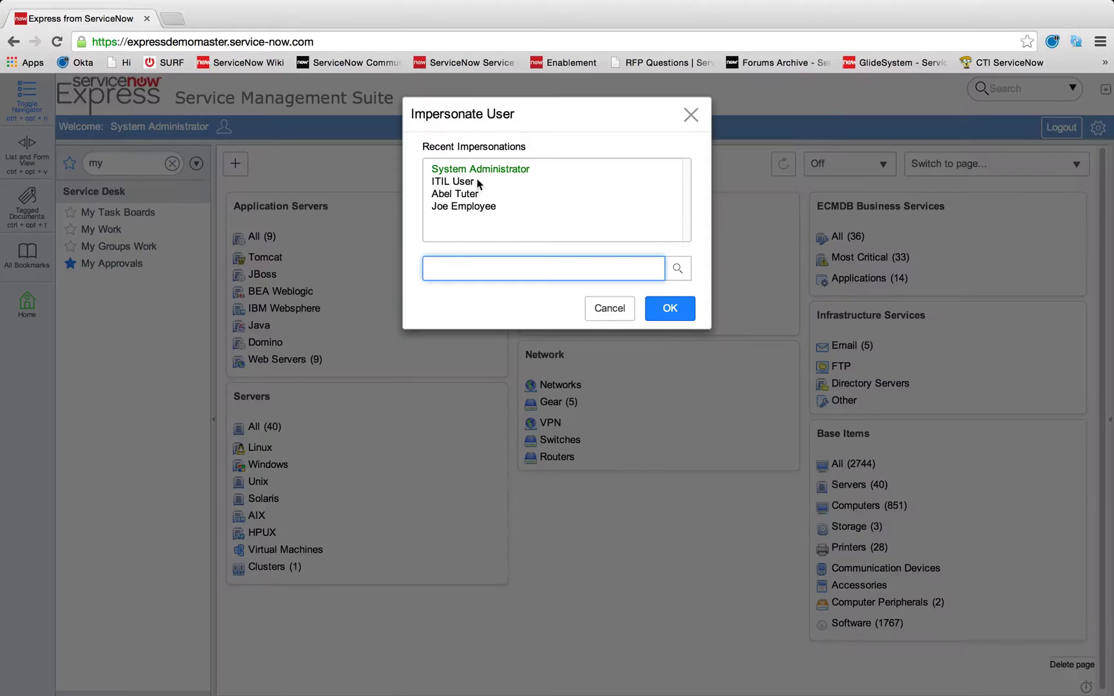
click(669, 309)
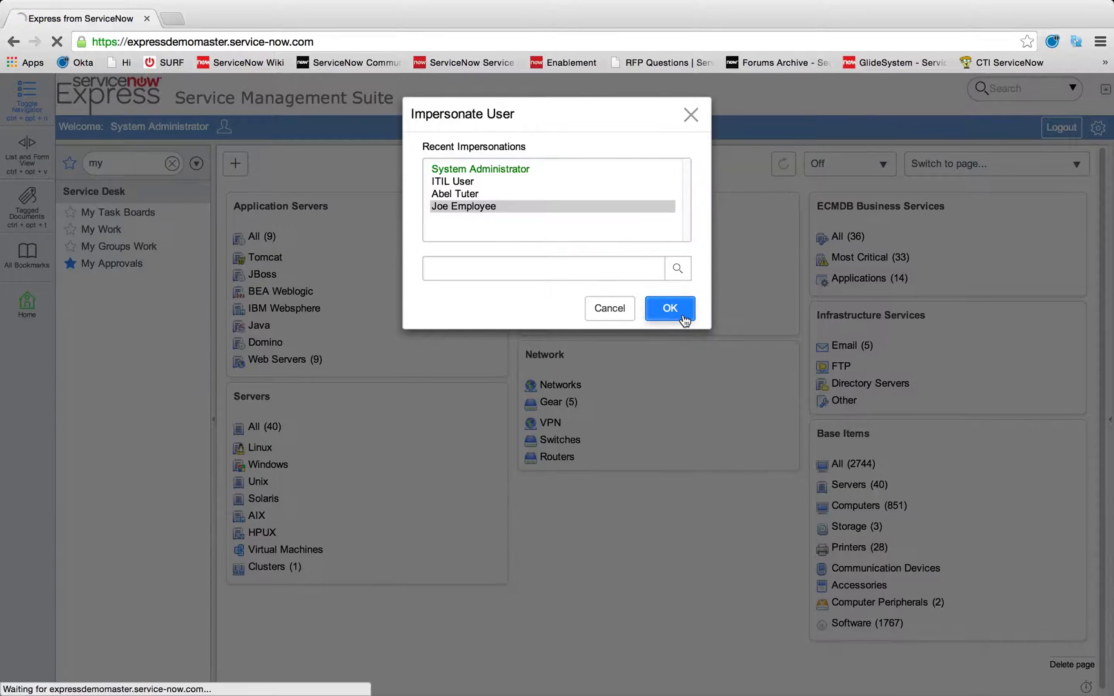
click(670, 308)
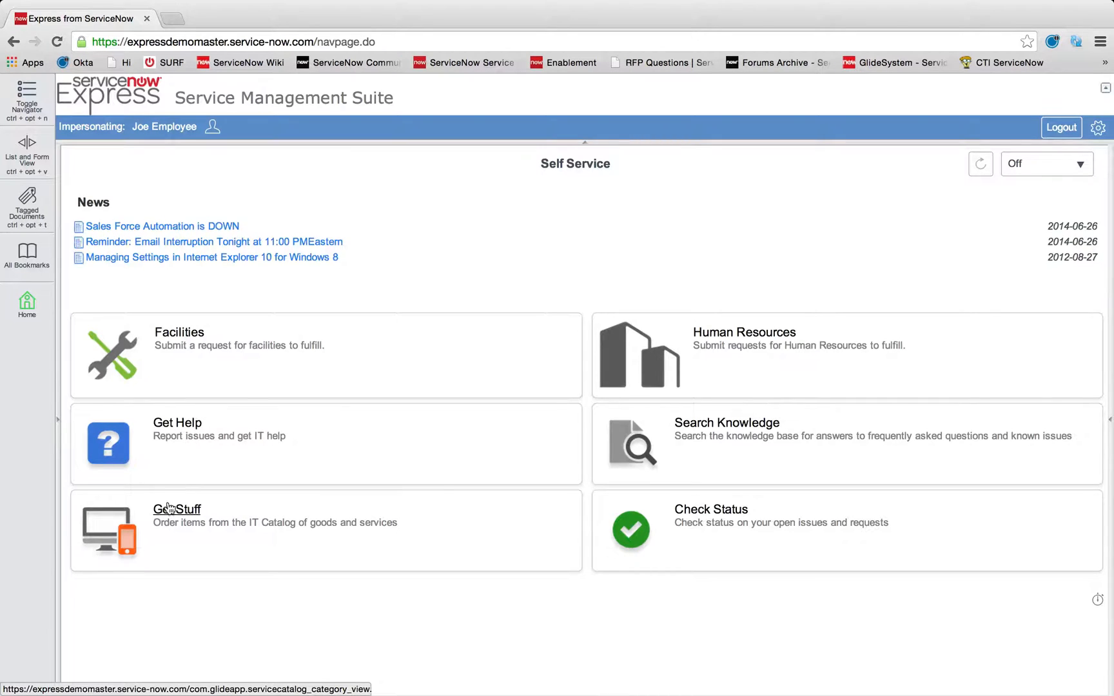
Order a Development Laptop with the 500 GB drive from Hardware, creating REQ0010036, then return home.
click(177, 509)
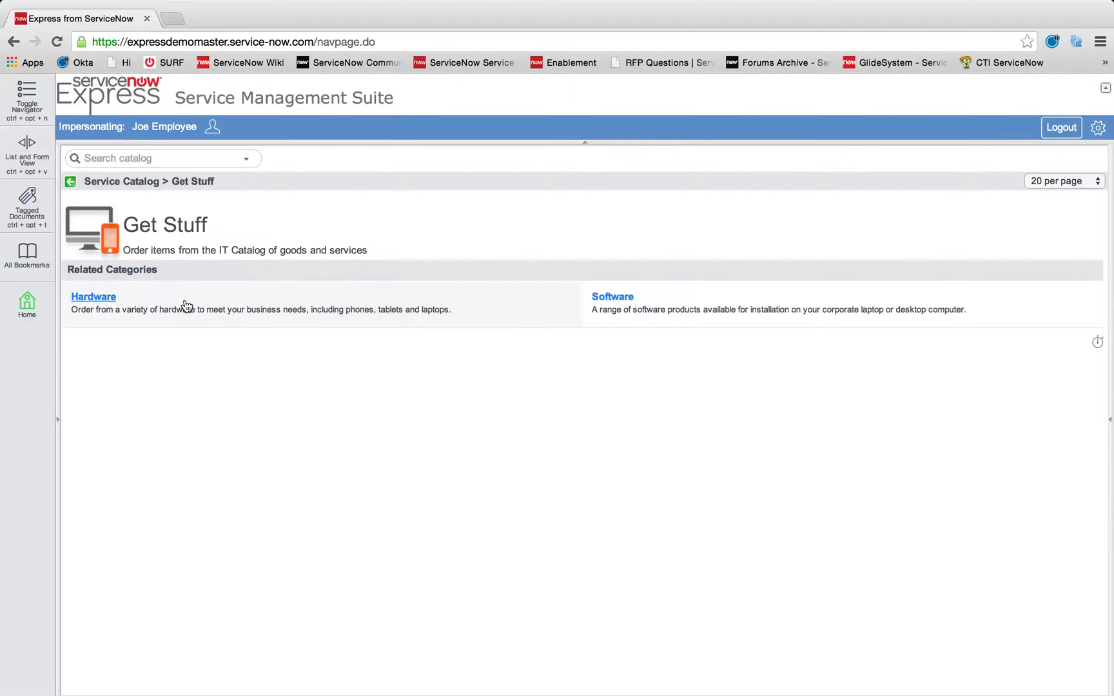
click(93, 297)
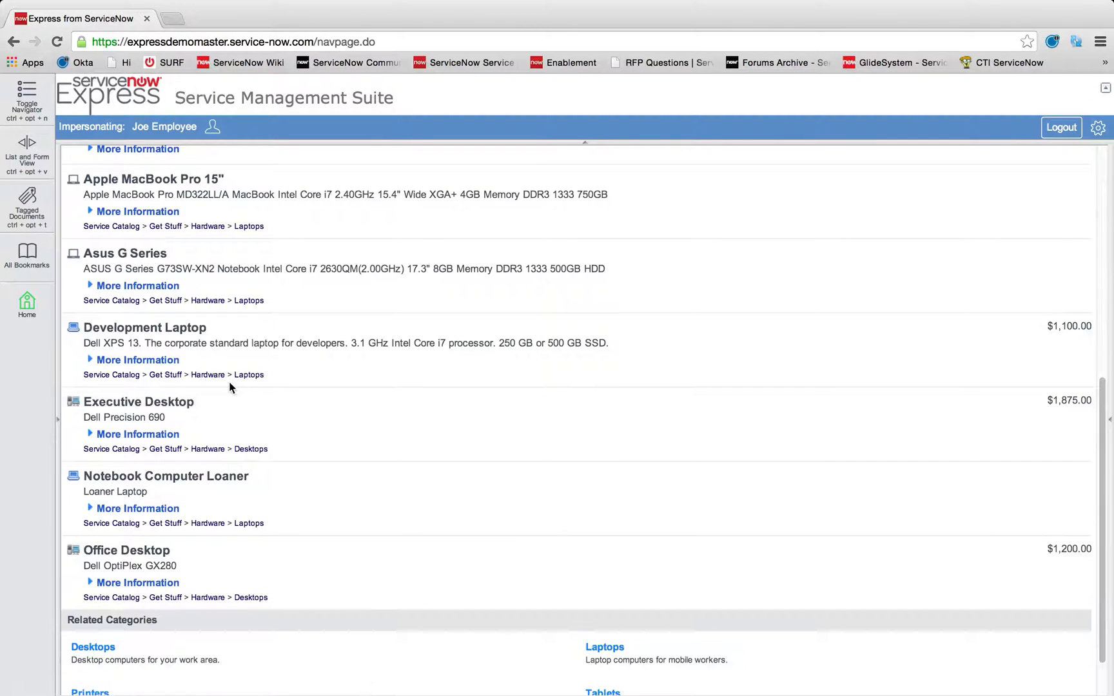
click(145, 328)
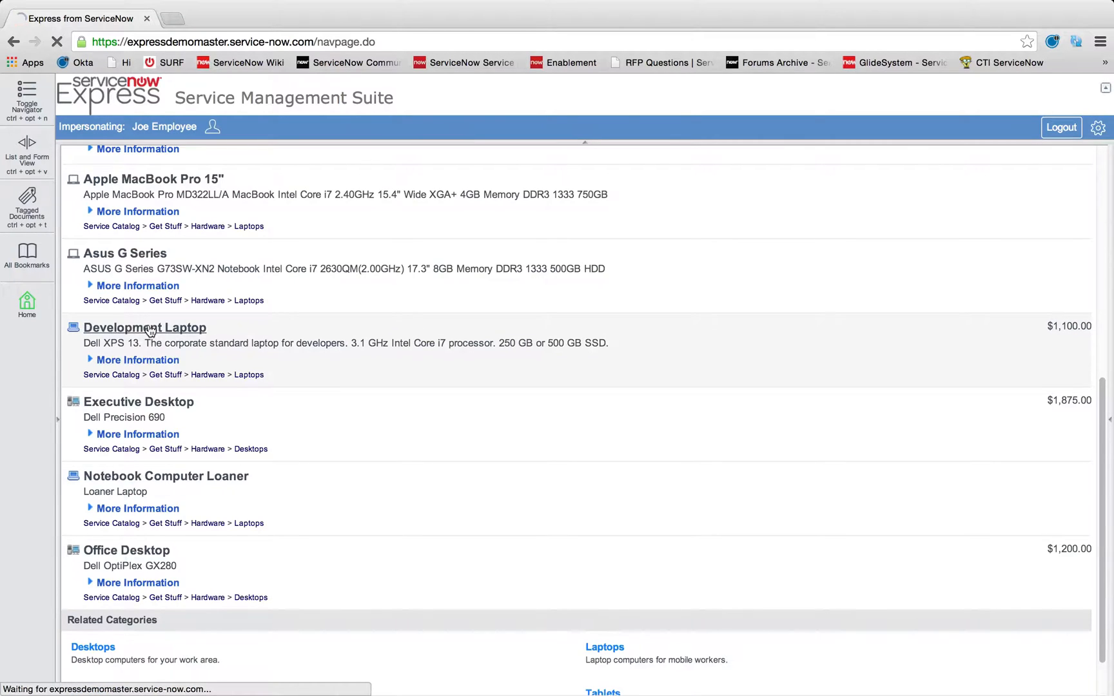
click(144, 327)
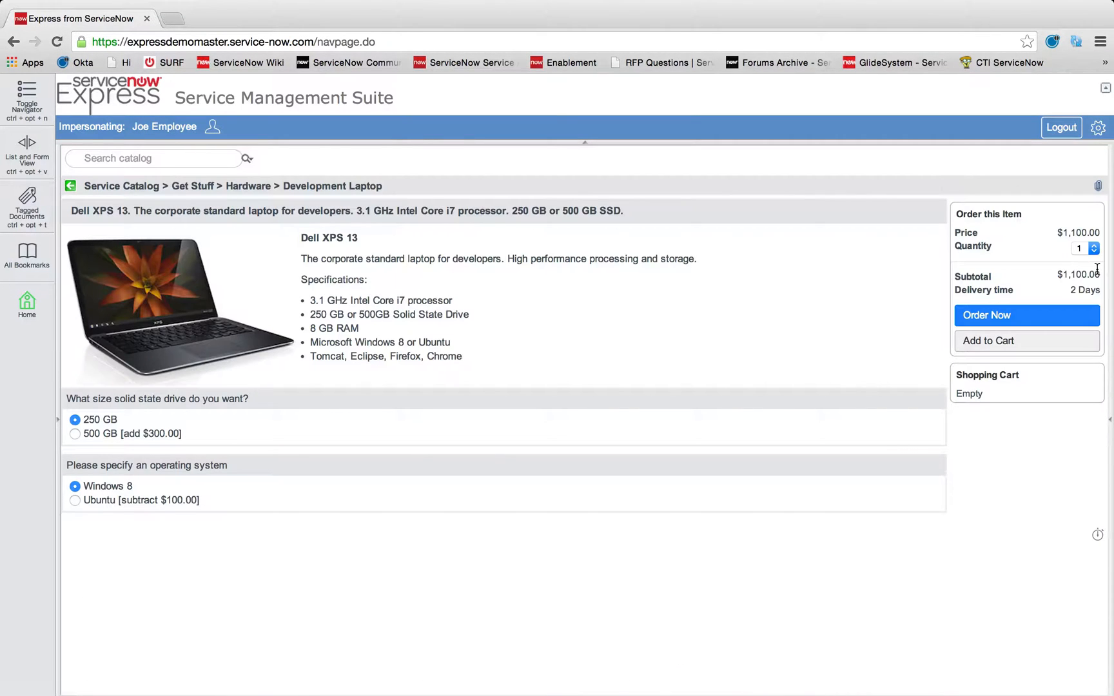
click(75, 434)
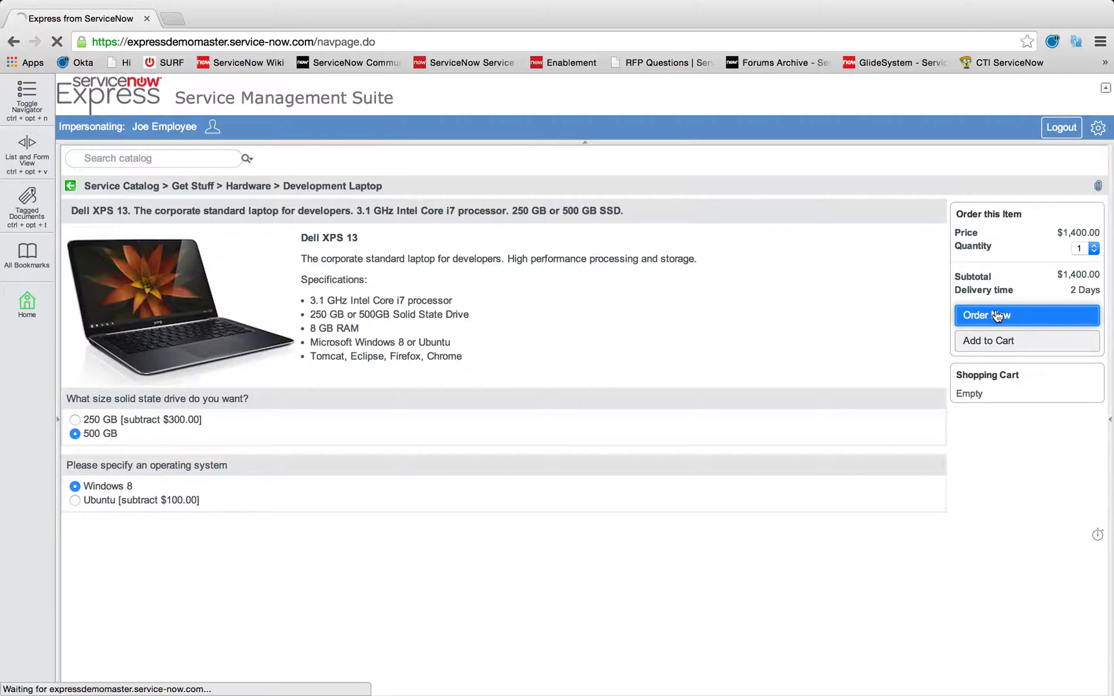
click(1027, 315)
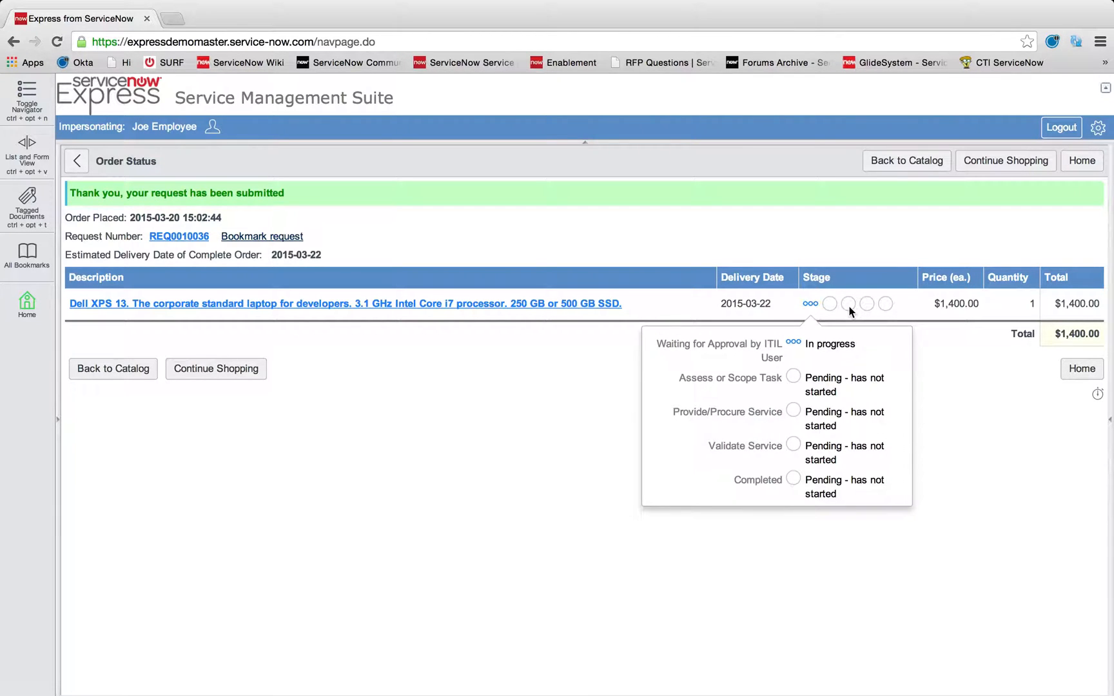
mouse_move(819, 261)
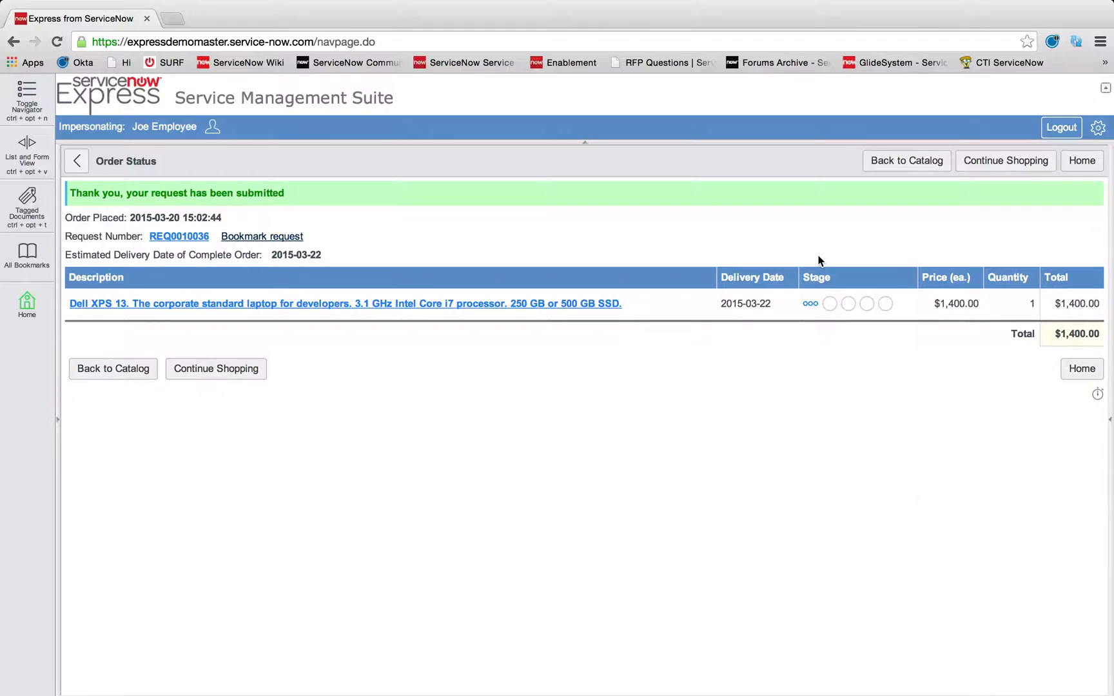
click(108, 97)
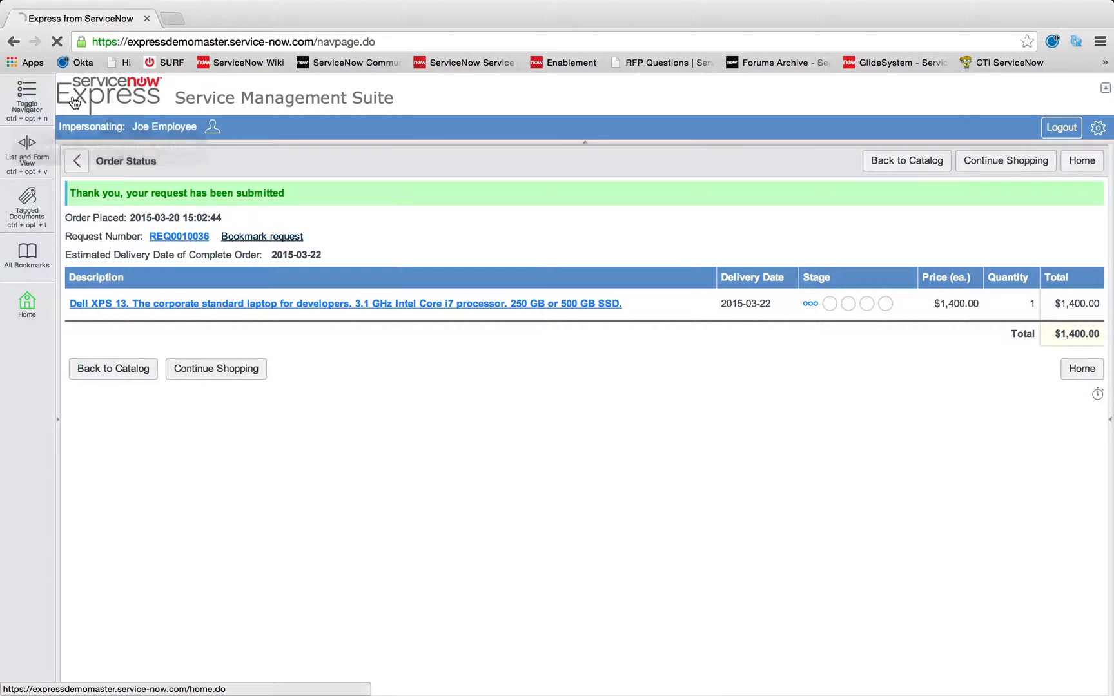
Switch the session back to System Administrator via Recent Impersonations.
click(1082, 161)
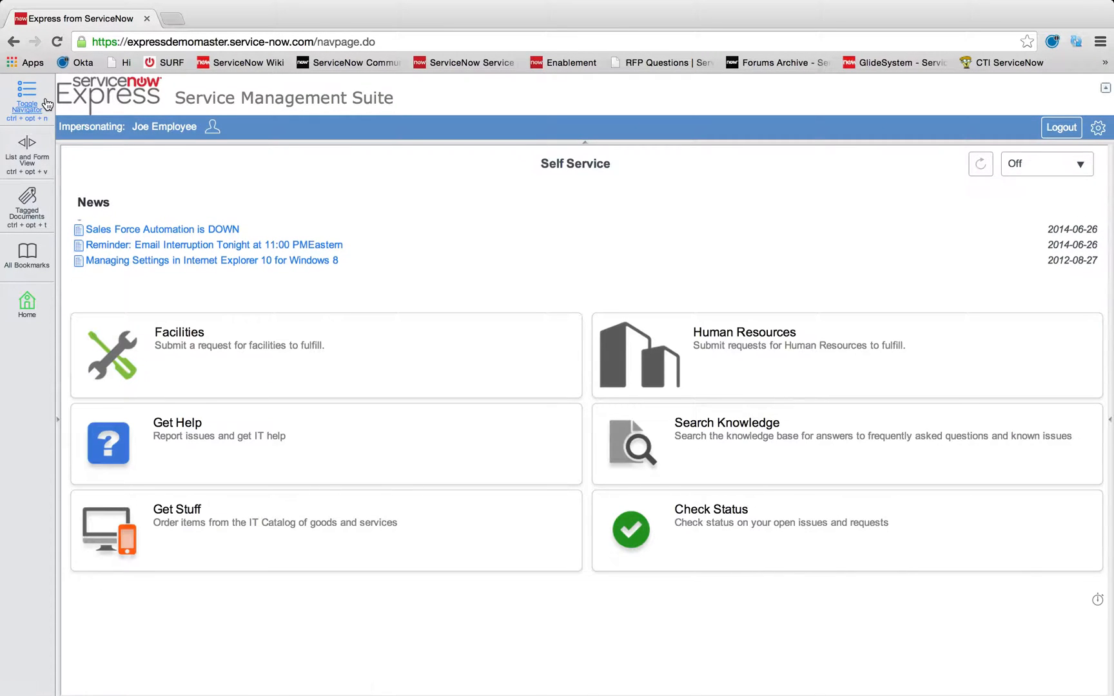
click(26, 89)
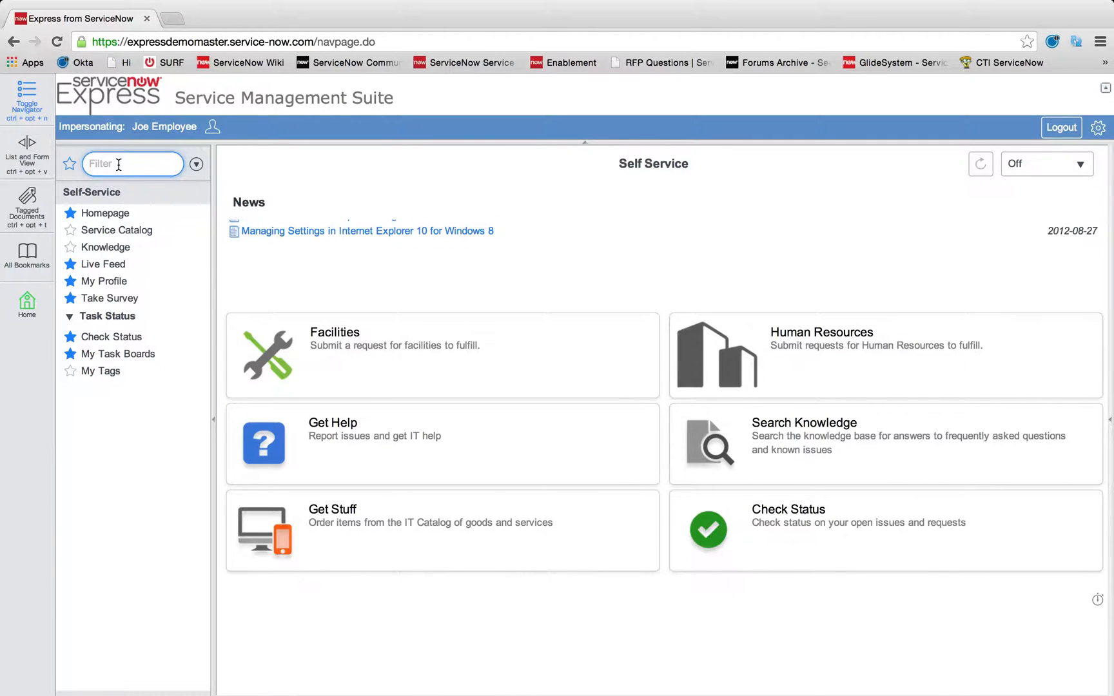
text(a)
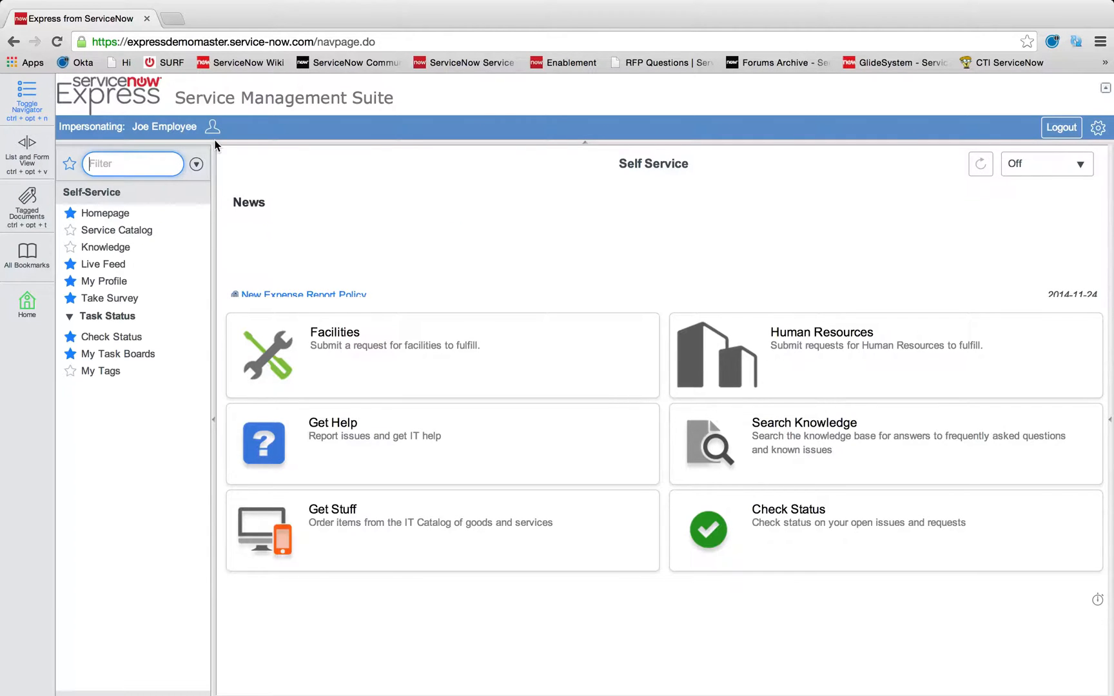
click(211, 126)
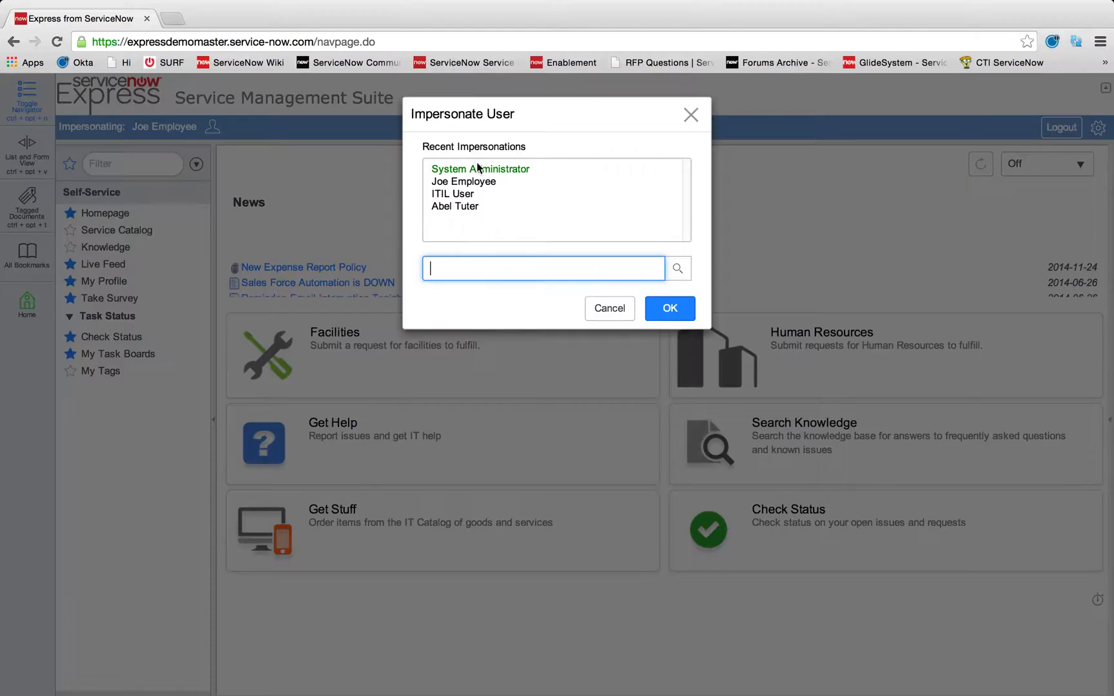
click(480, 169)
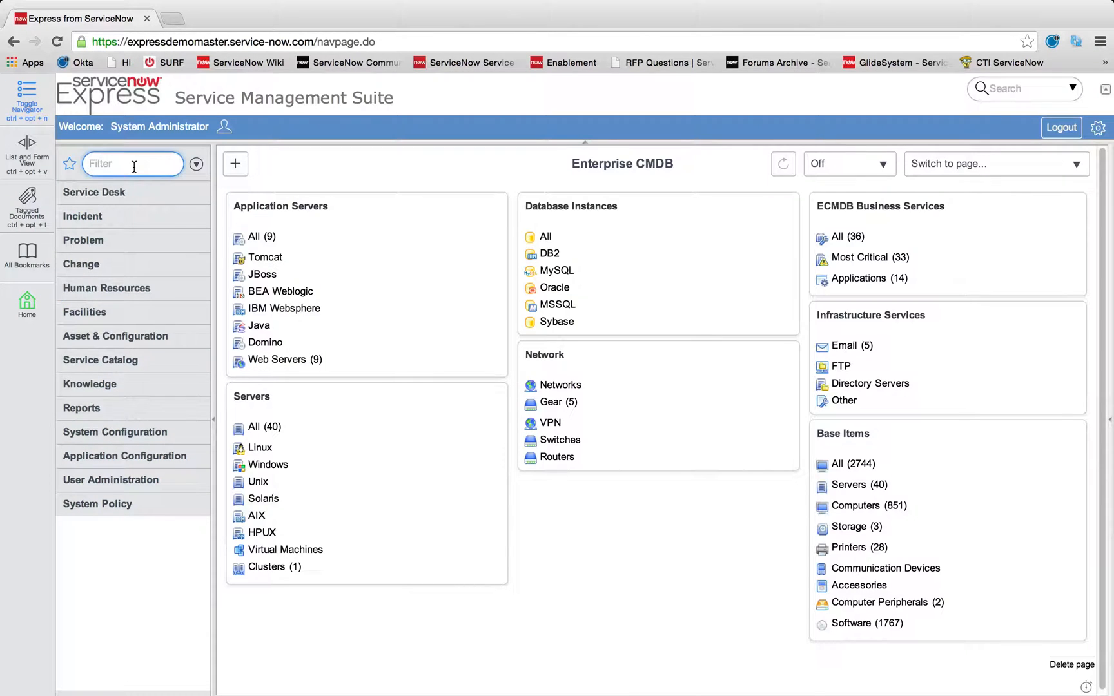
List the six Approval Rules and preview Catalog Request Default Approval.
text(appro)
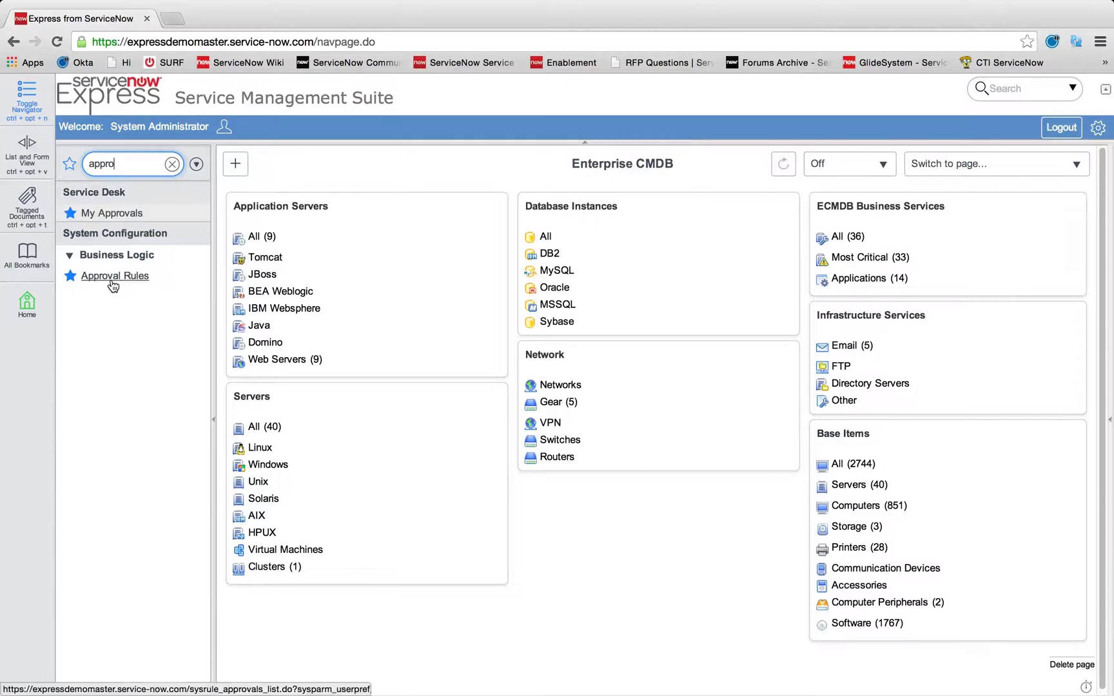
click(114, 276)
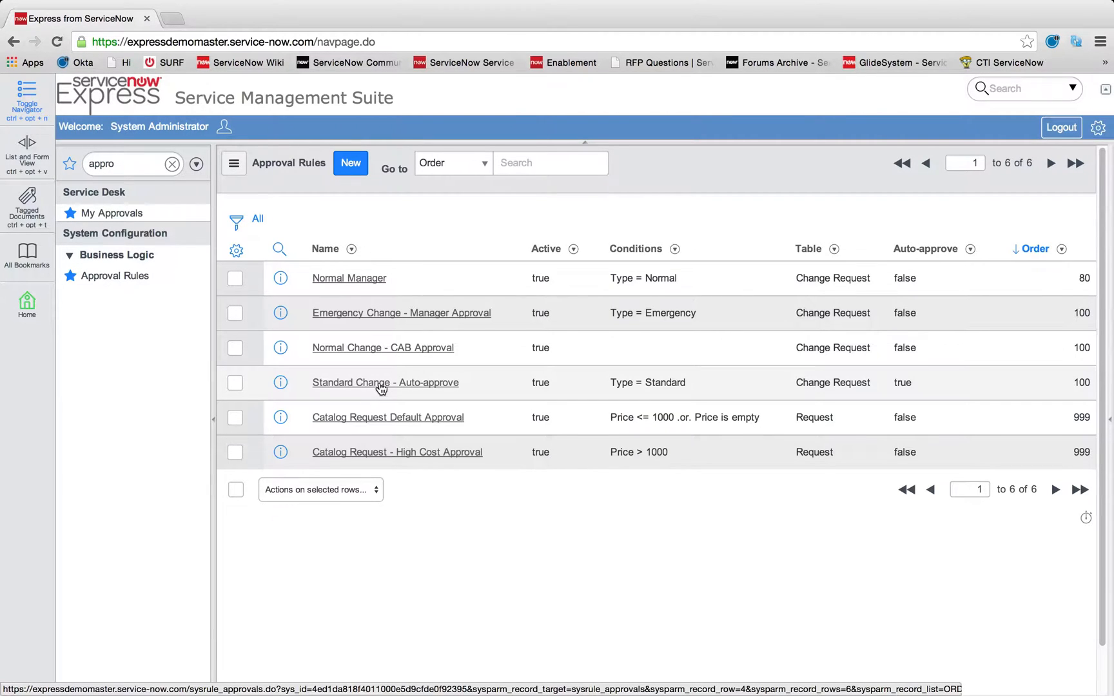
click(280, 416)
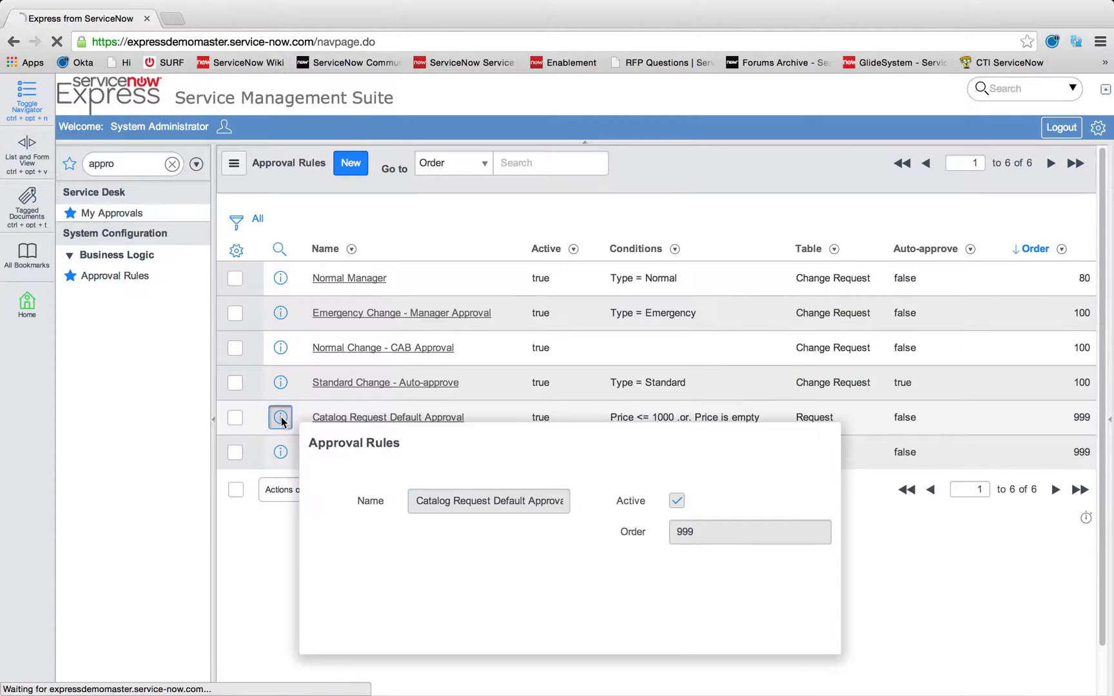
click(388, 417)
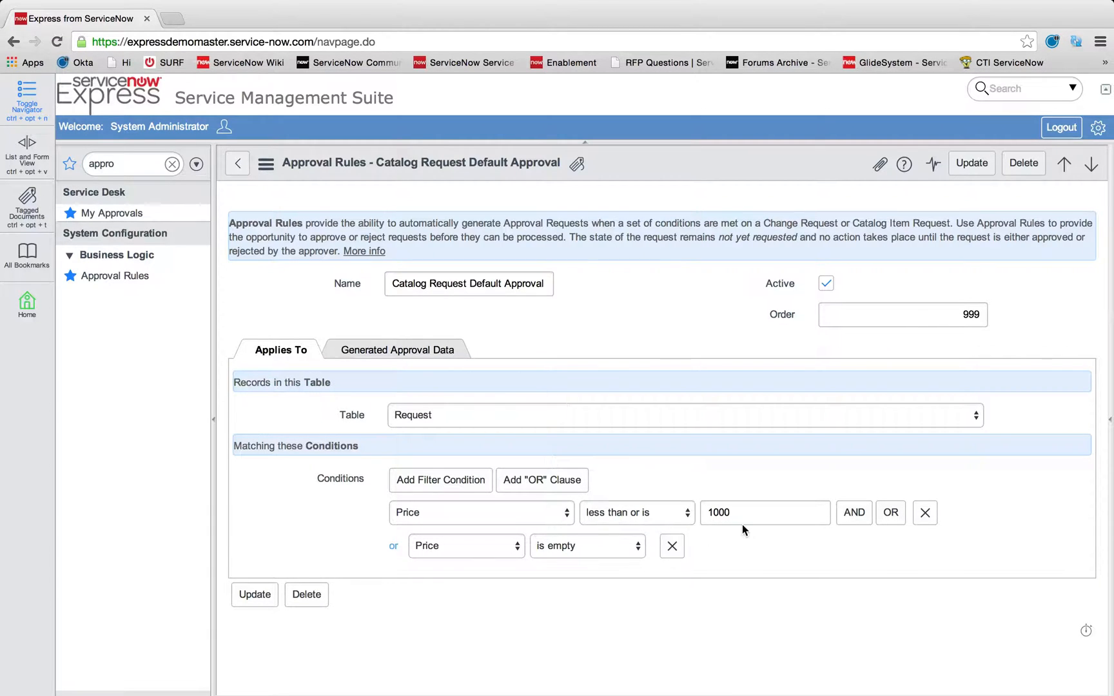
click(396, 350)
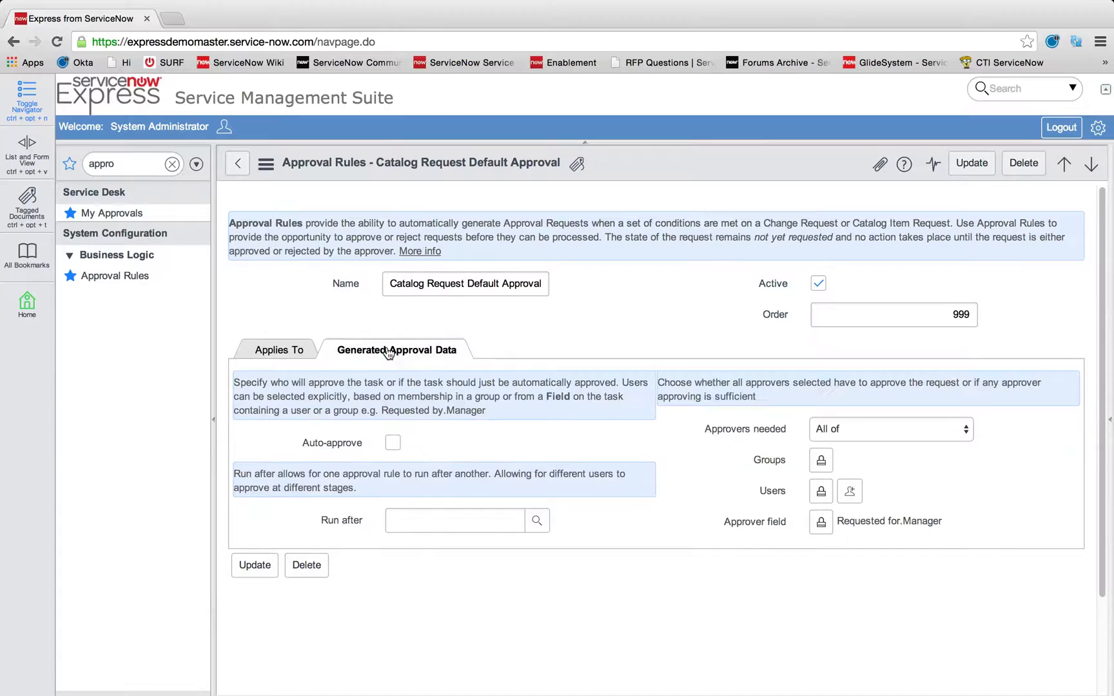
mouse_move(566, 438)
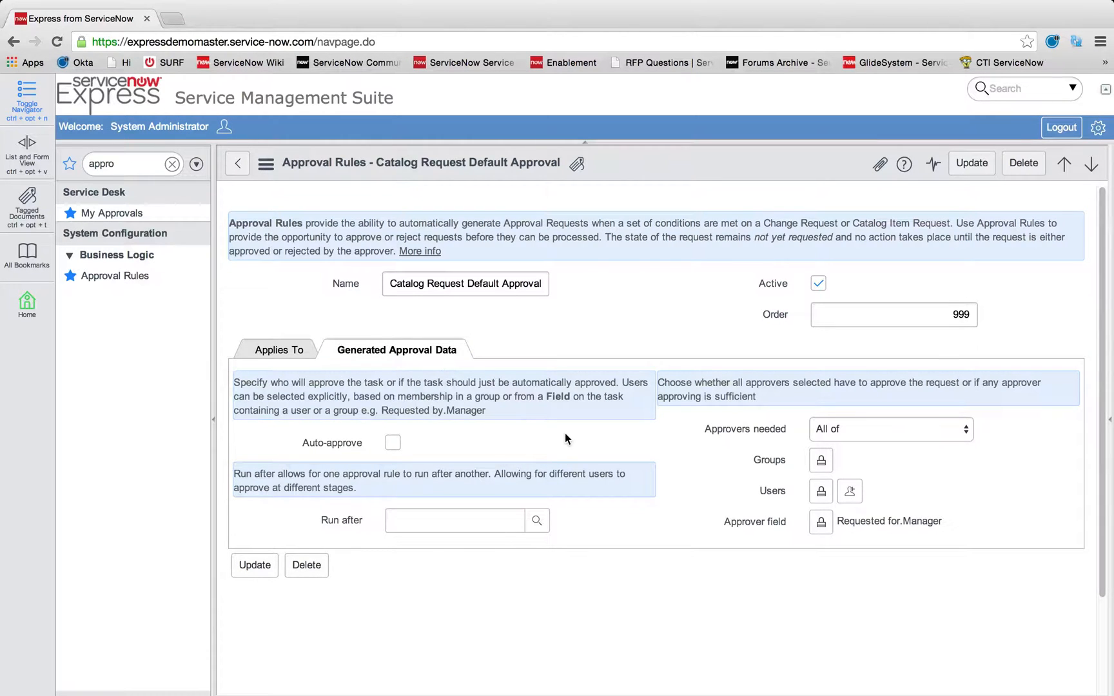
click(394, 442)
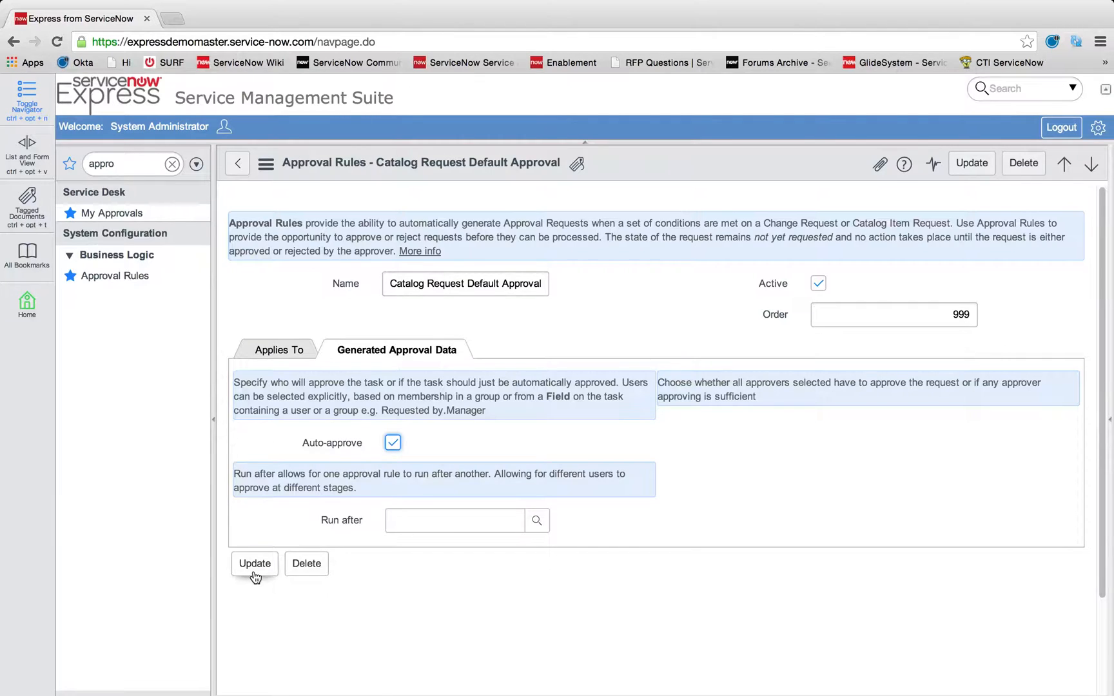
click(236, 163)
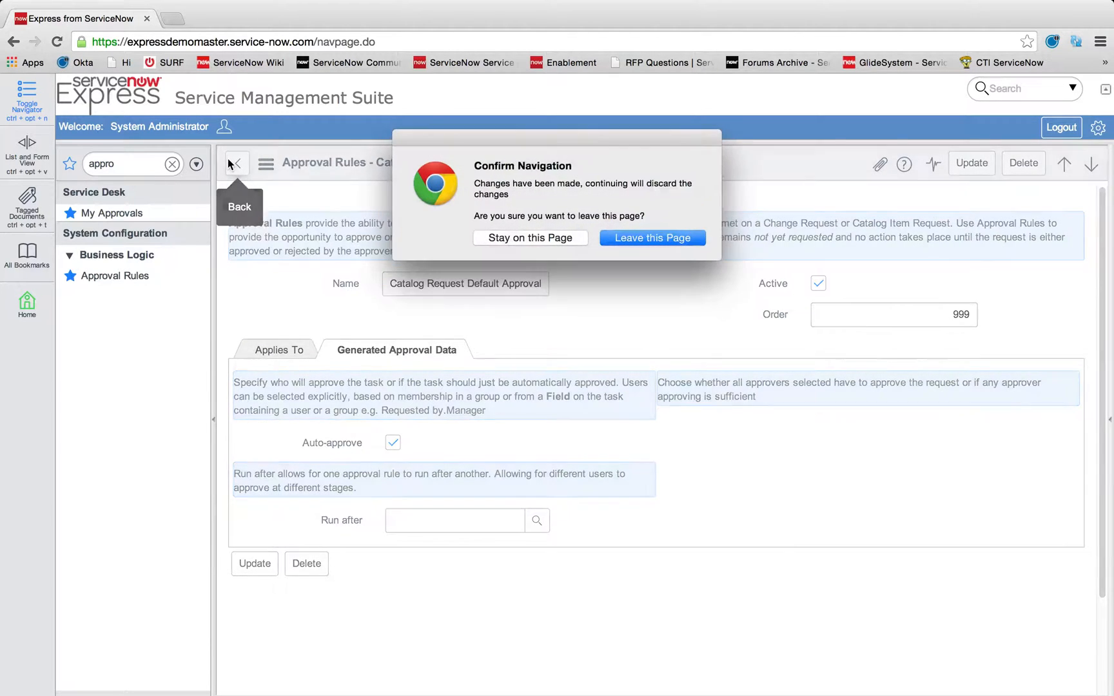
click(652, 238)
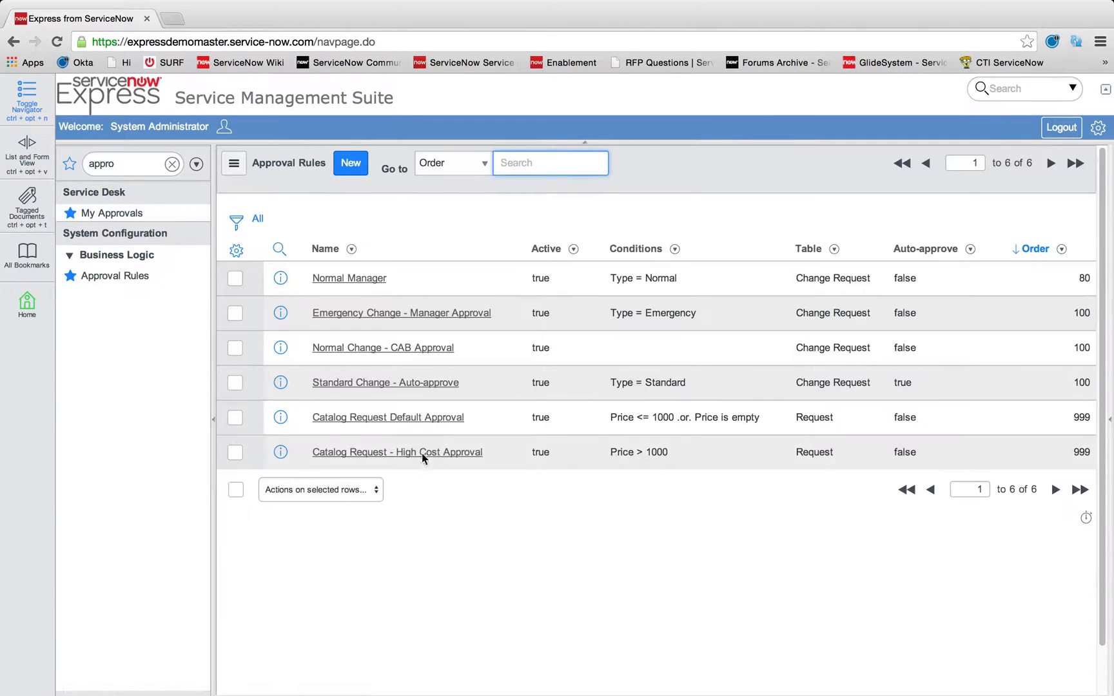
Review High Cost Approval's Procurement group and Requested for.Manager approvers.
click(396, 451)
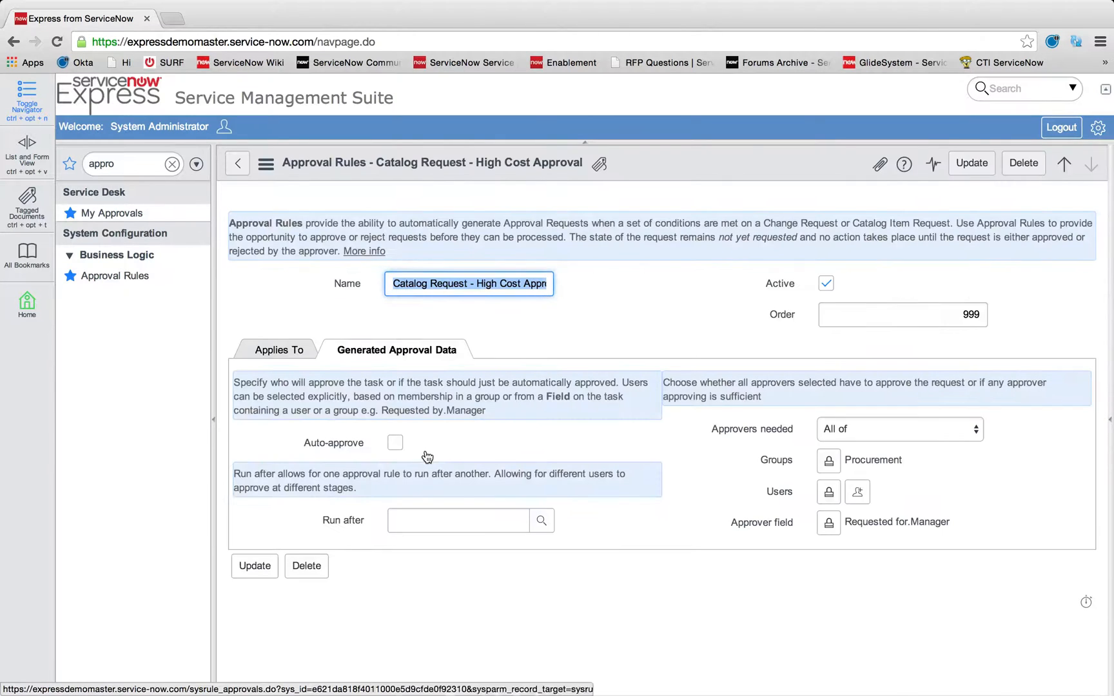
click(282, 350)
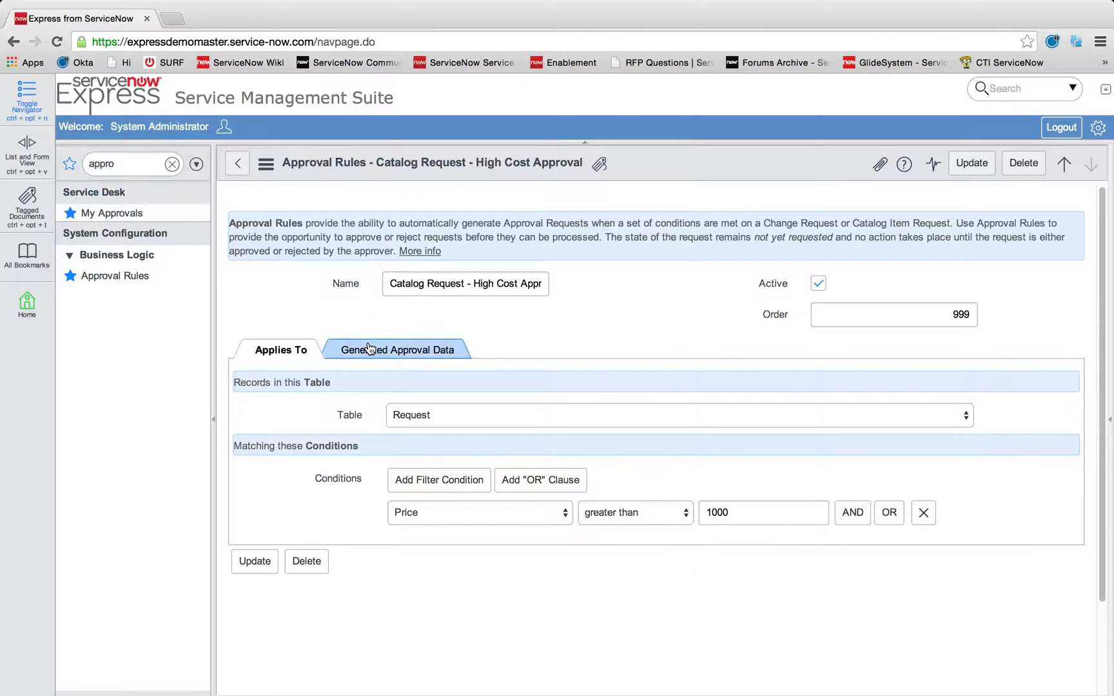
click(396, 349)
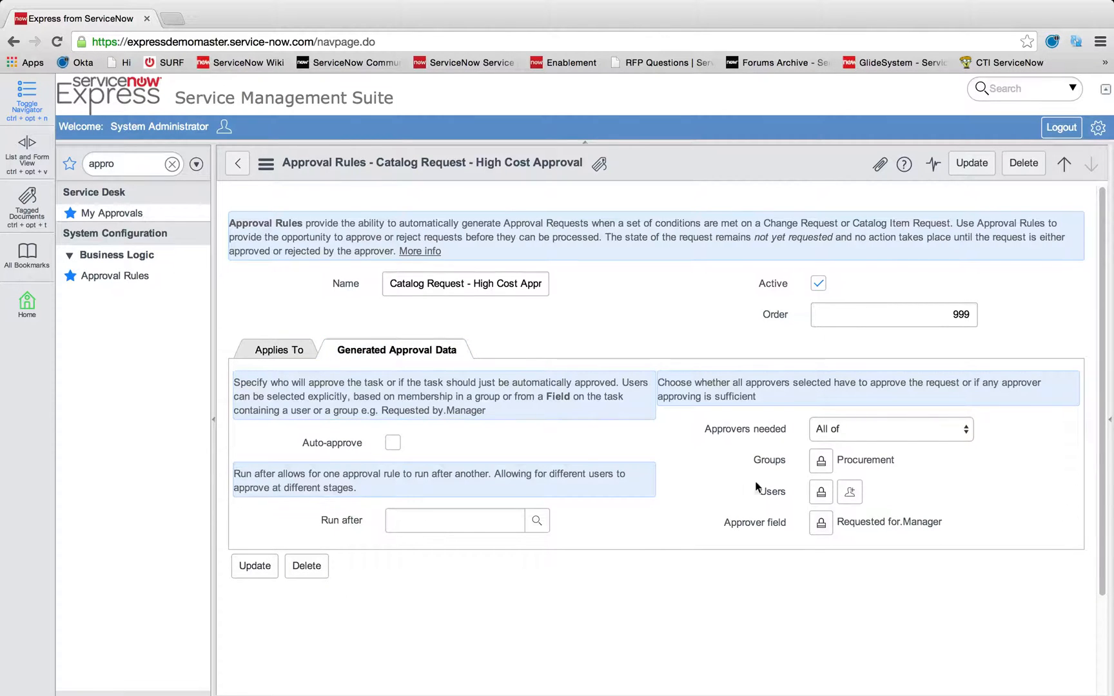
double_click(866, 460)
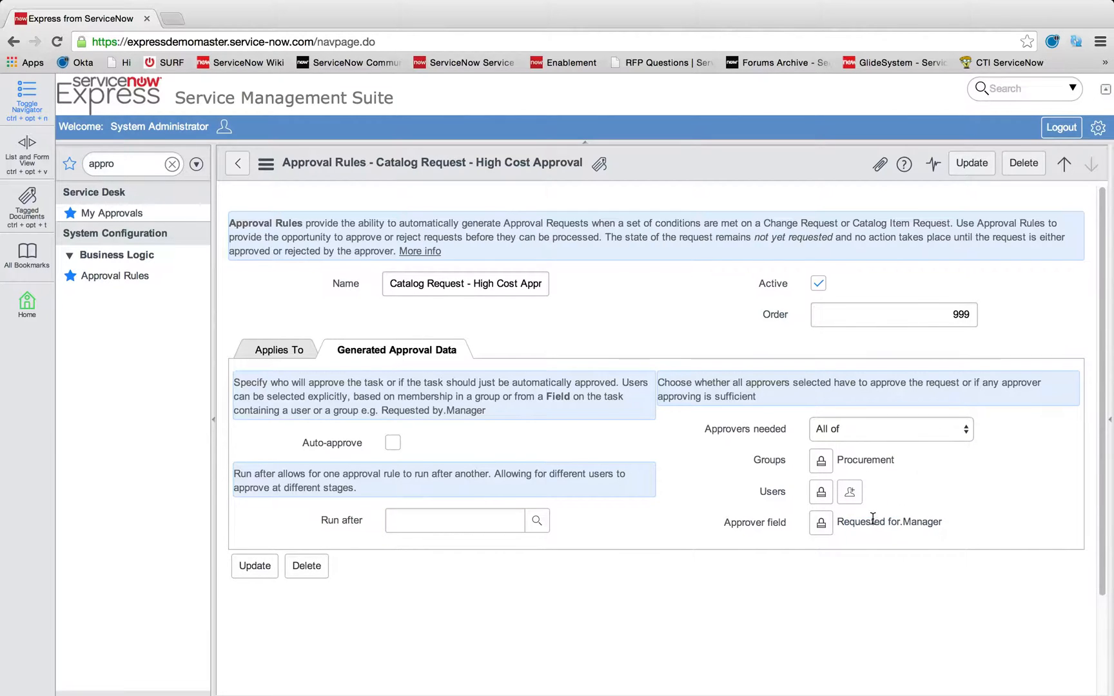
double_click(870, 521)
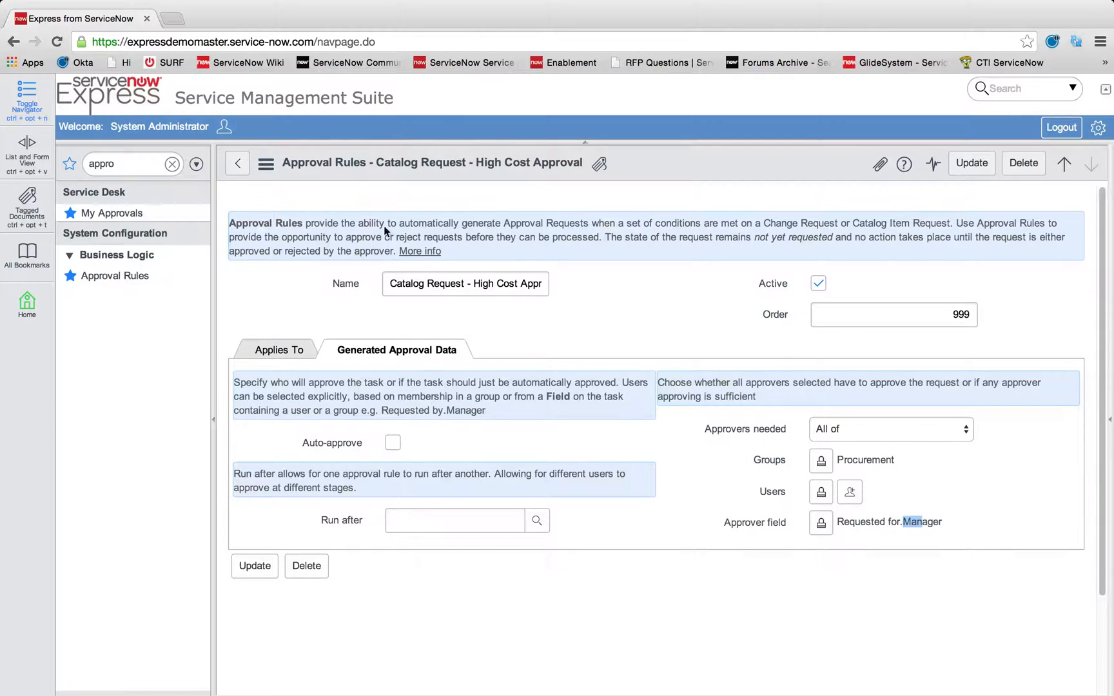
mouse_move(236, 163)
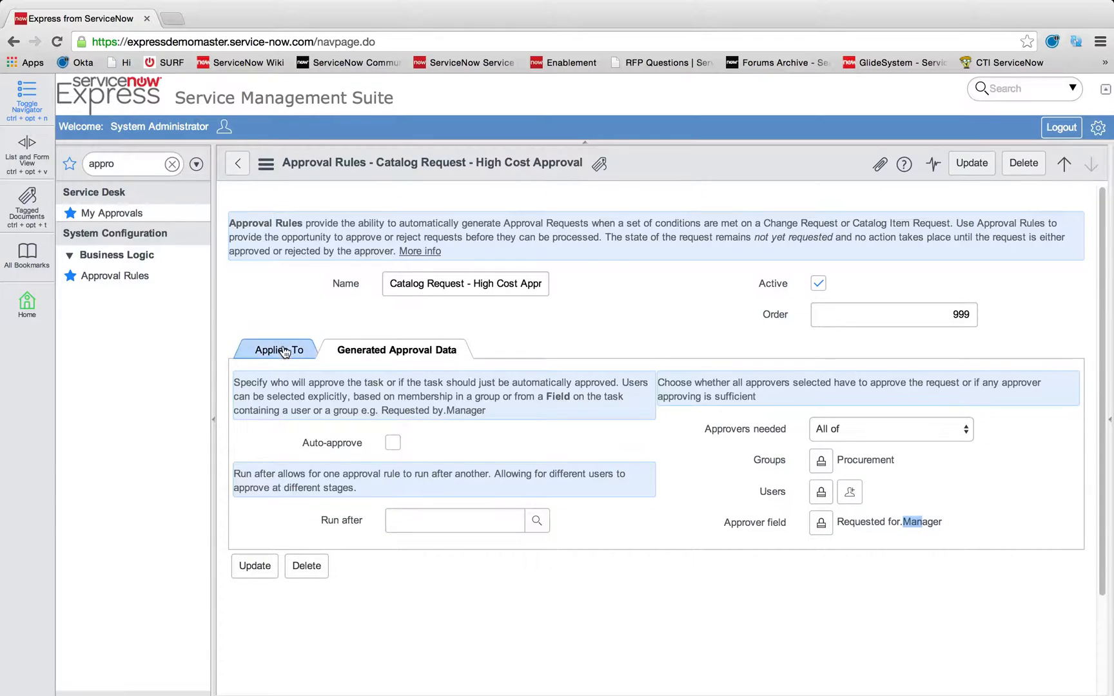
Check the rule applies to the Request table with price over 1000.
click(280, 349)
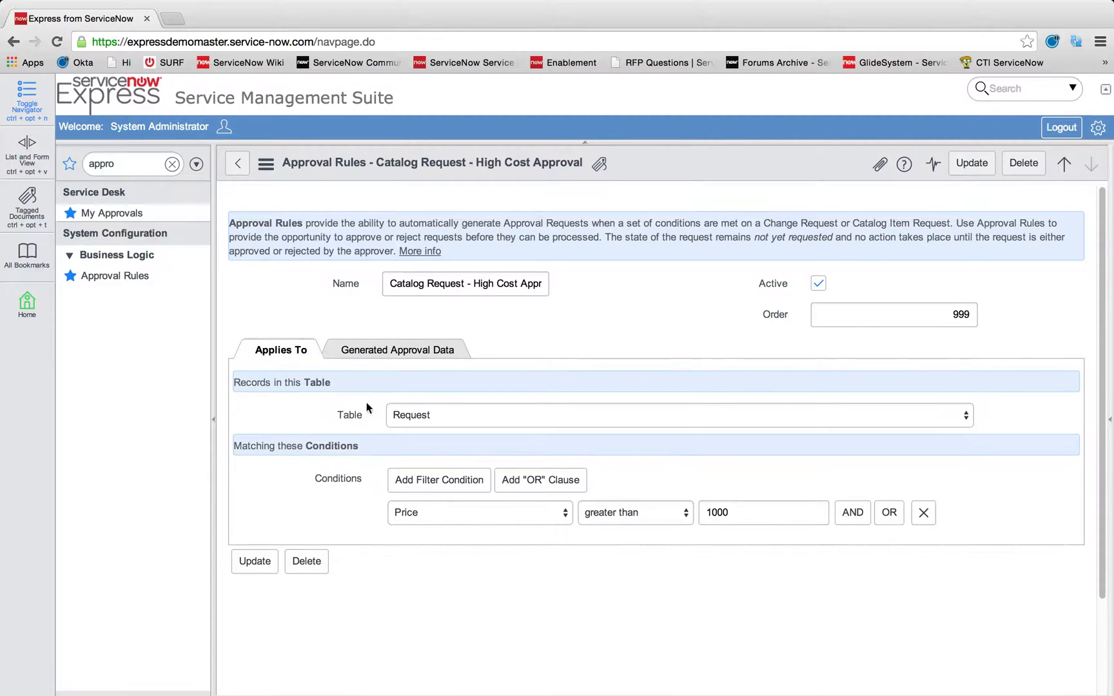
click(678, 416)
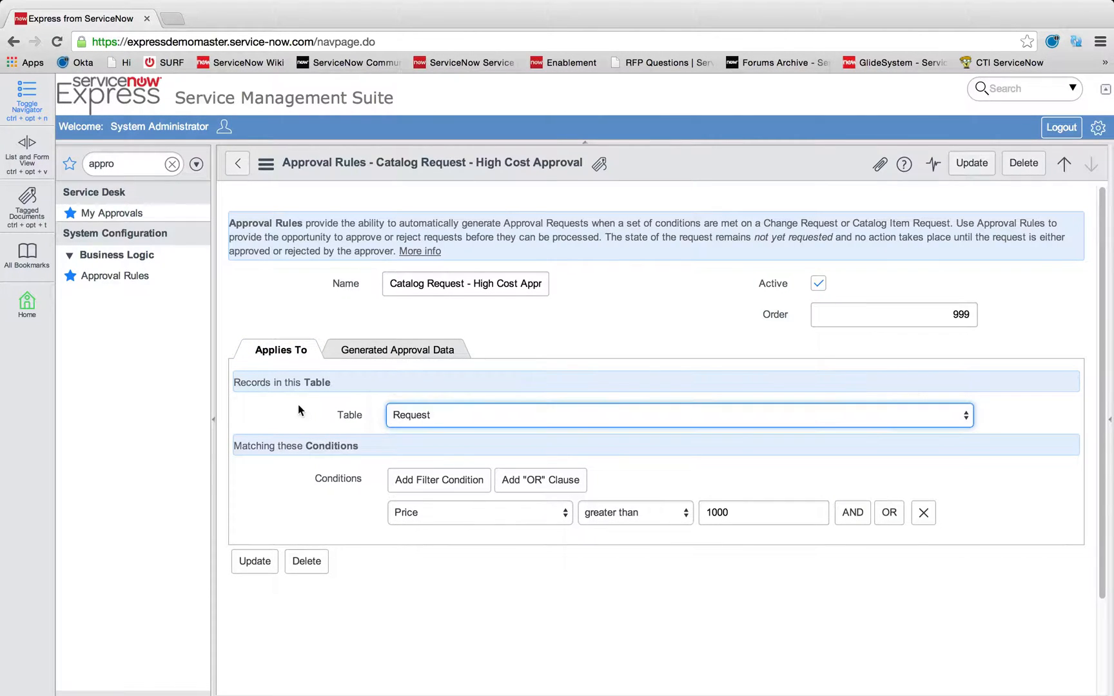
click(397, 349)
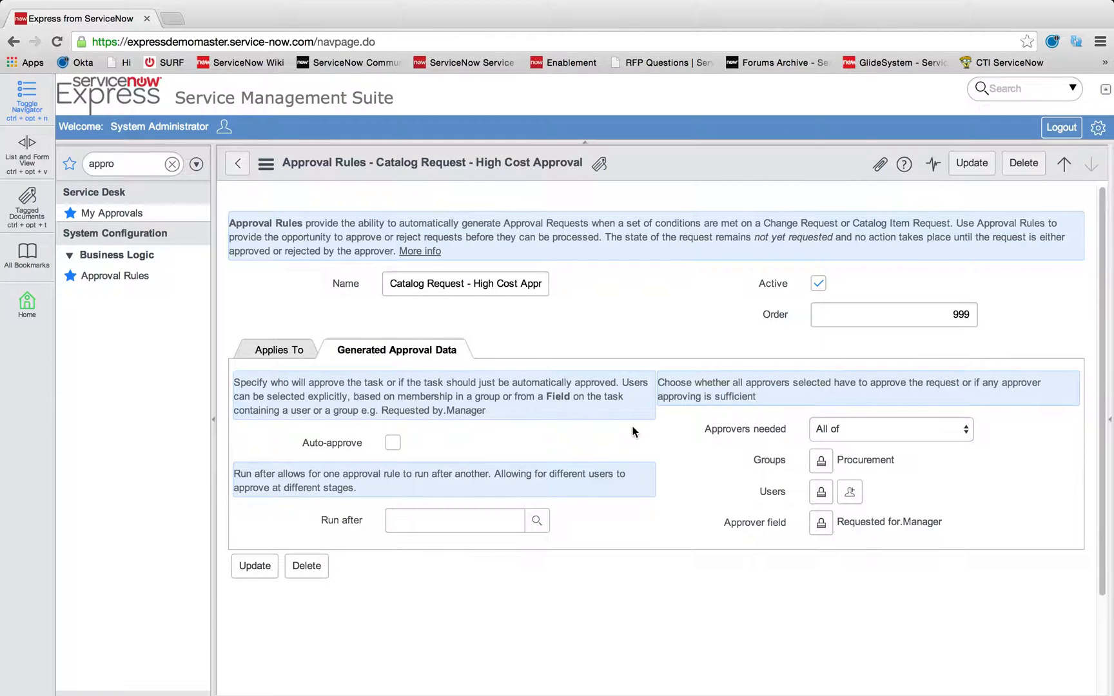
mouse_move(647, 448)
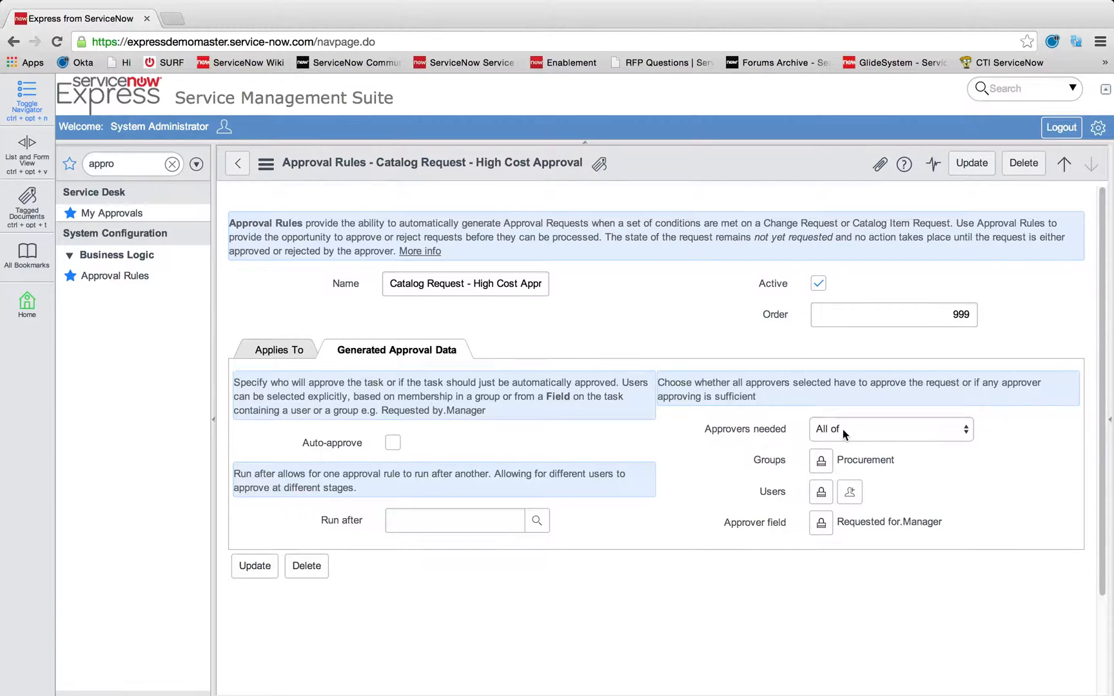
Set Approvers needed to 'Any of' on High Cost Approval and leave the rule without saving.
click(889, 428)
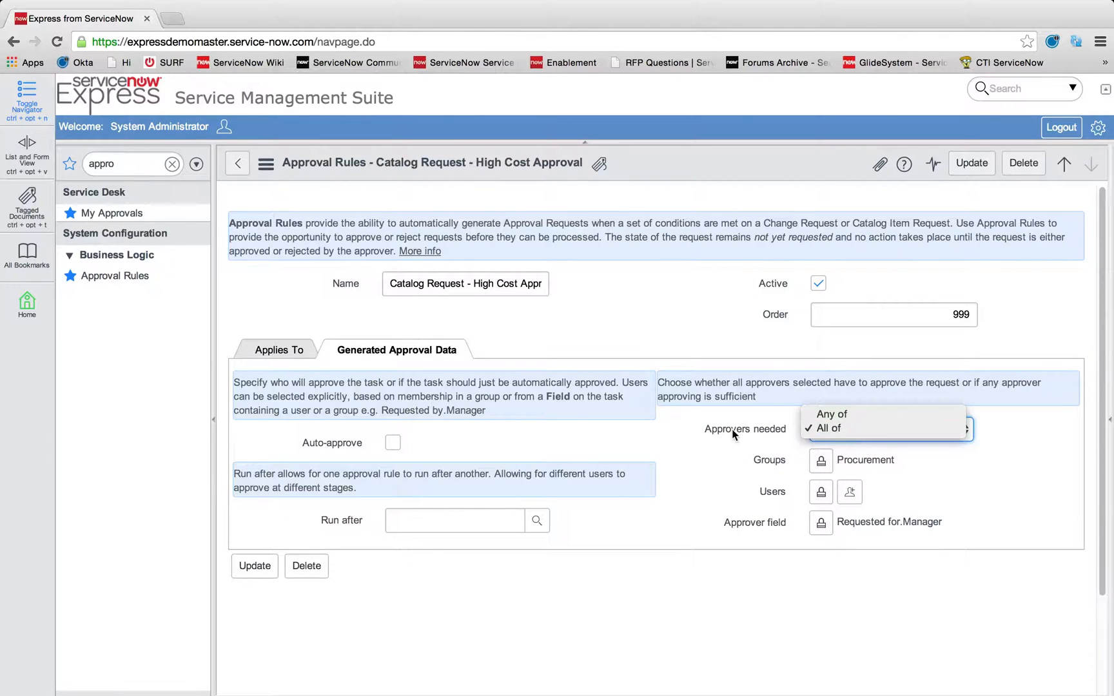
click(828, 428)
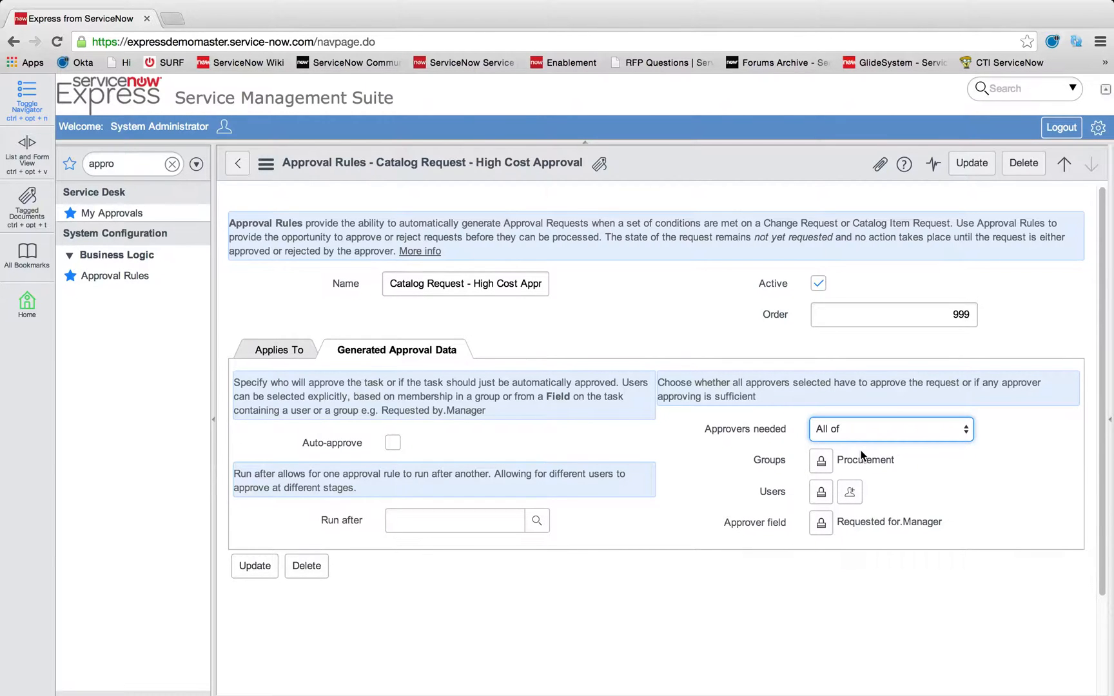
click(890, 428)
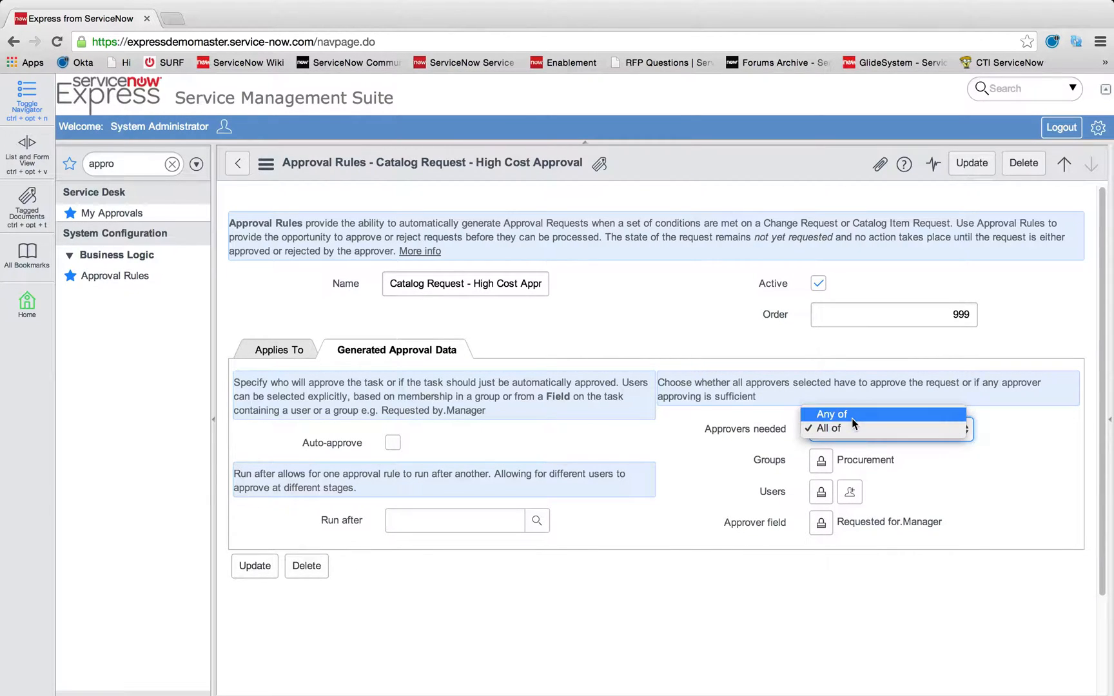
click(832, 414)
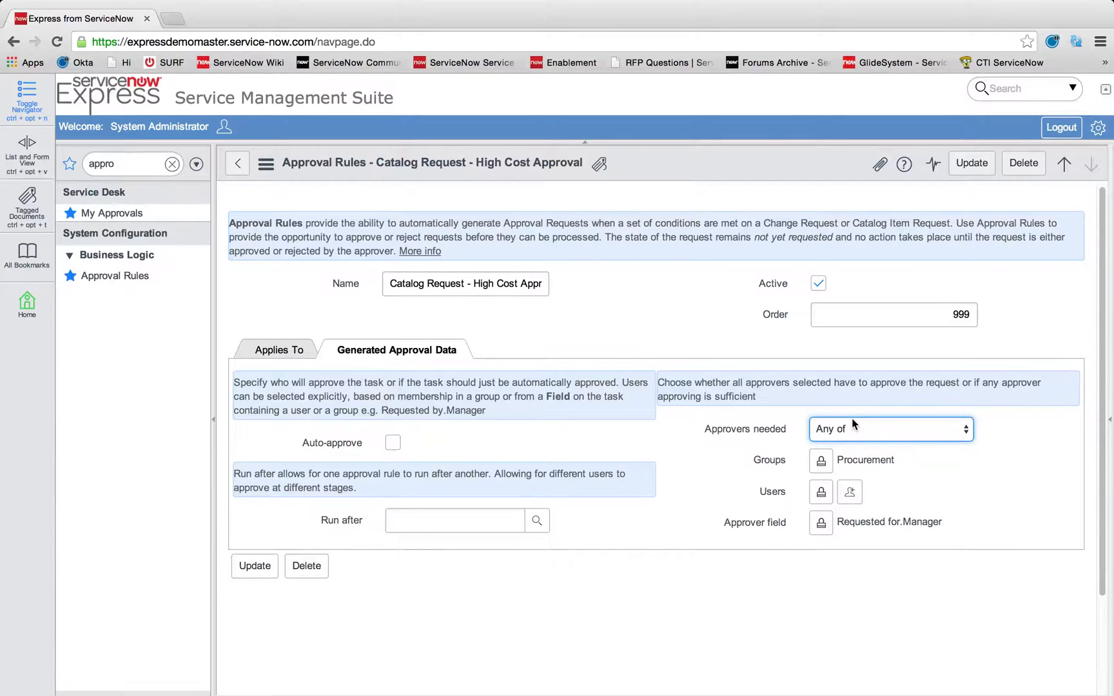
click(890, 428)
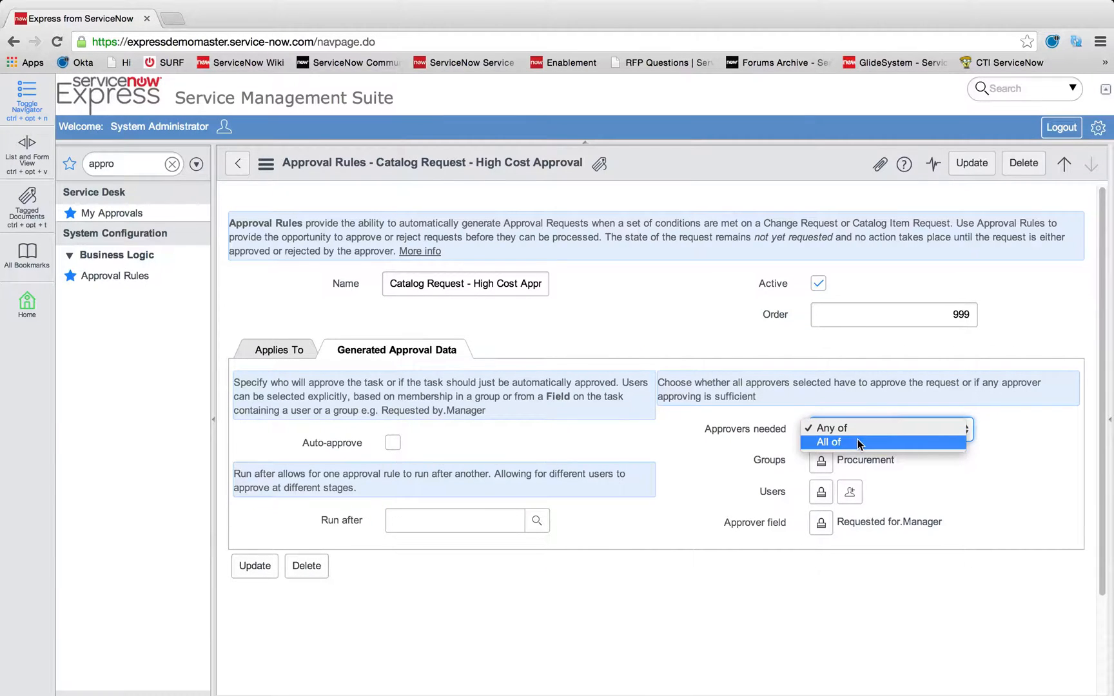
click(828, 443)
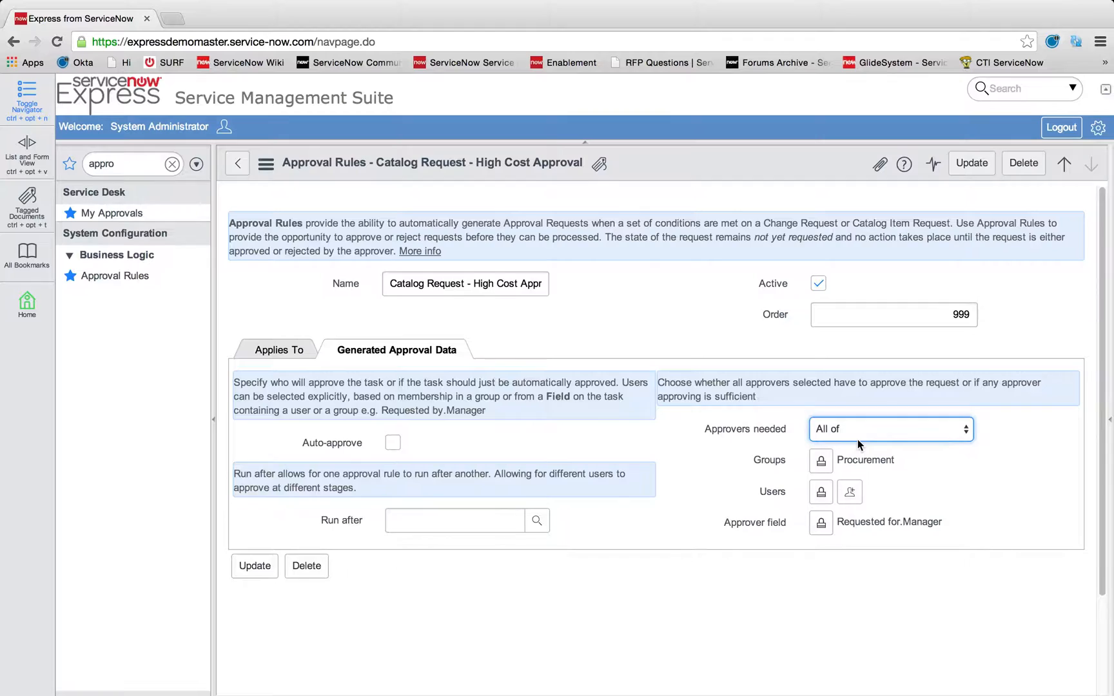
click(890, 428)
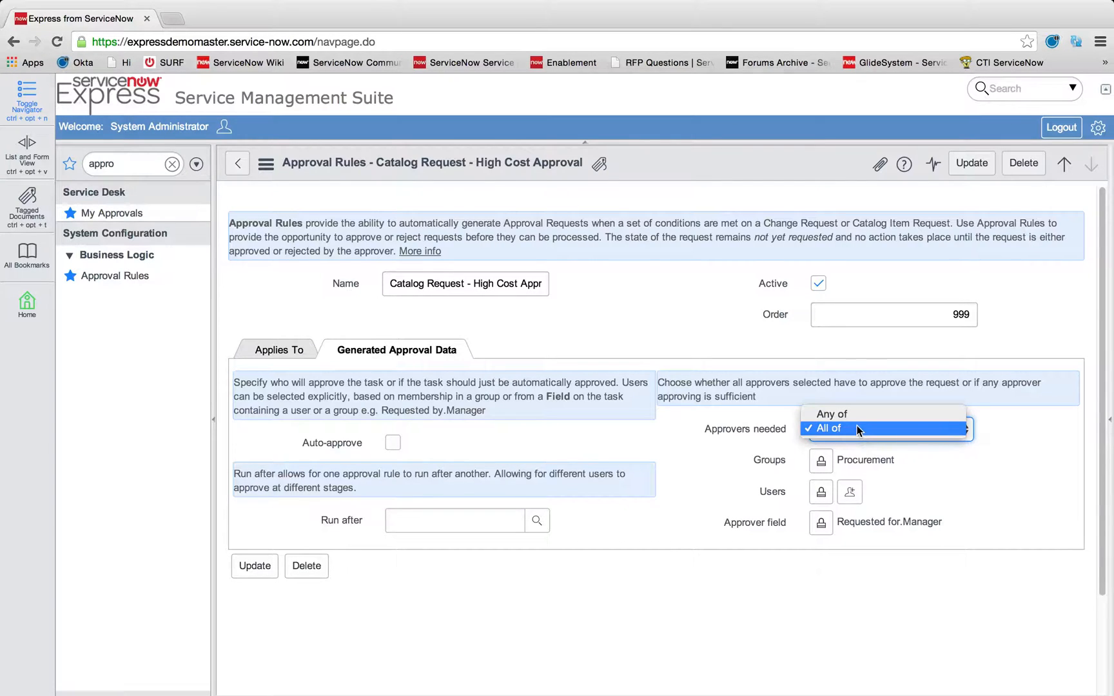
click(832, 414)
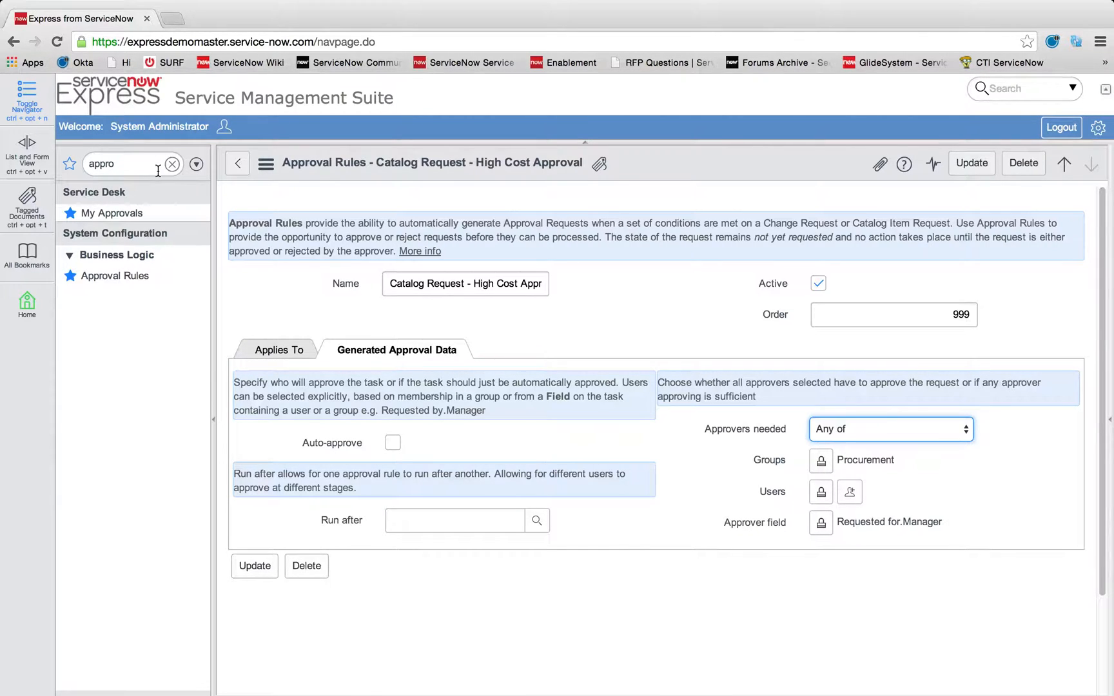
click(237, 164)
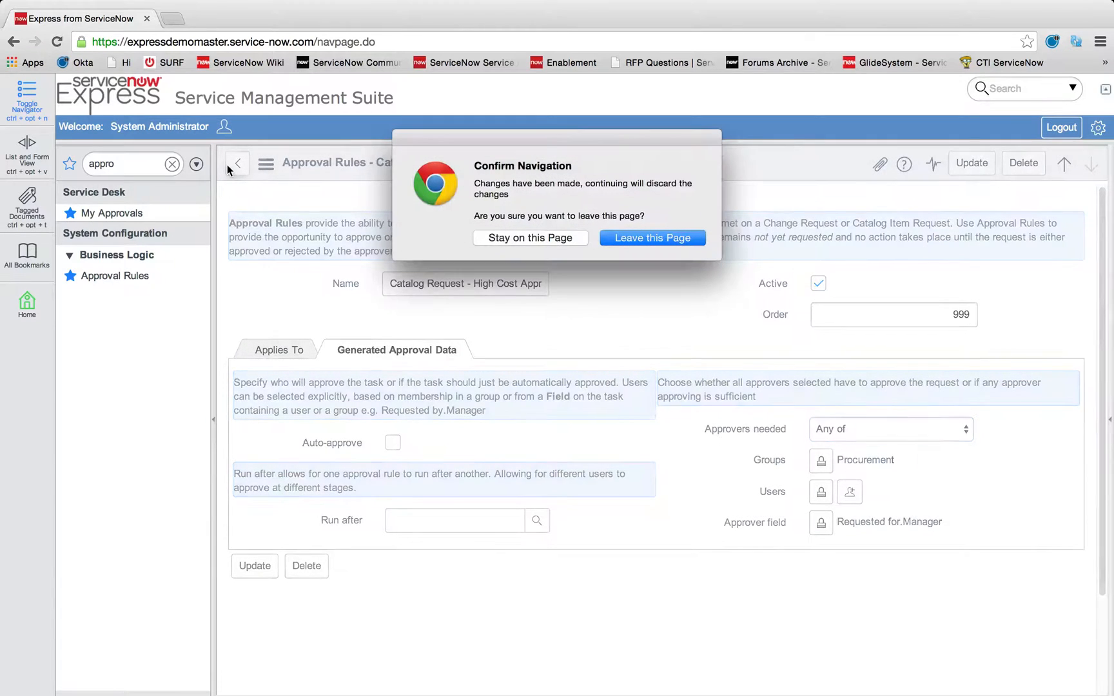
Discard the changes, review Normal Manager's Generated Approval Data, and return to the Approval Rules list.
click(651, 238)
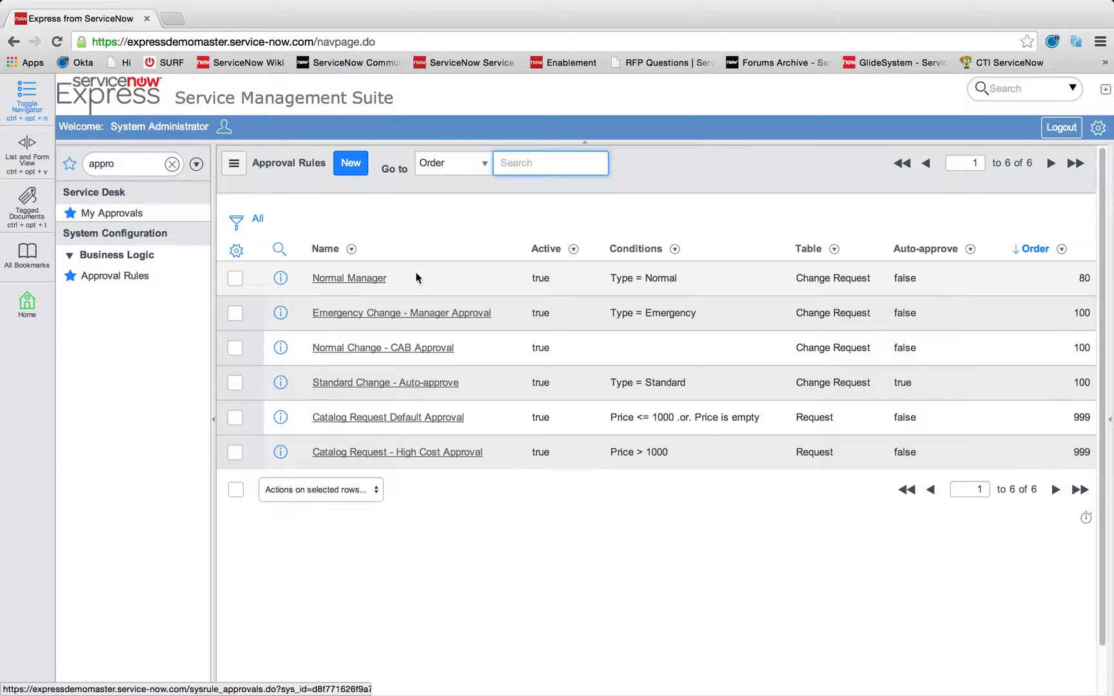
mouse_move(334, 284)
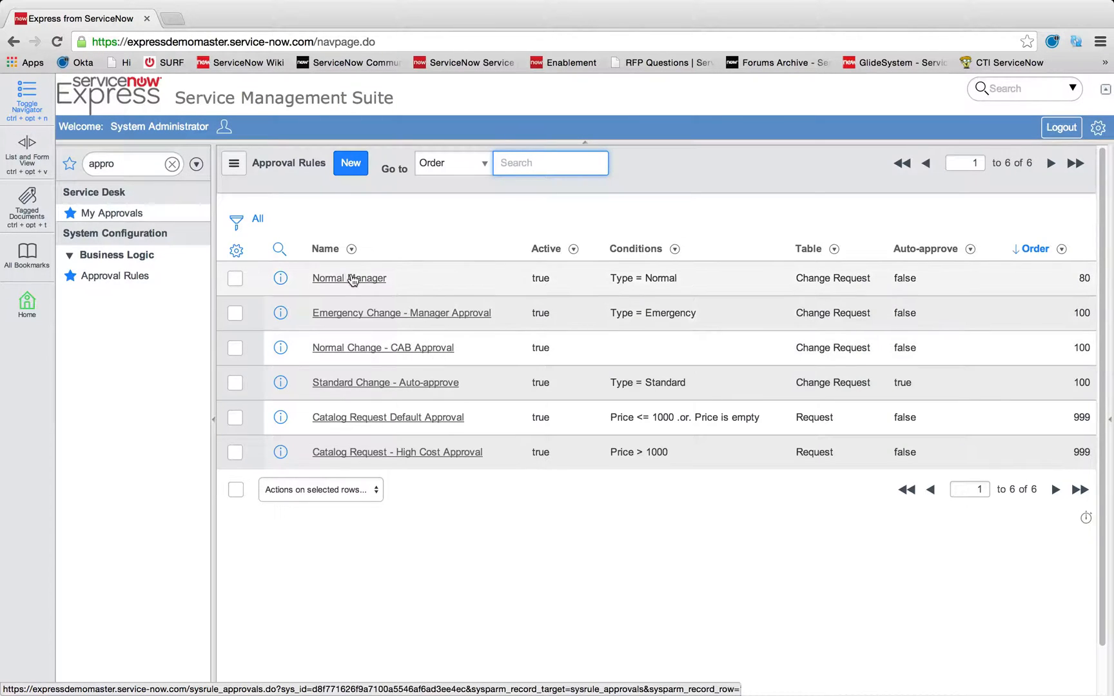
click(349, 278)
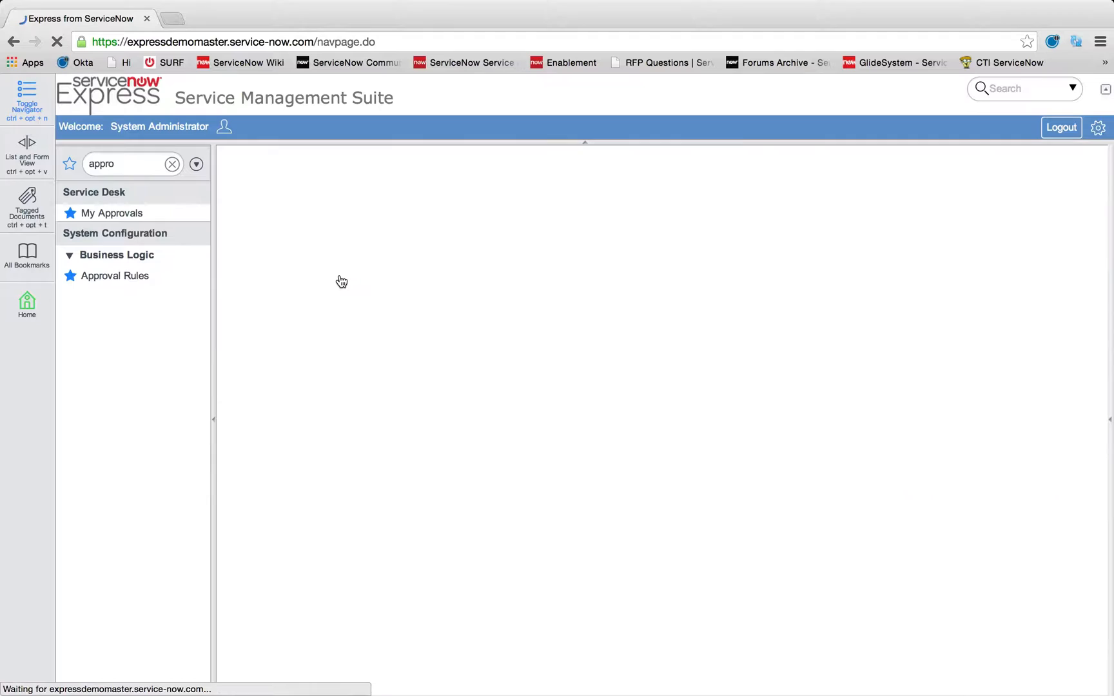
click(115, 276)
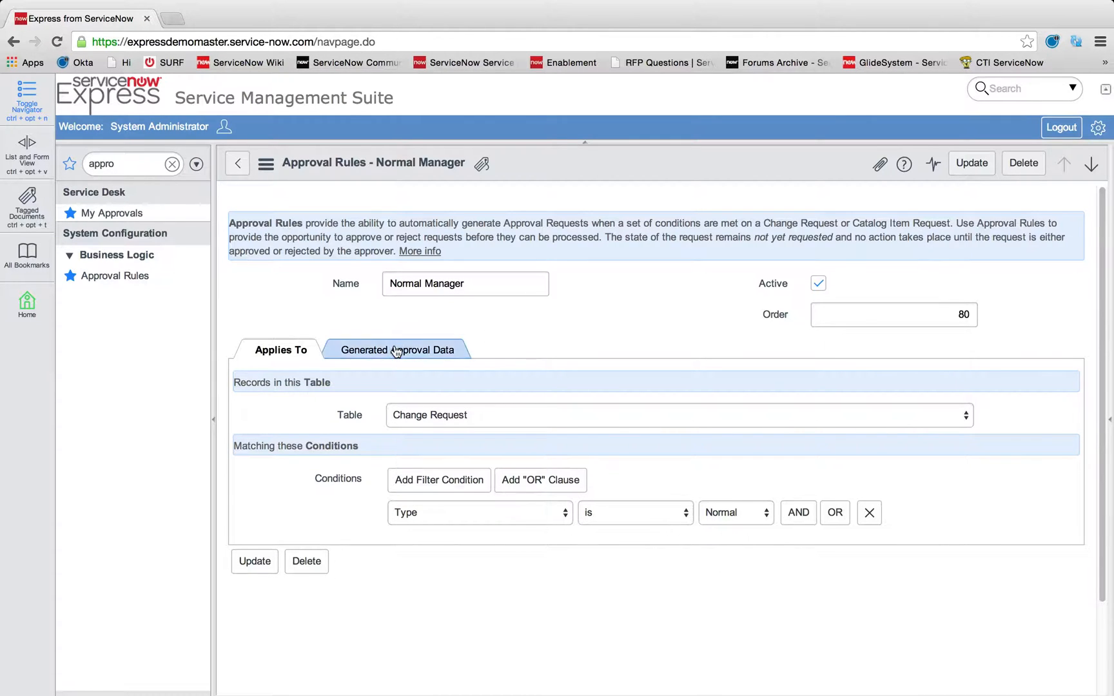
click(396, 350)
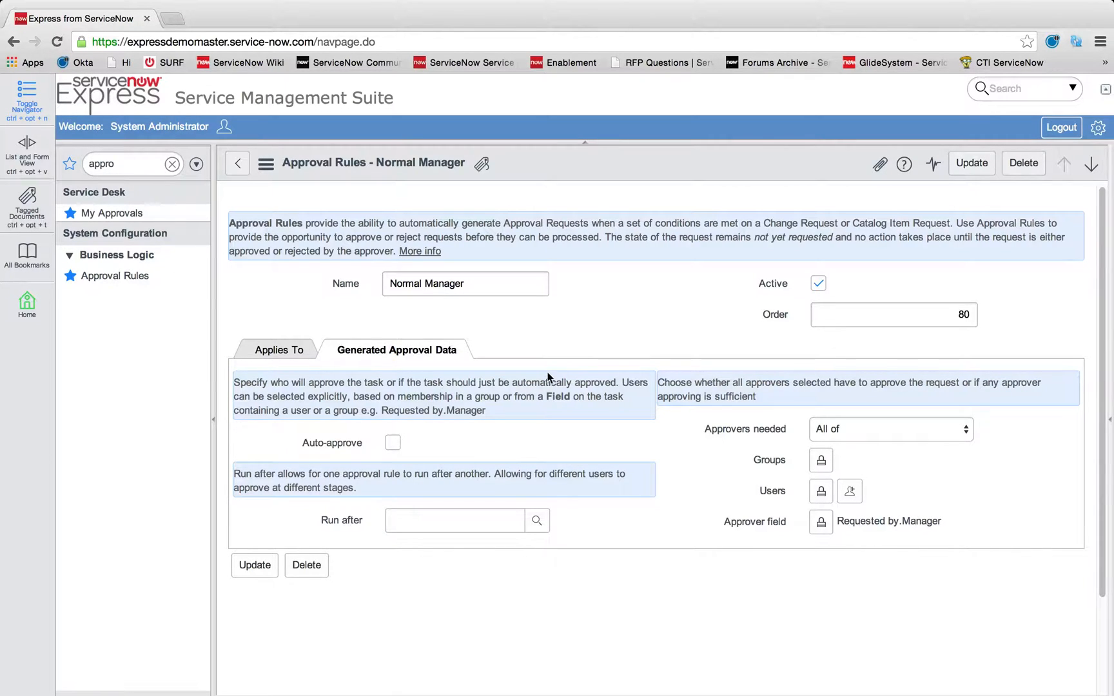
mouse_move(239, 164)
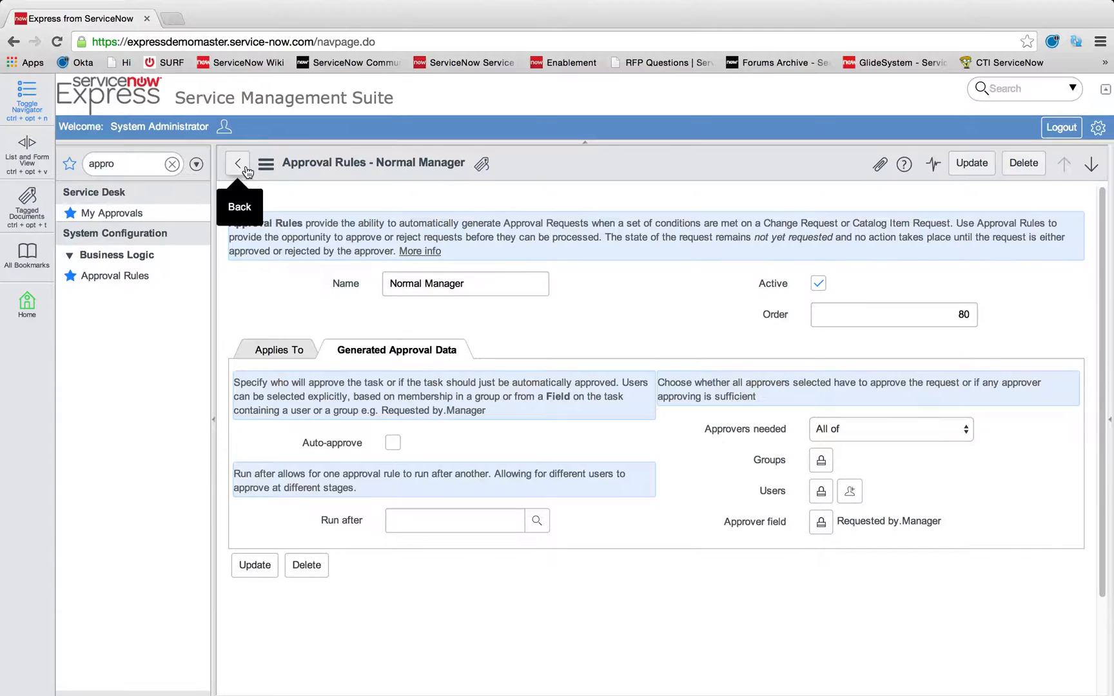
click(237, 164)
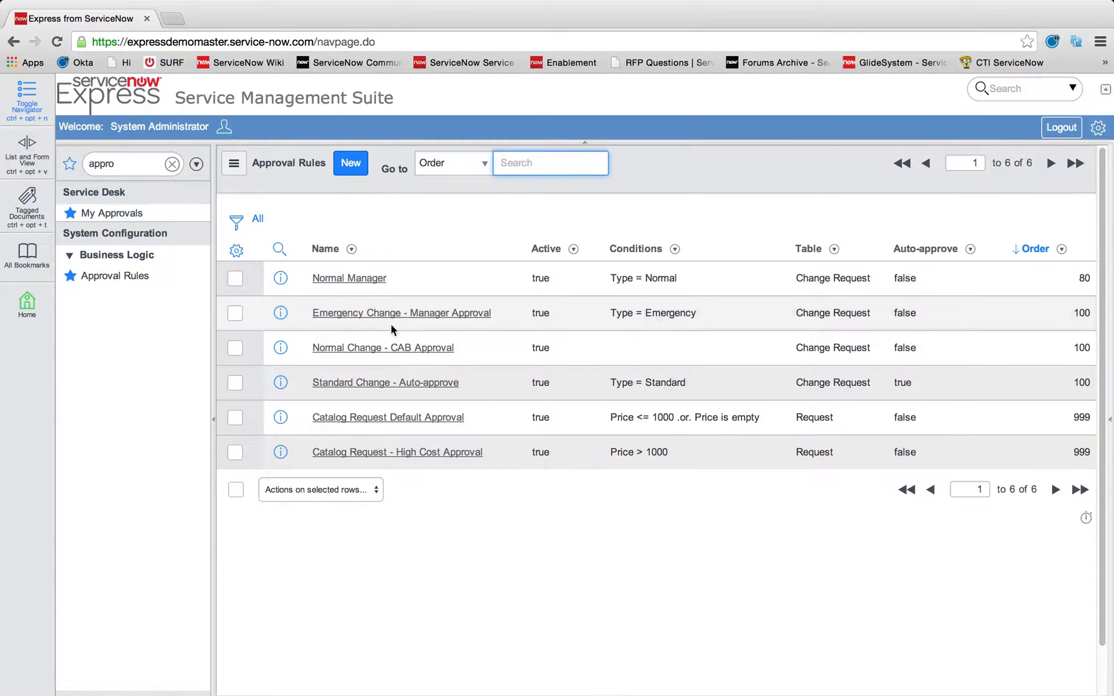
click(382, 347)
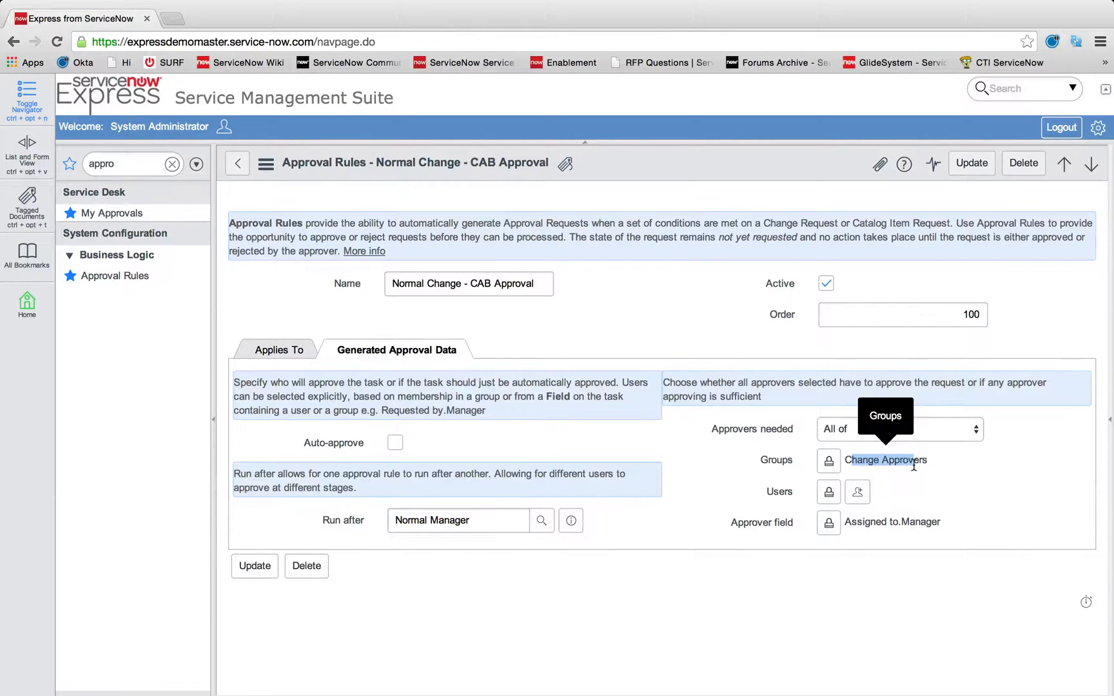
click(280, 350)
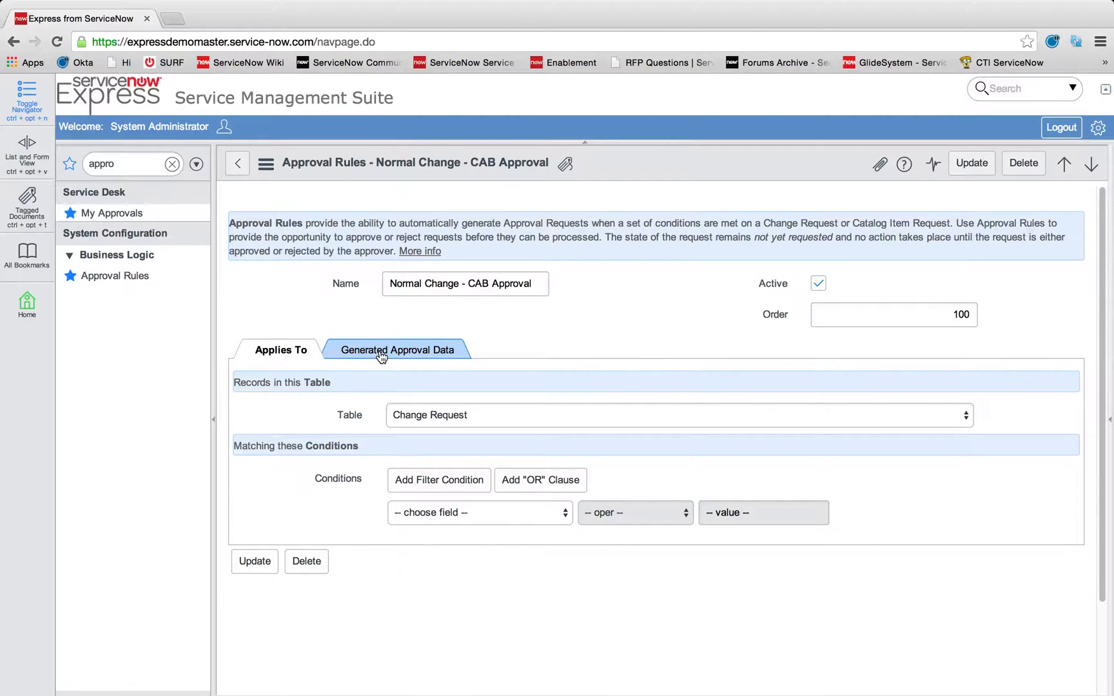
click(396, 349)
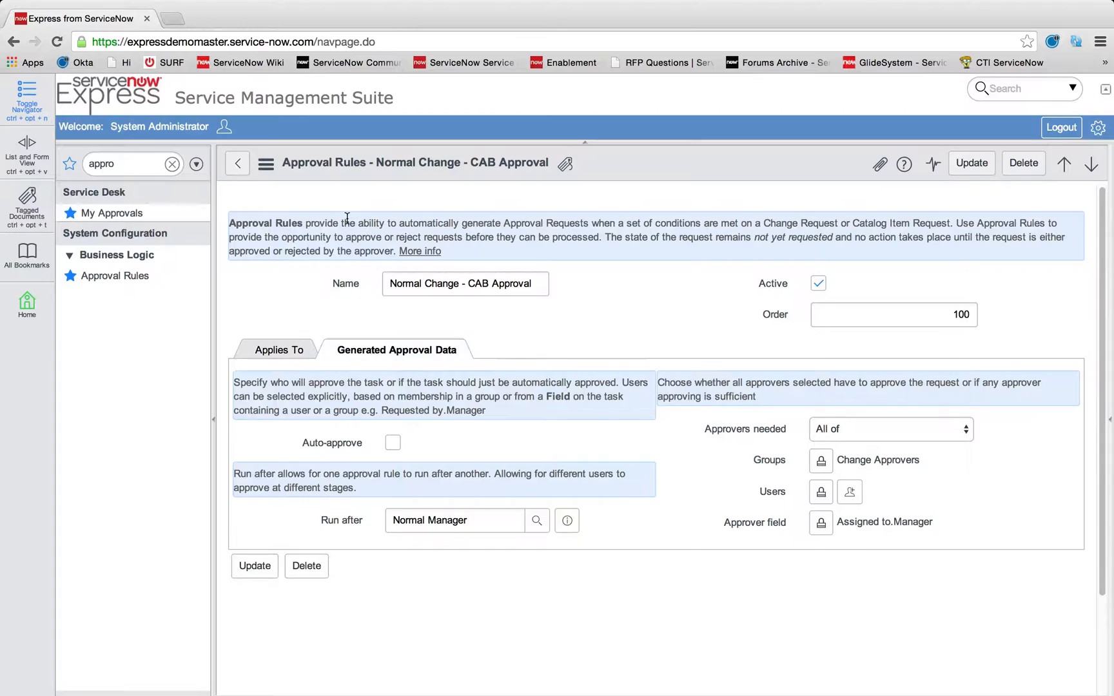
mouse_move(239, 163)
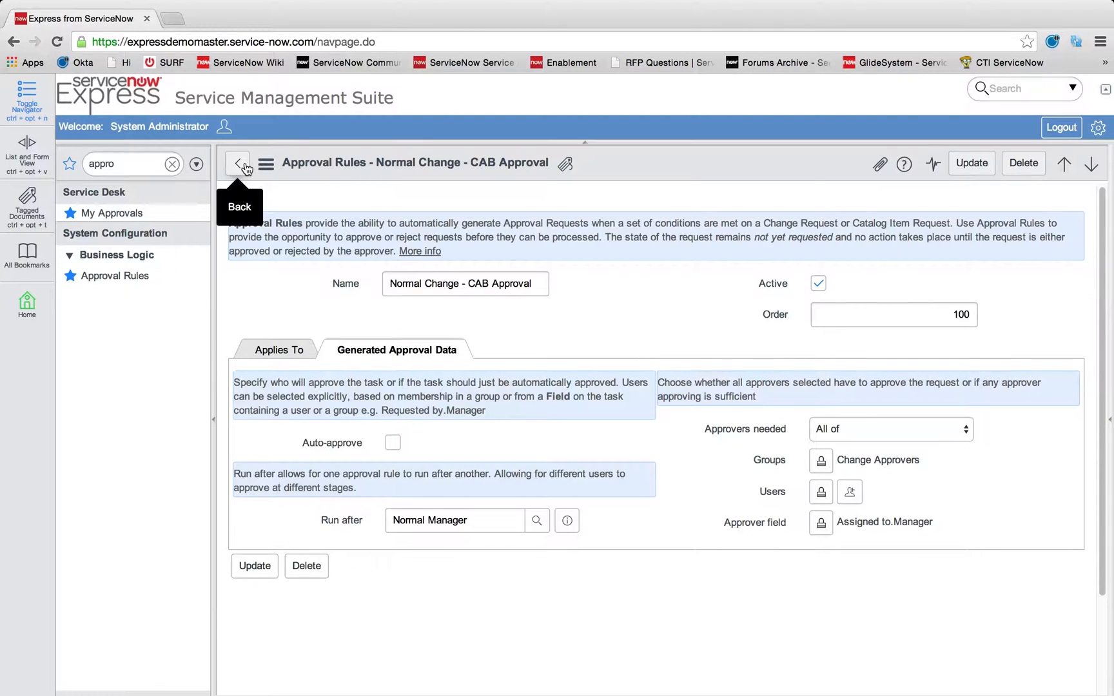
click(239, 162)
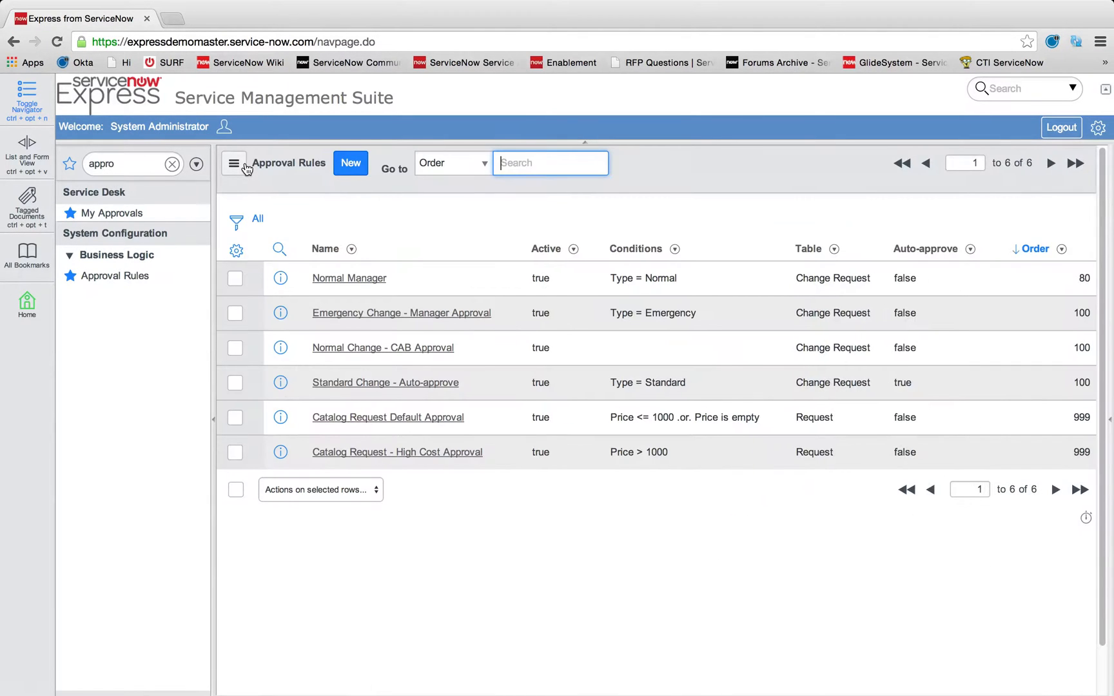
mouse_move(349, 277)
text(noti)
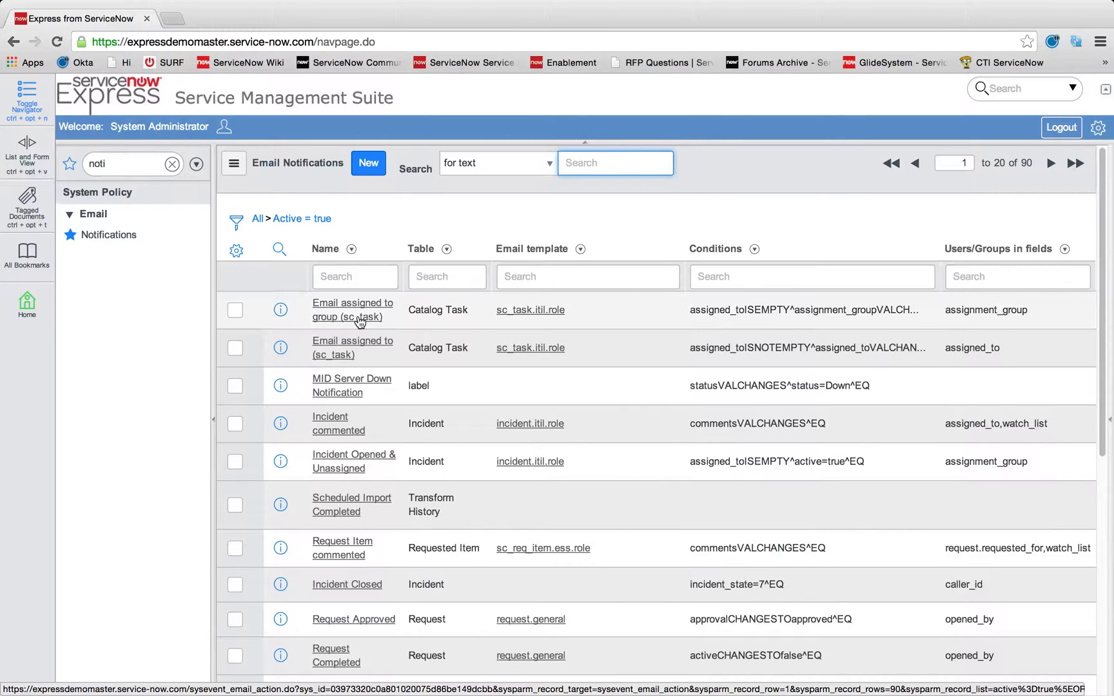
Filter Email Notifications by name '*approval' and select the Approval Request notification.
click(355, 276)
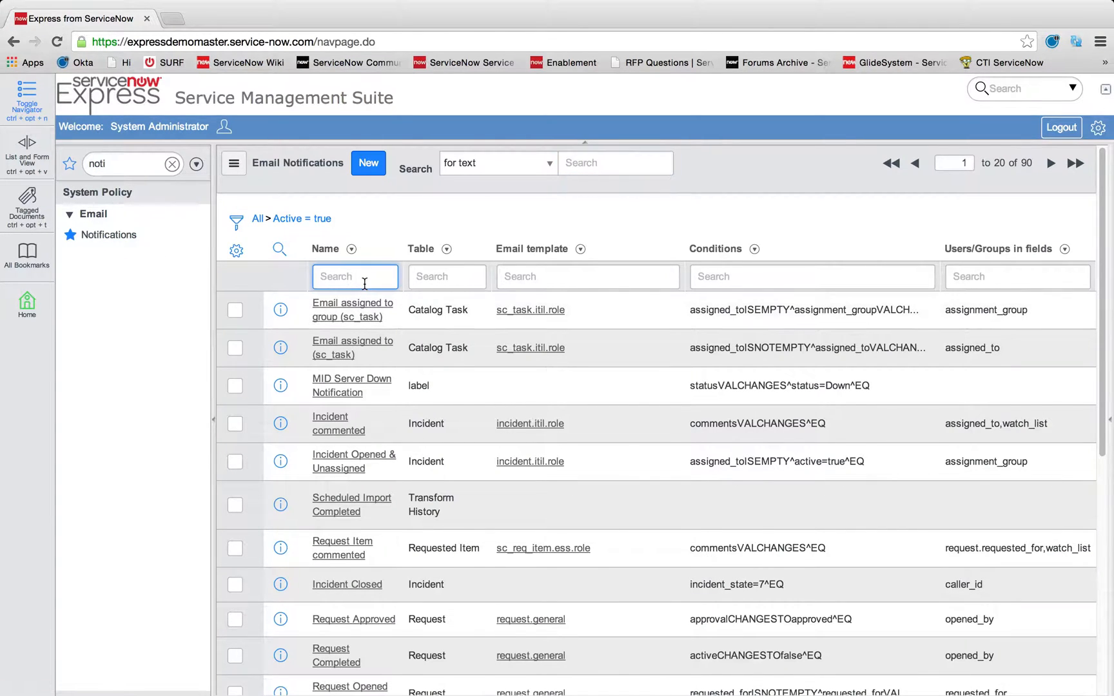
text(*approval)
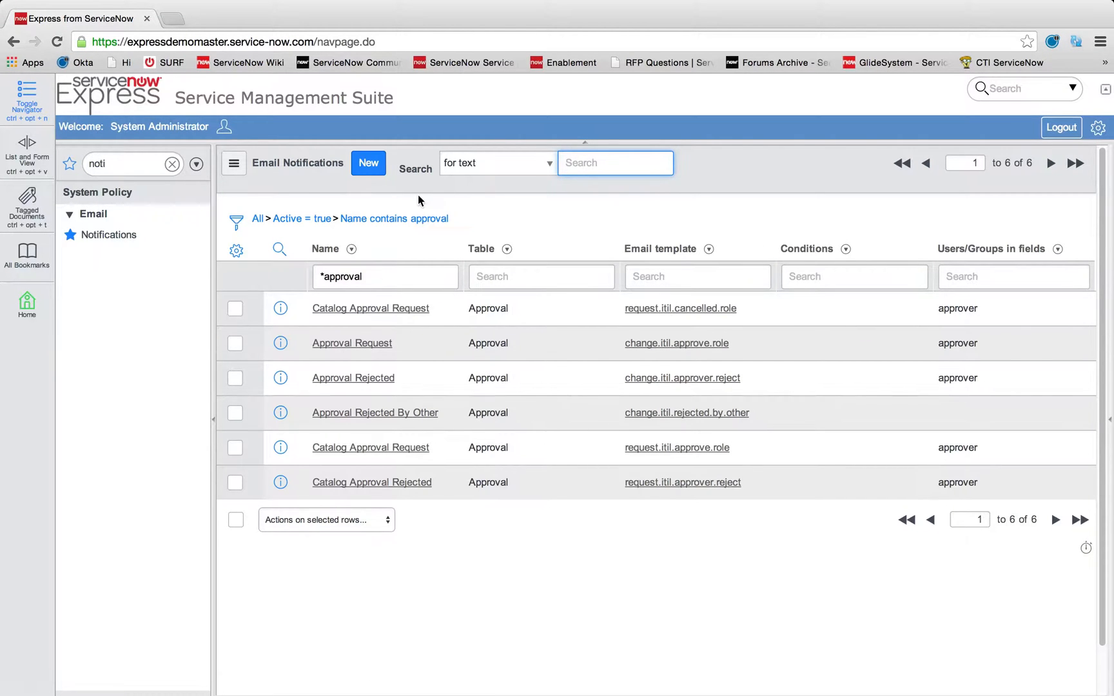
mouse_move(433, 369)
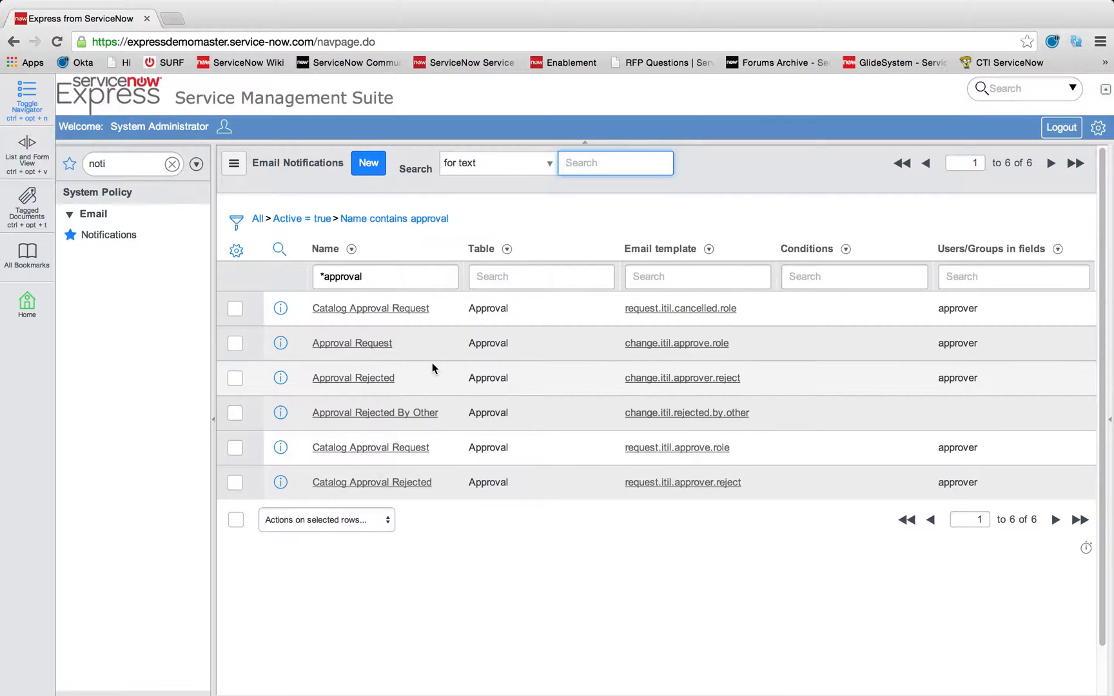
mouse_move(682, 362)
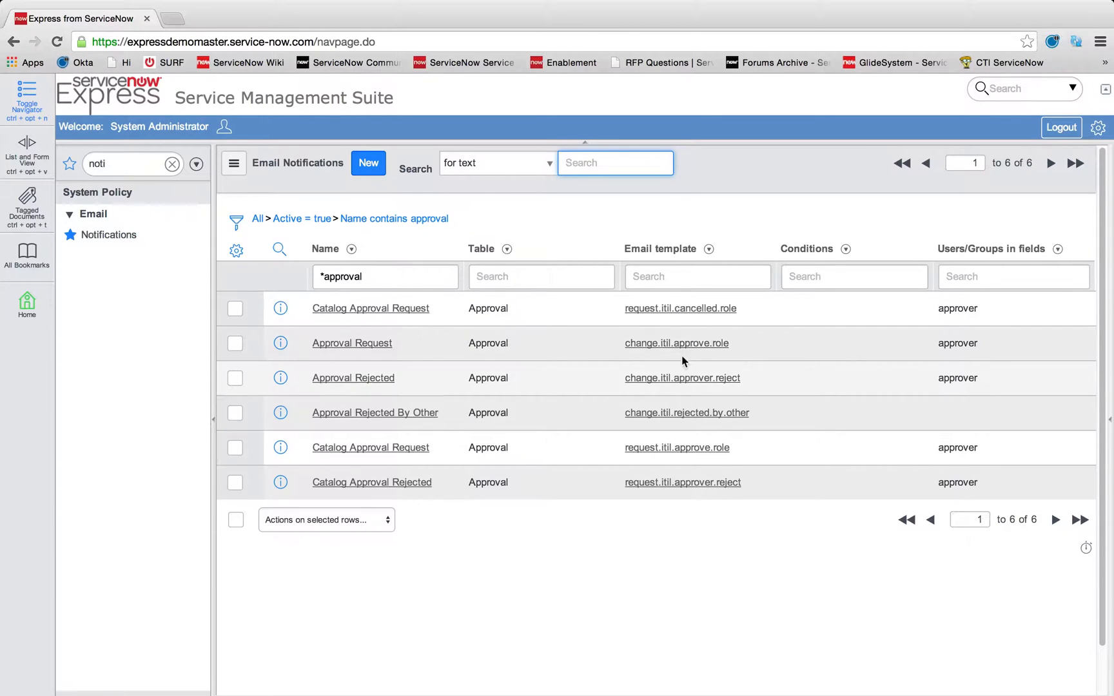
mouse_move(686, 357)
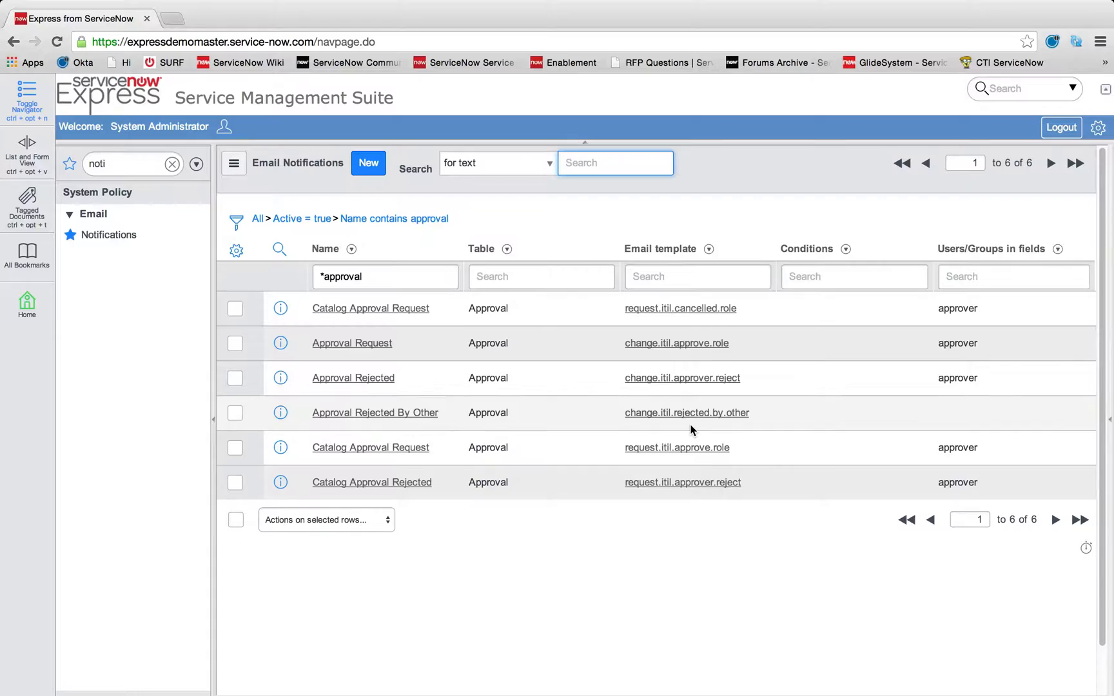
mouse_move(320, 354)
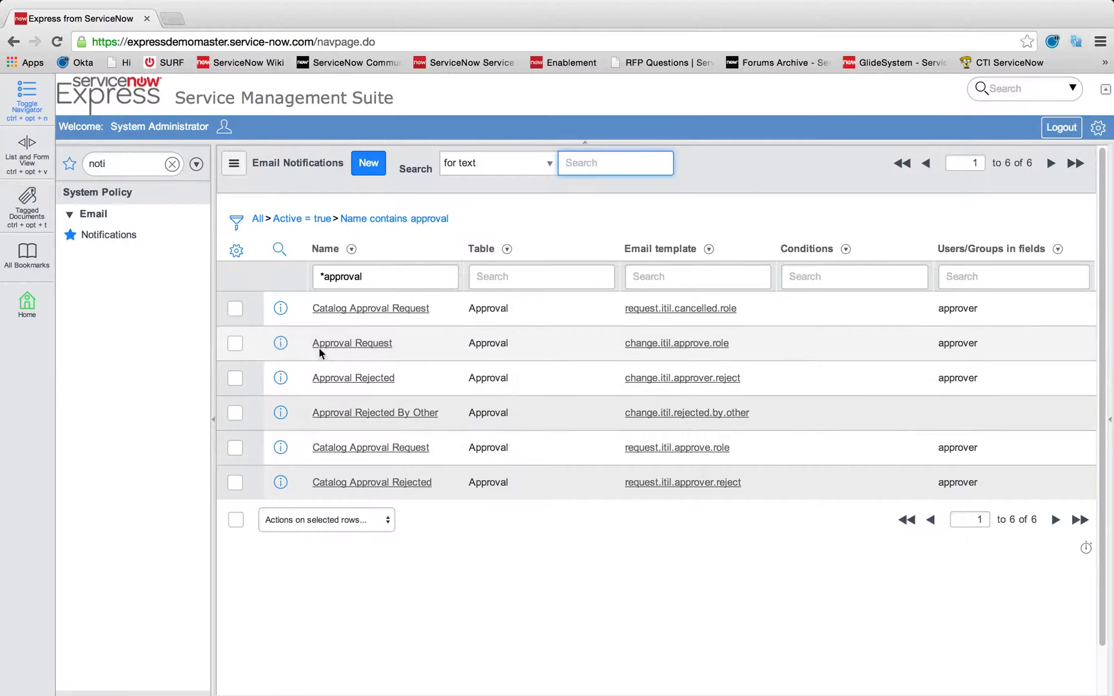
mouse_move(351, 343)
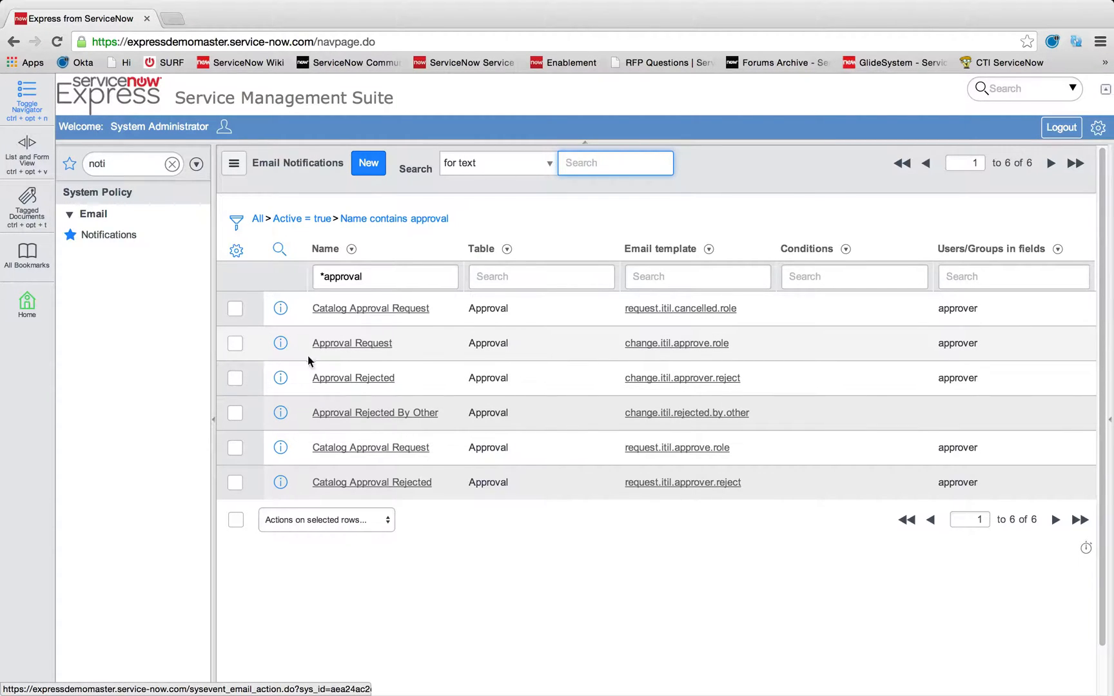
click(352, 343)
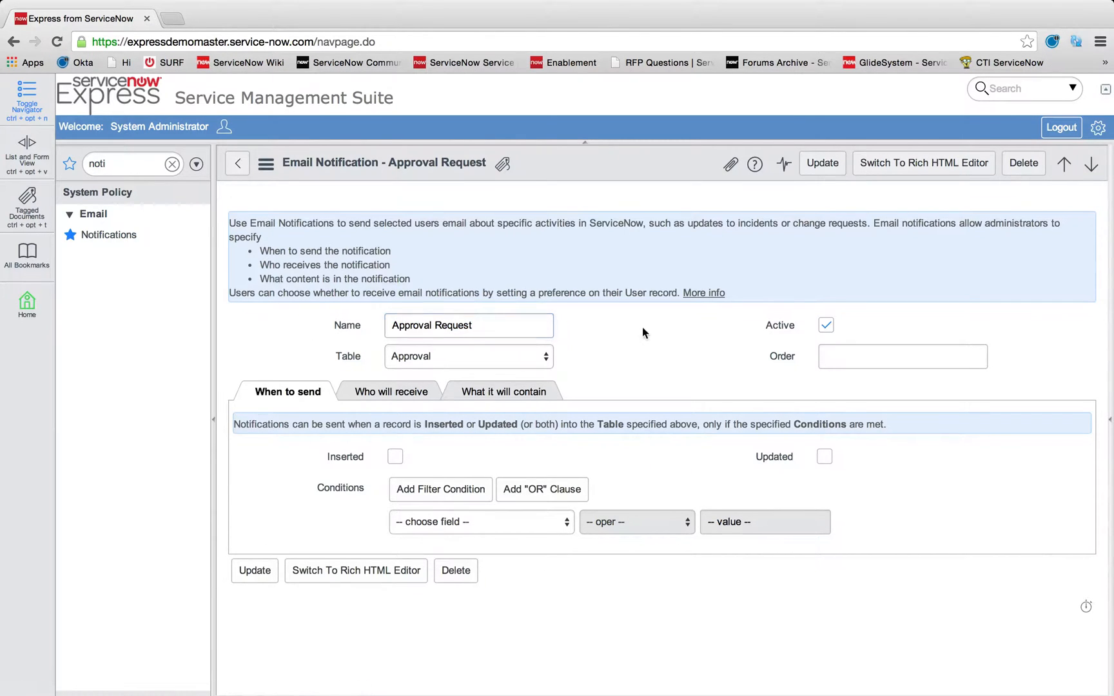
mouse_move(418, 403)
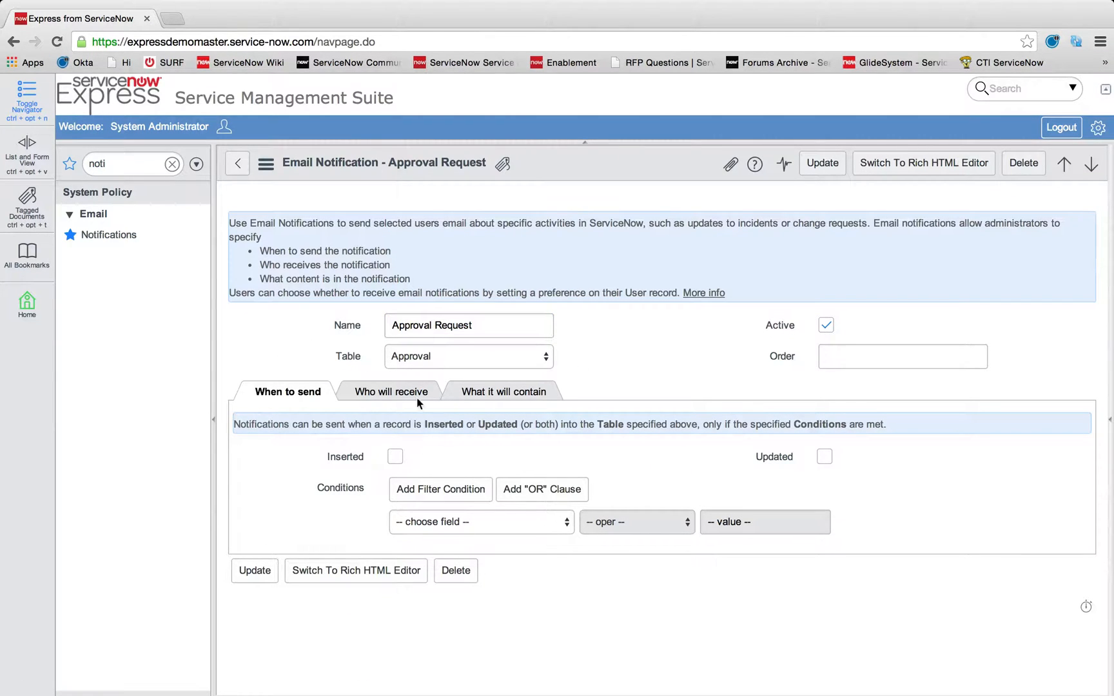
Review Approval Request's recipients and content, then go to its change.itil.approve.role email template.
click(390, 392)
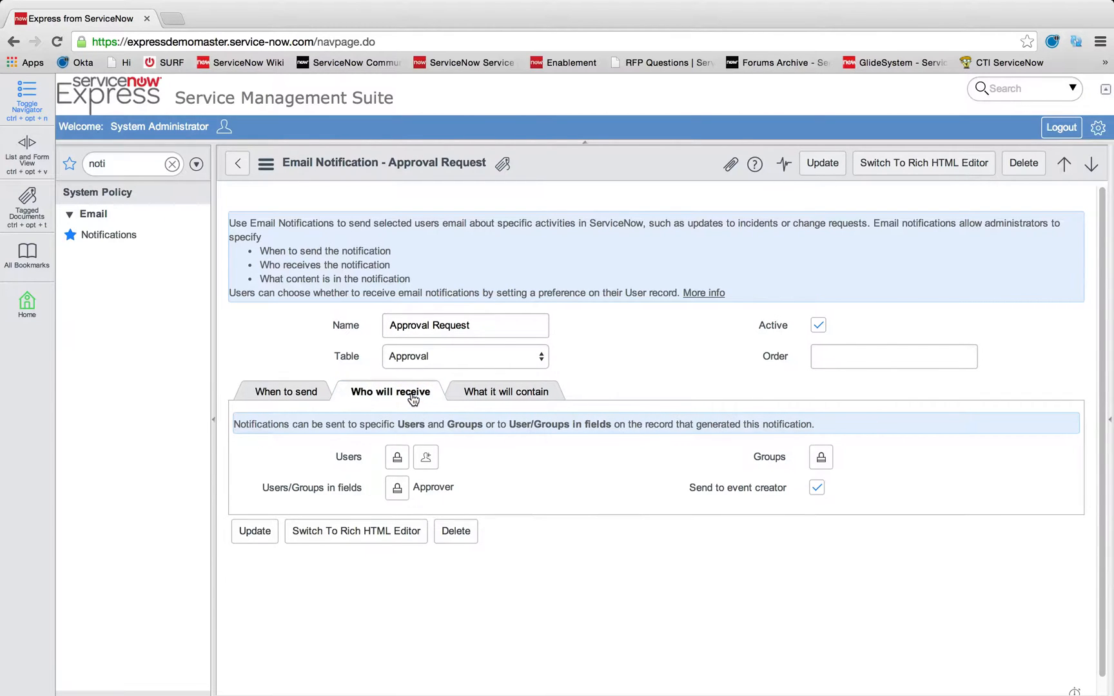
click(506, 393)
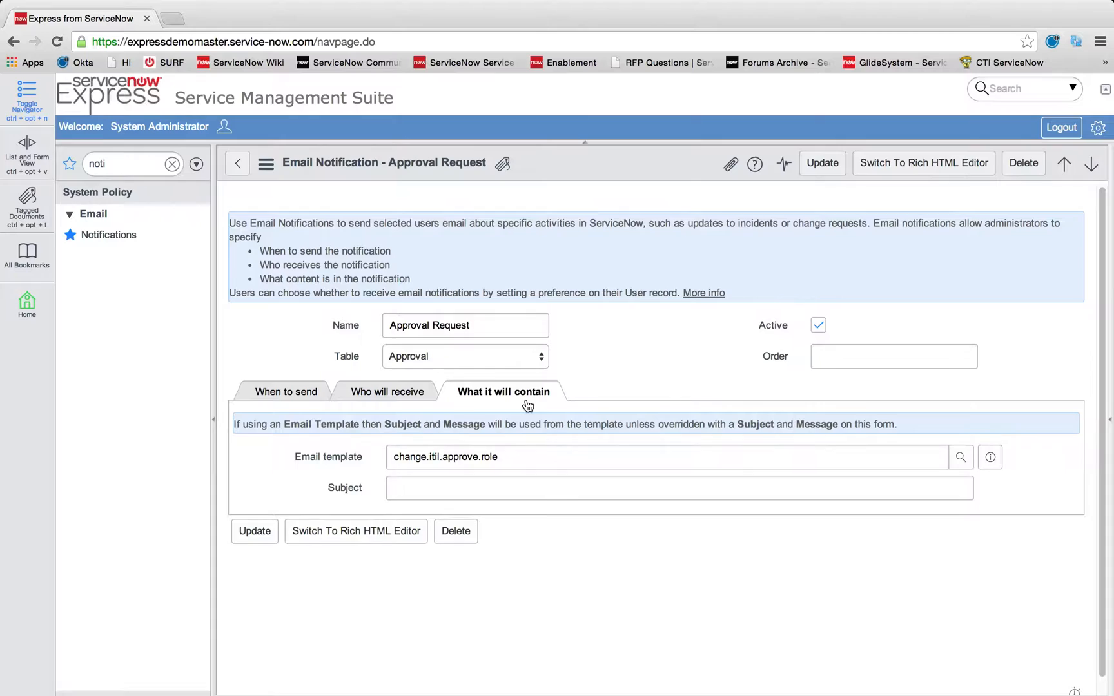
click(667, 456)
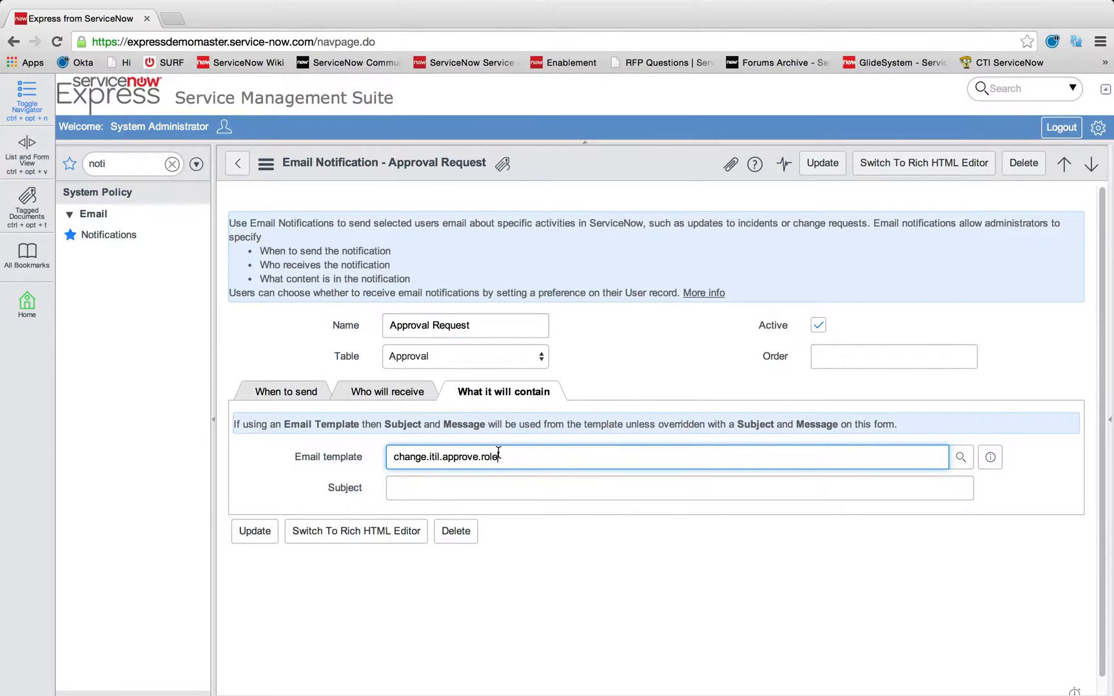
click(991, 457)
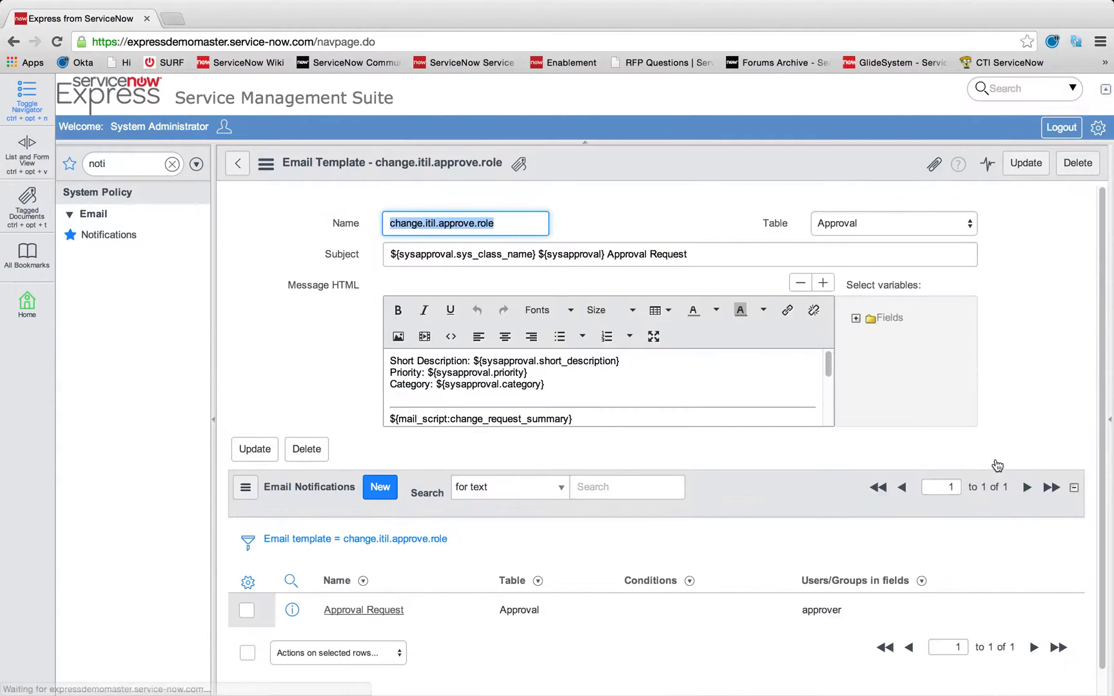
mouse_move(450, 309)
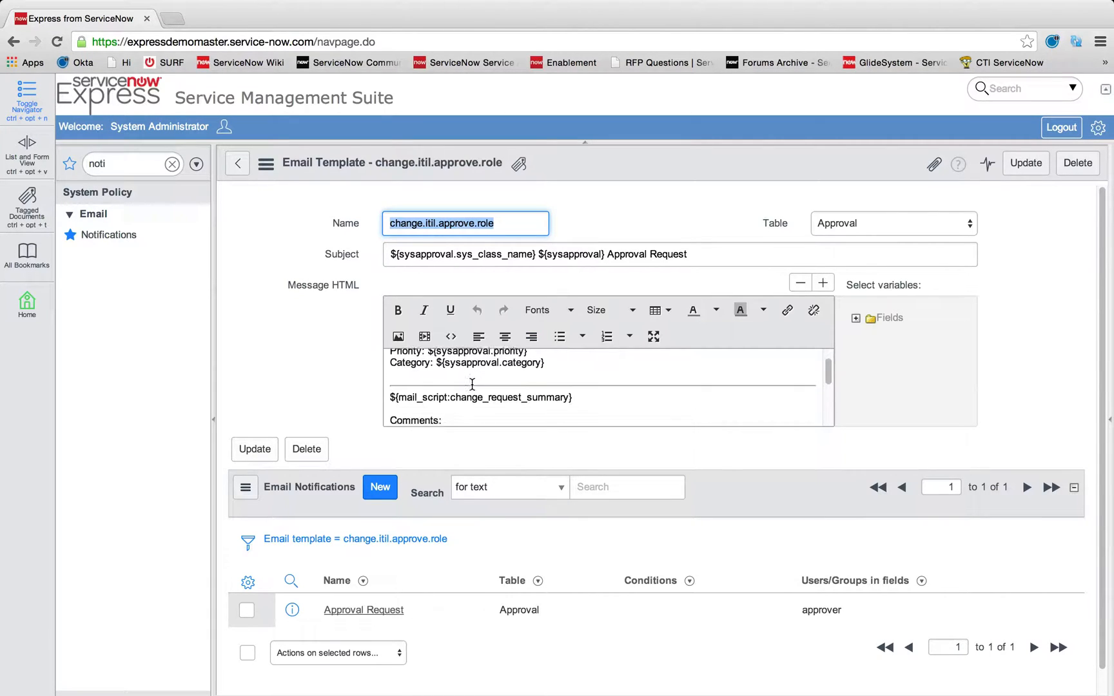
Read the template's message with approve/reject mailto links, then leave the email template.
scroll(down, 3)
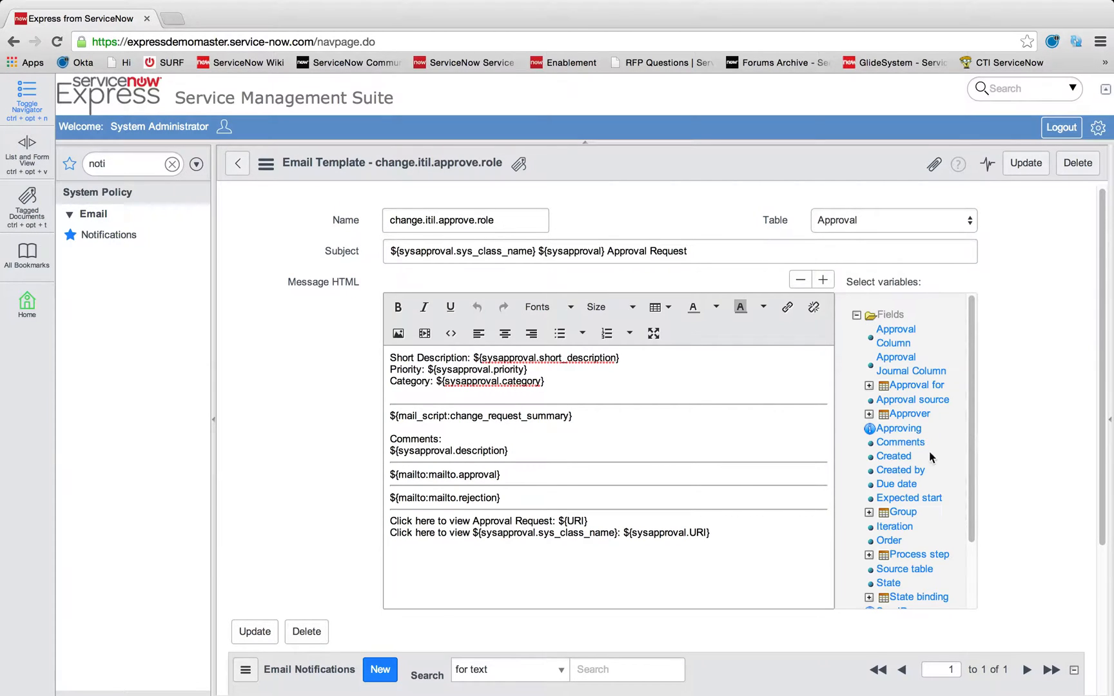
scroll(down, 3)
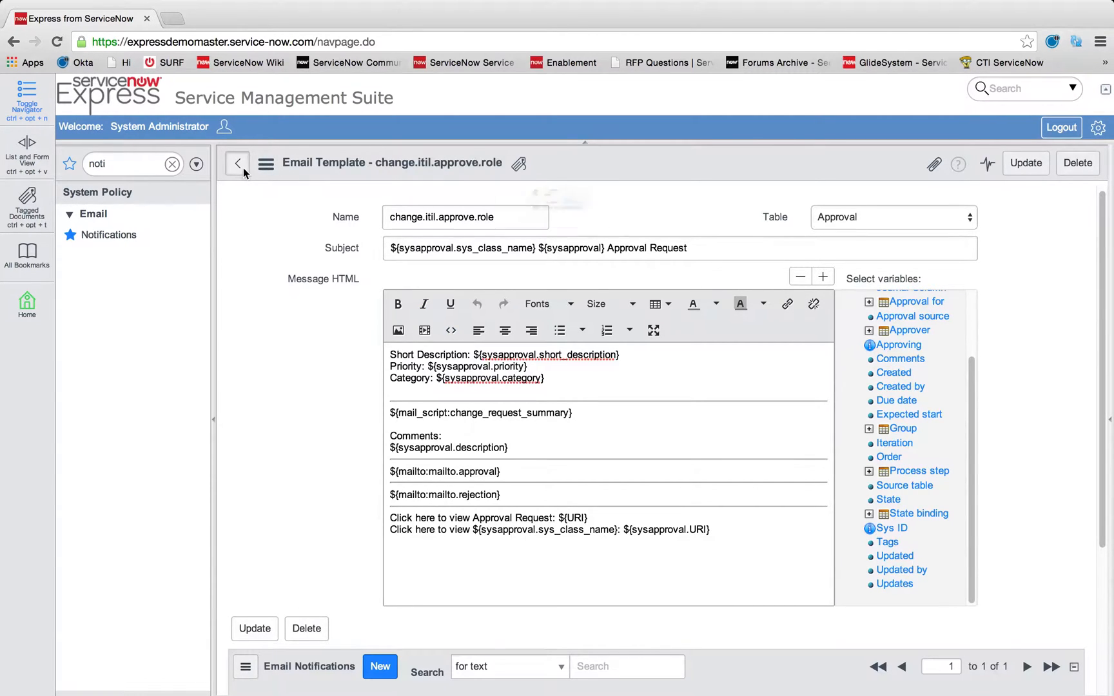
click(237, 163)
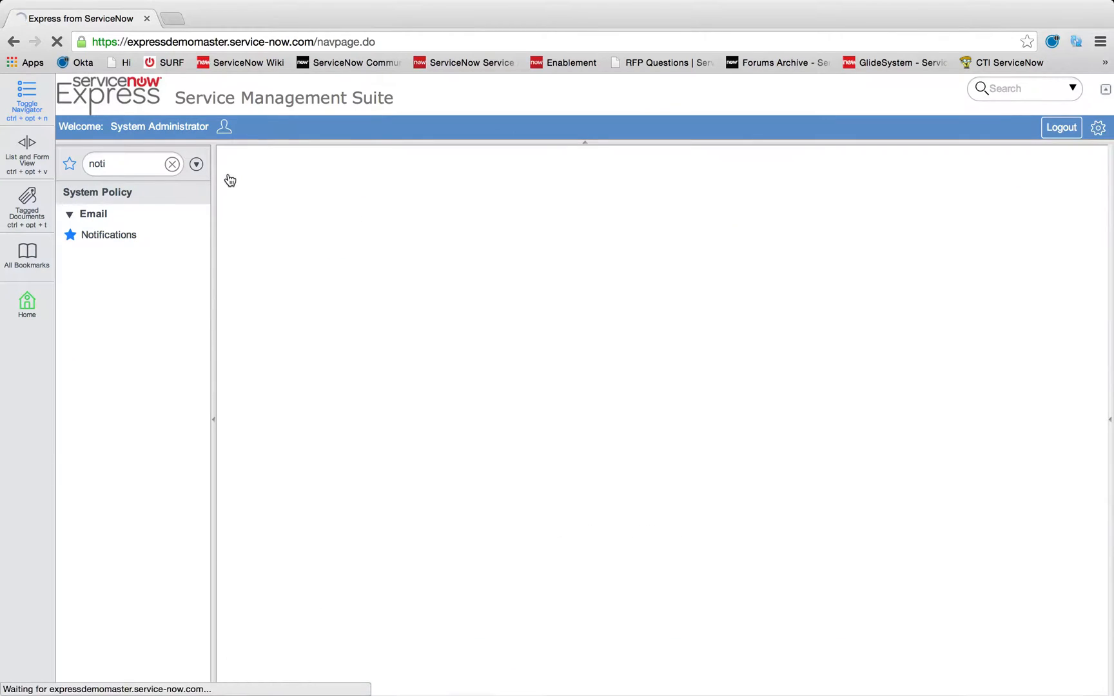
Navigate to the open incidents list and bring up Outage incident INC0010040.
click(108, 235)
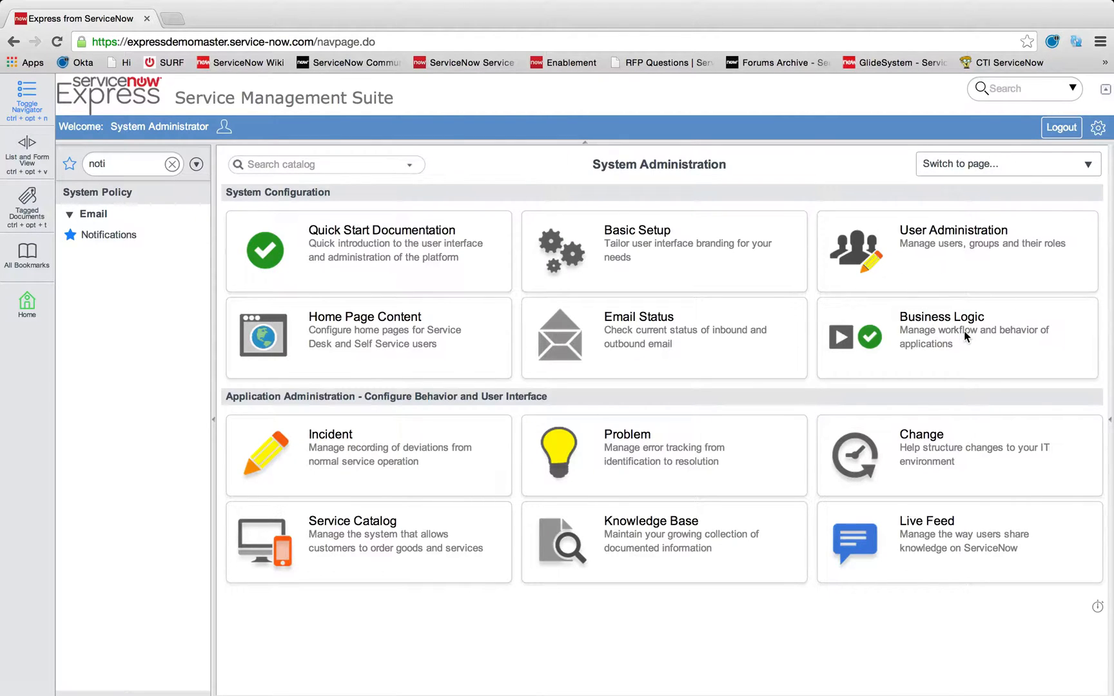
mouse_move(142, 155)
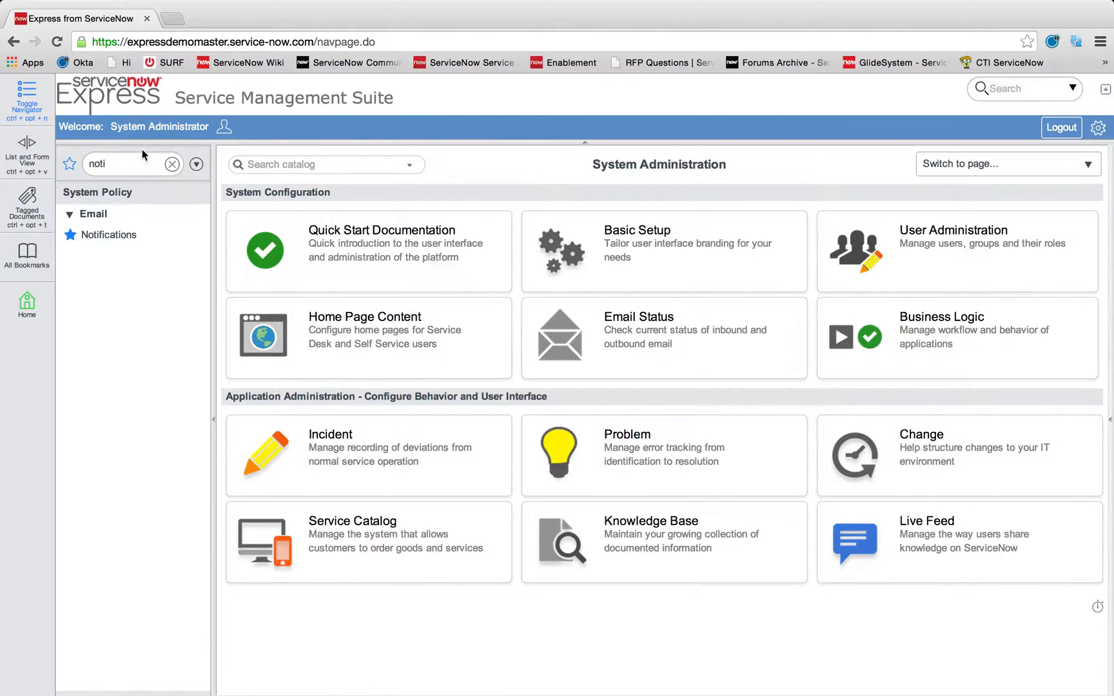
text(nc)
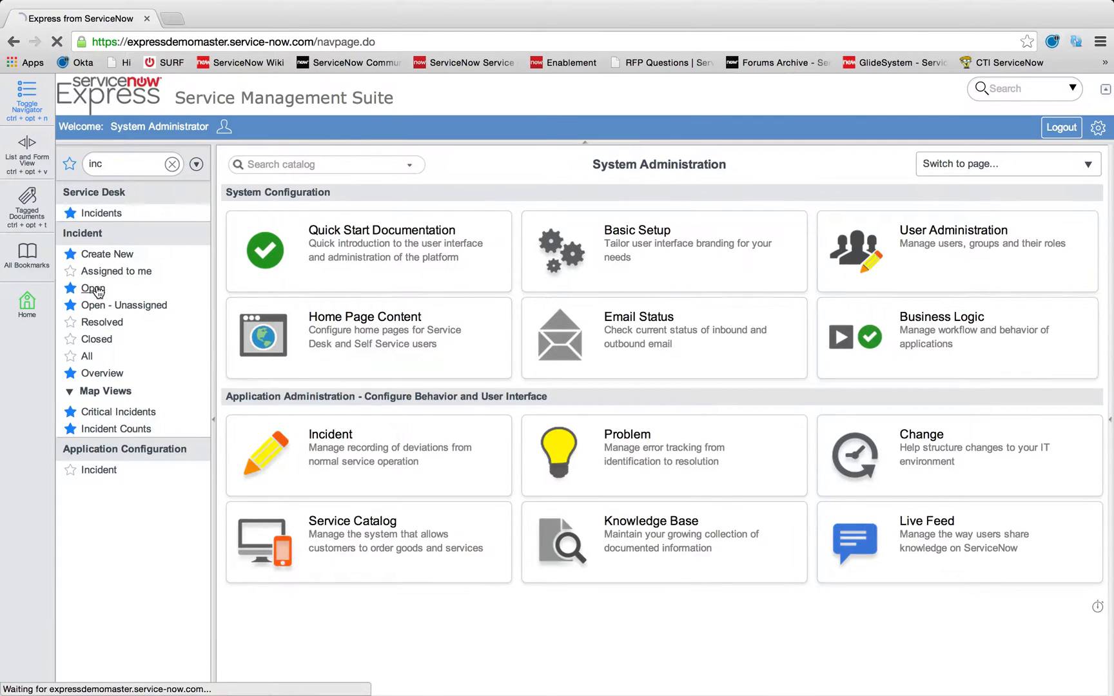
click(91, 287)
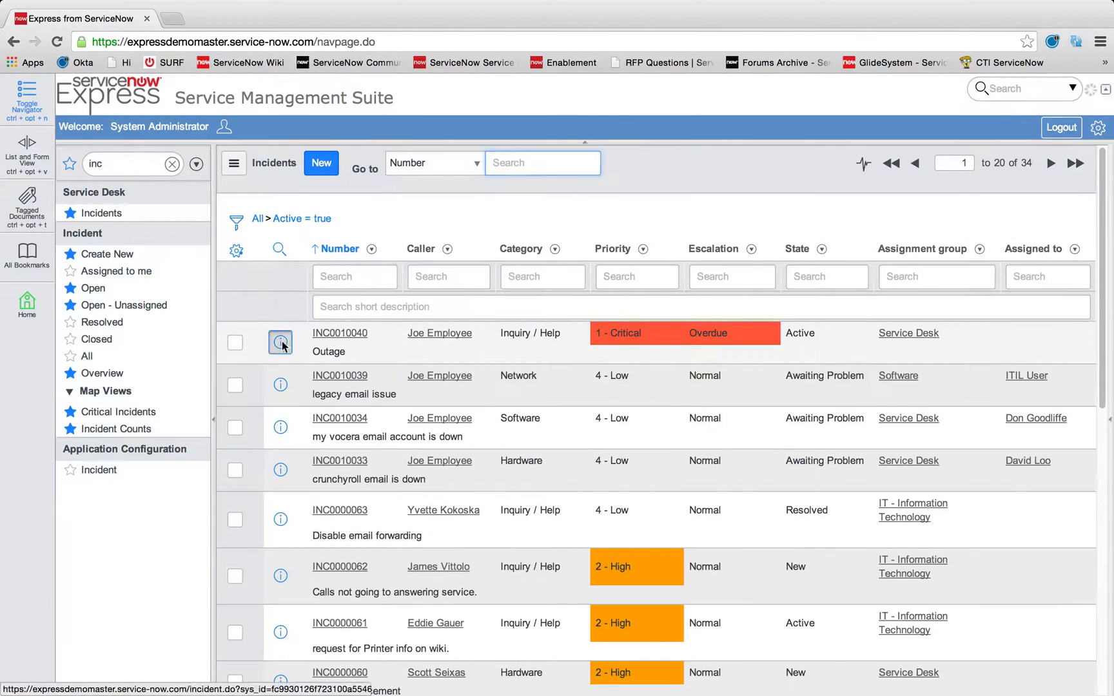
click(280, 343)
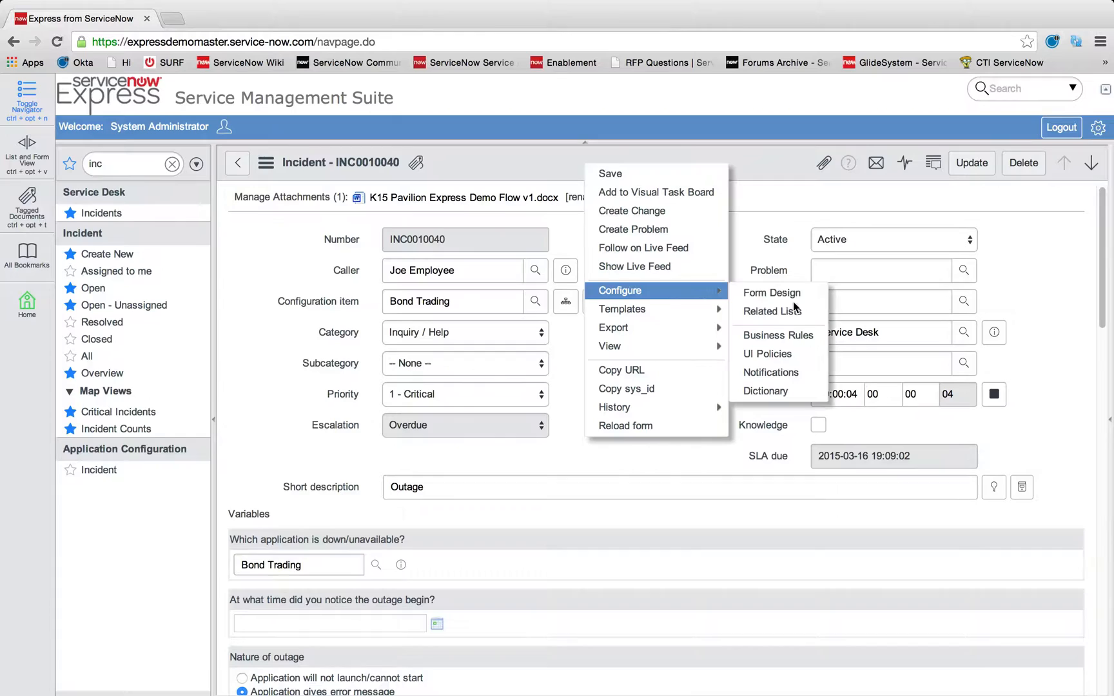
Add the Approval field to the top of the incident form's right column via Form Design and save.
click(771, 293)
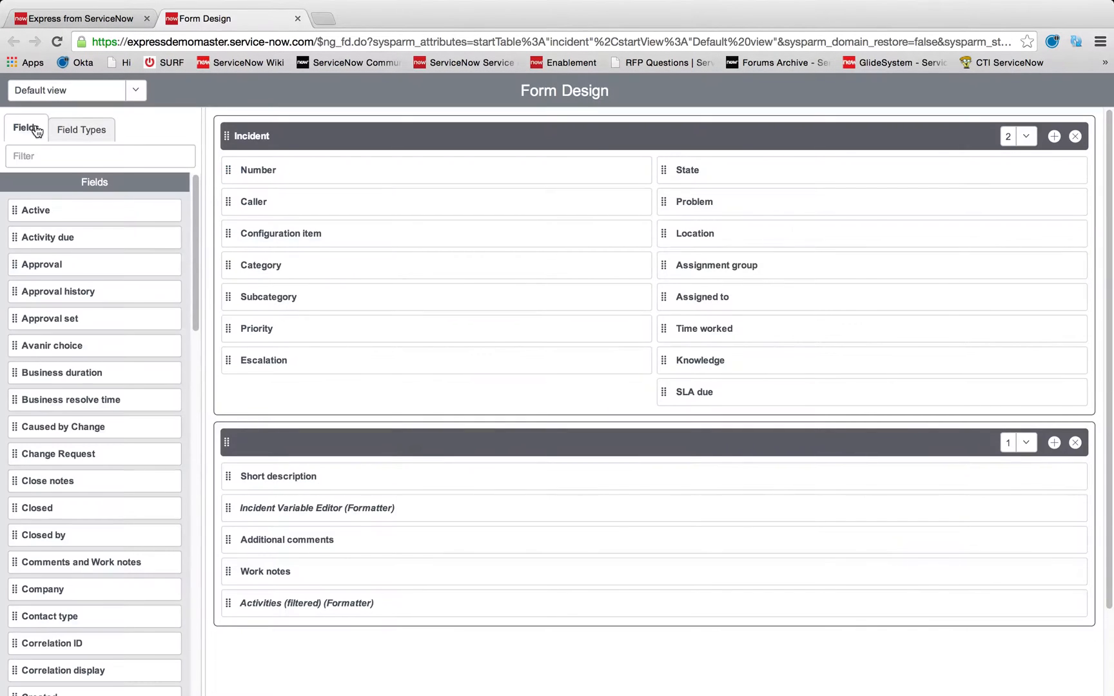
text(app)
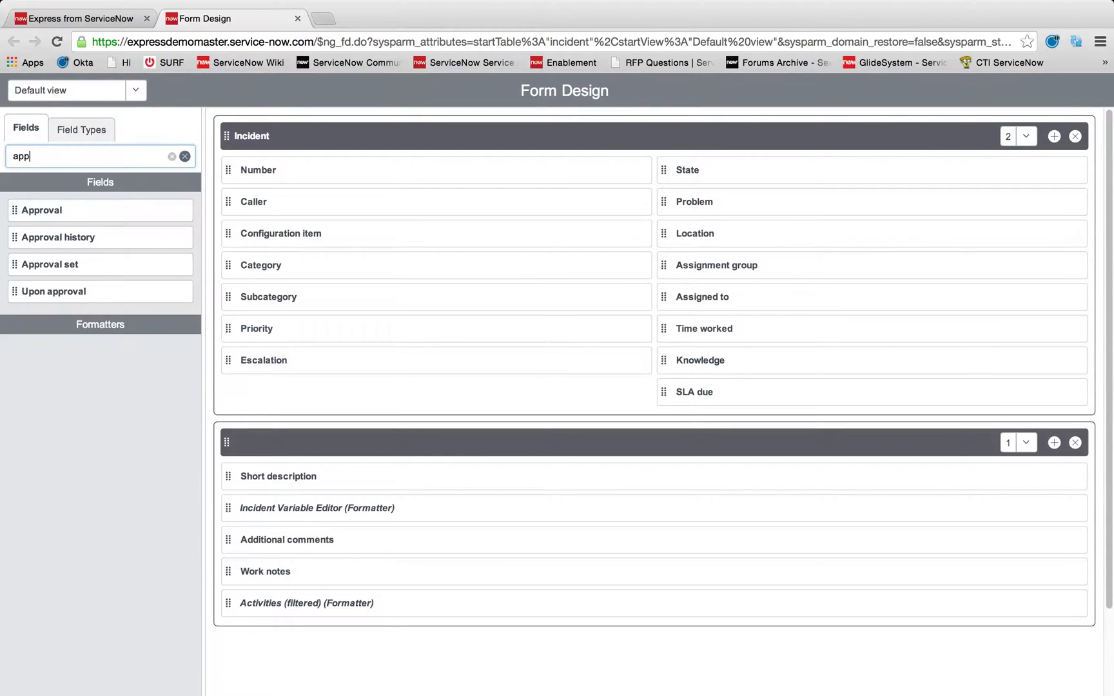
drag(41, 211, 455, 182)
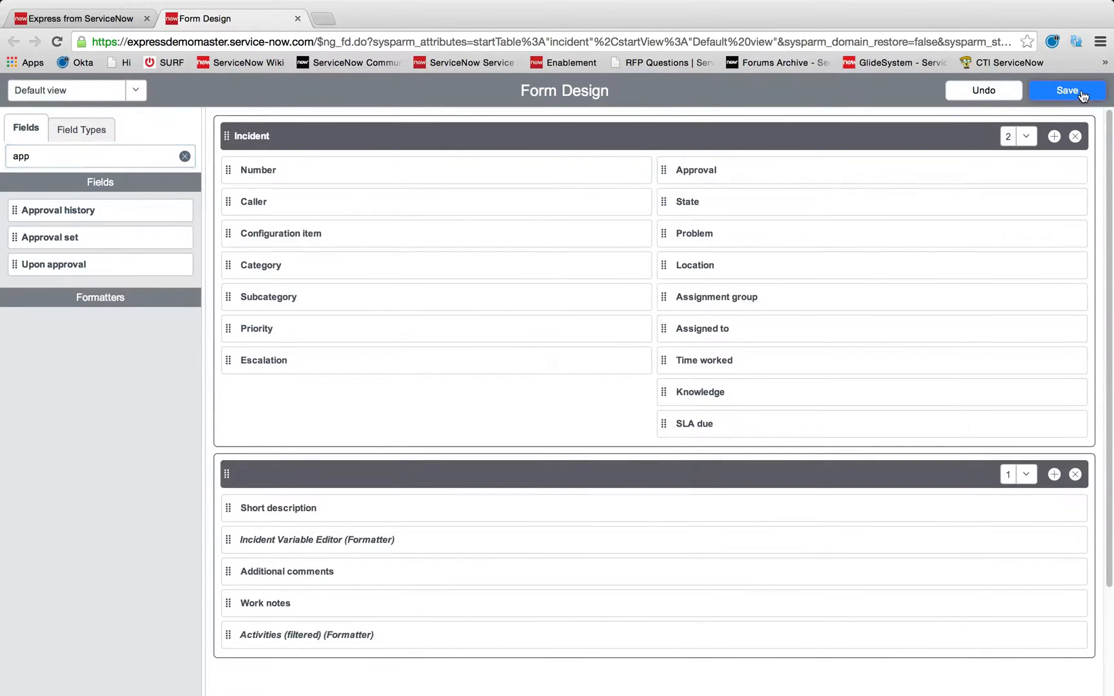
click(1066, 90)
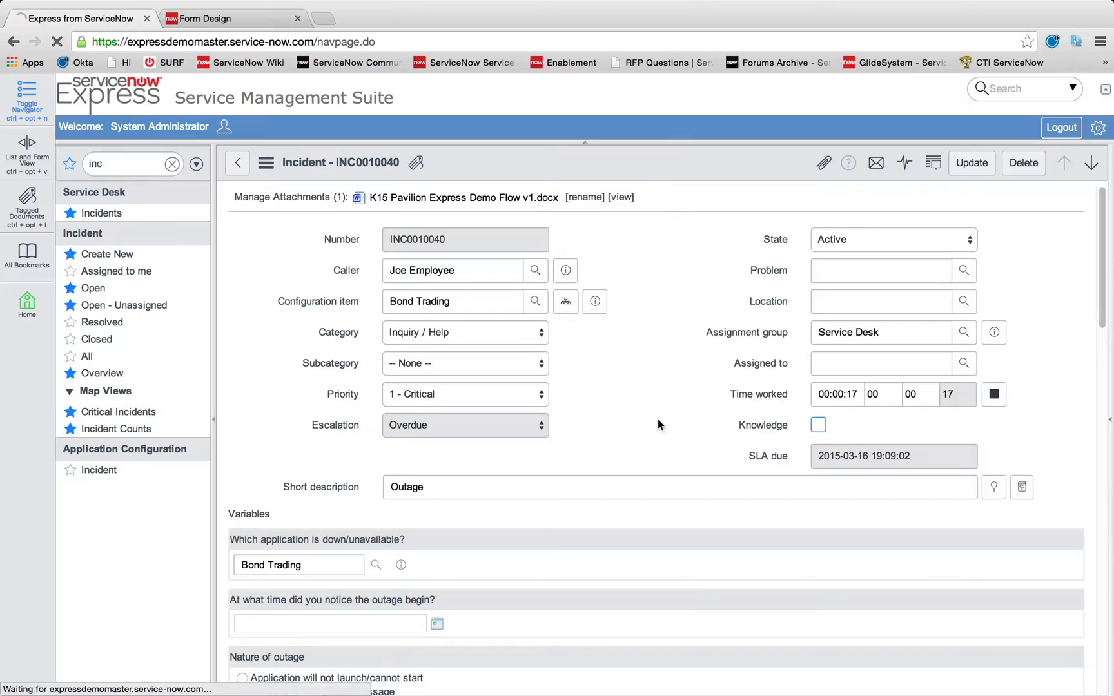
Leave Approval at Not Yet Requested and navigate to the Email Notifications list.
click(893, 238)
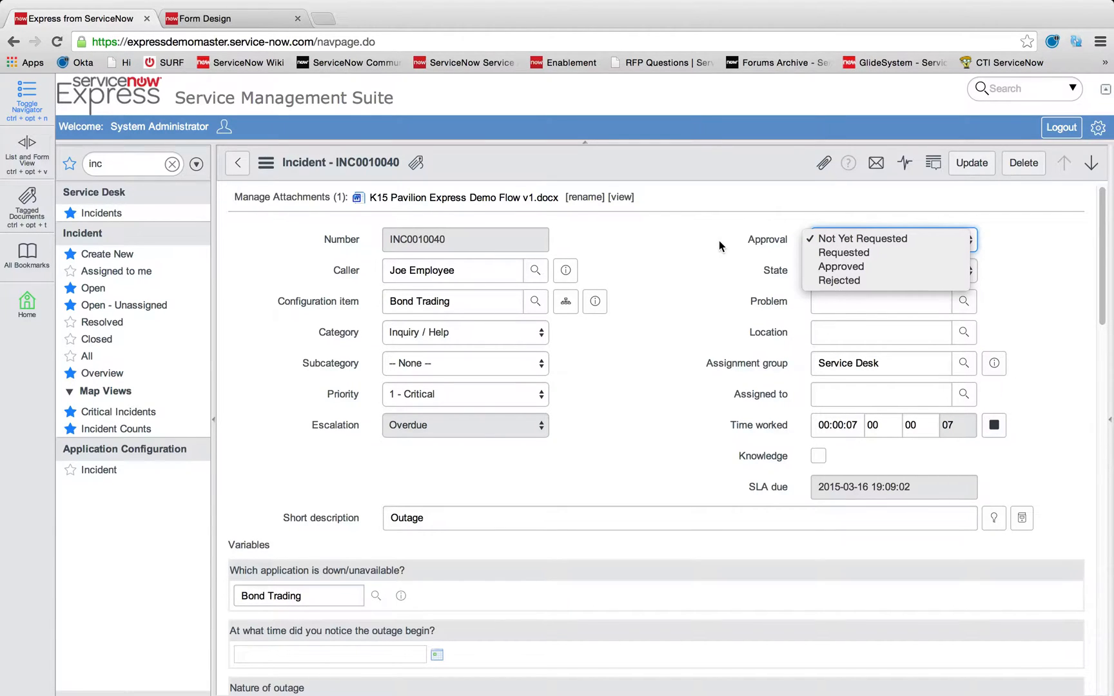
click(863, 239)
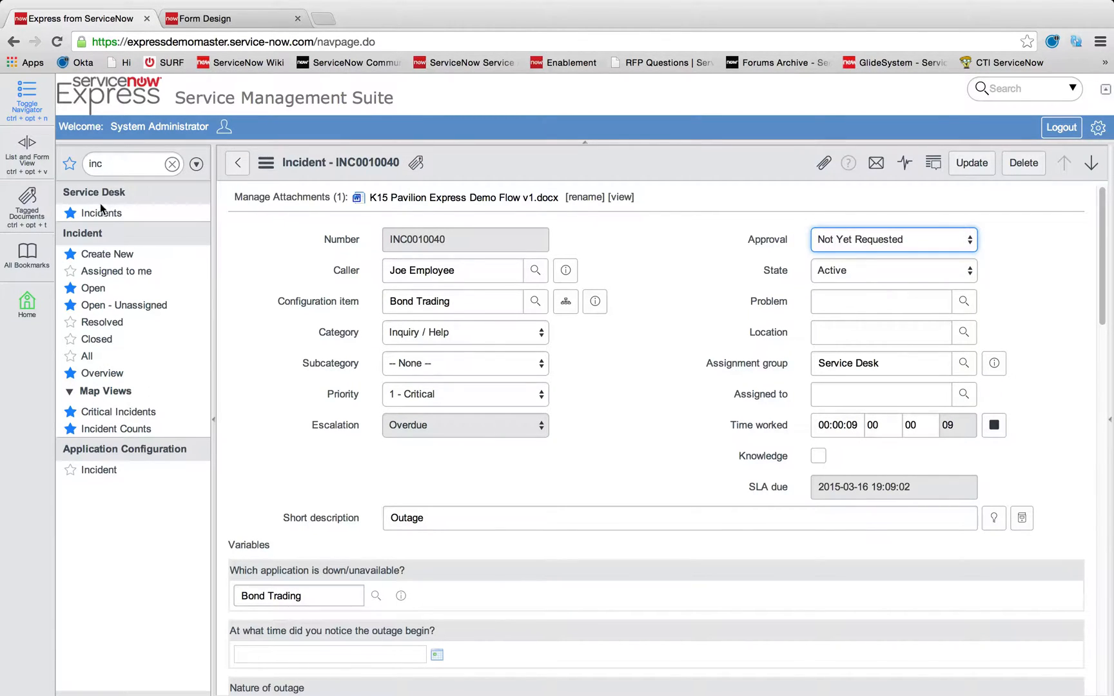
text(not)
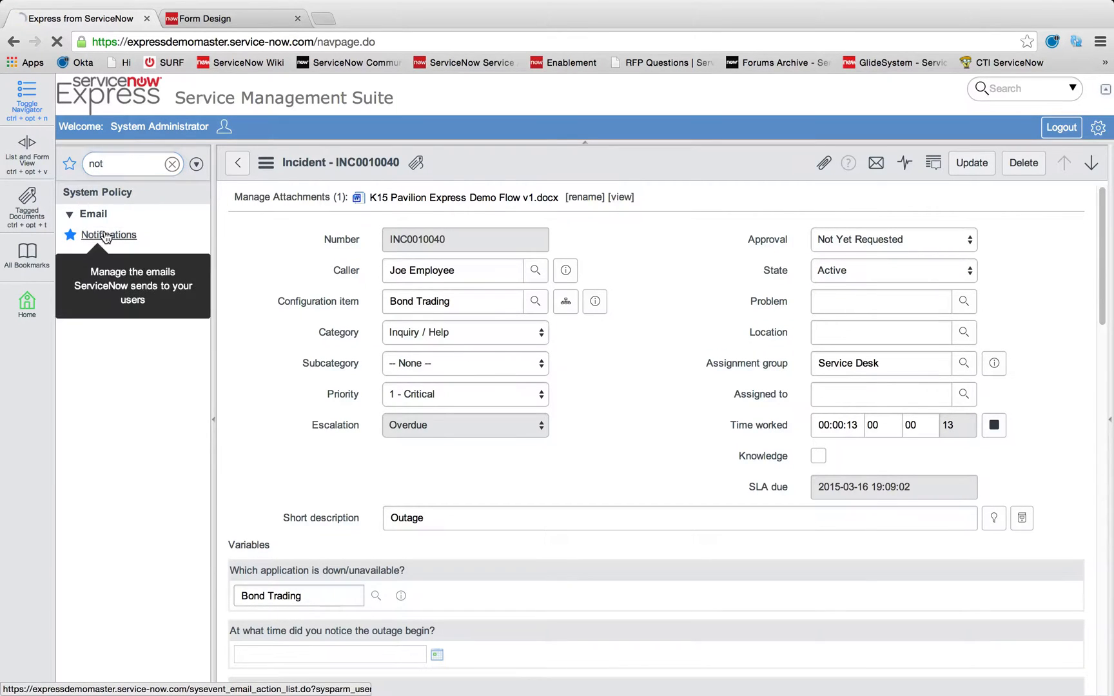
click(109, 234)
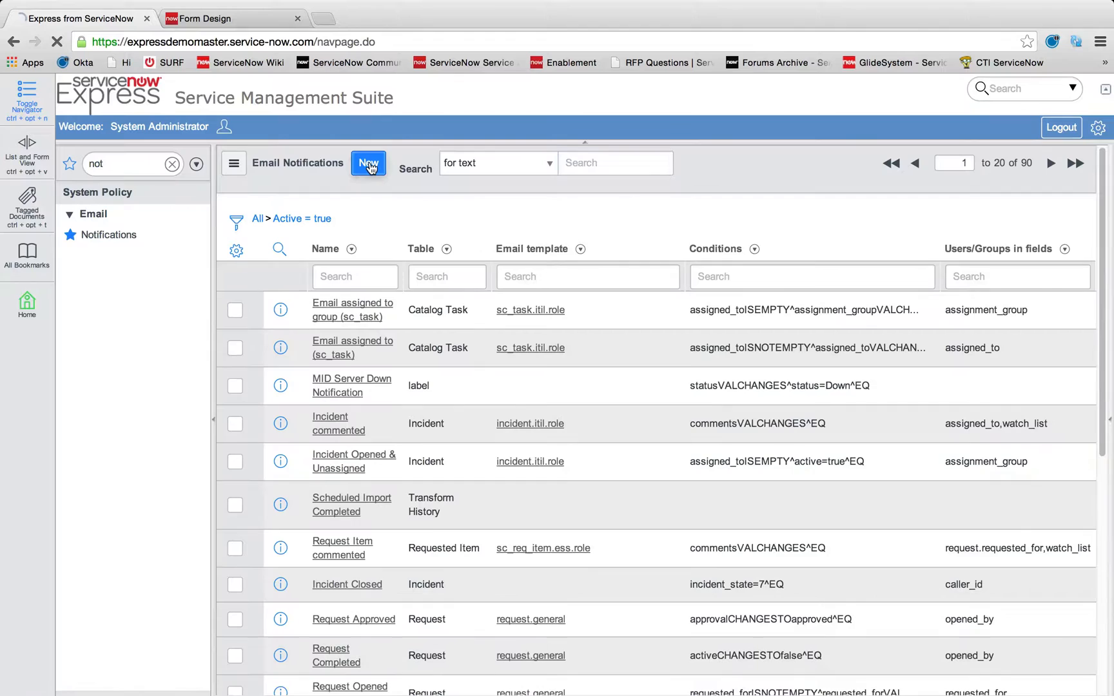
Create a new notification 'Incident Approval' sent when Priority is 1 - Critical.
click(368, 163)
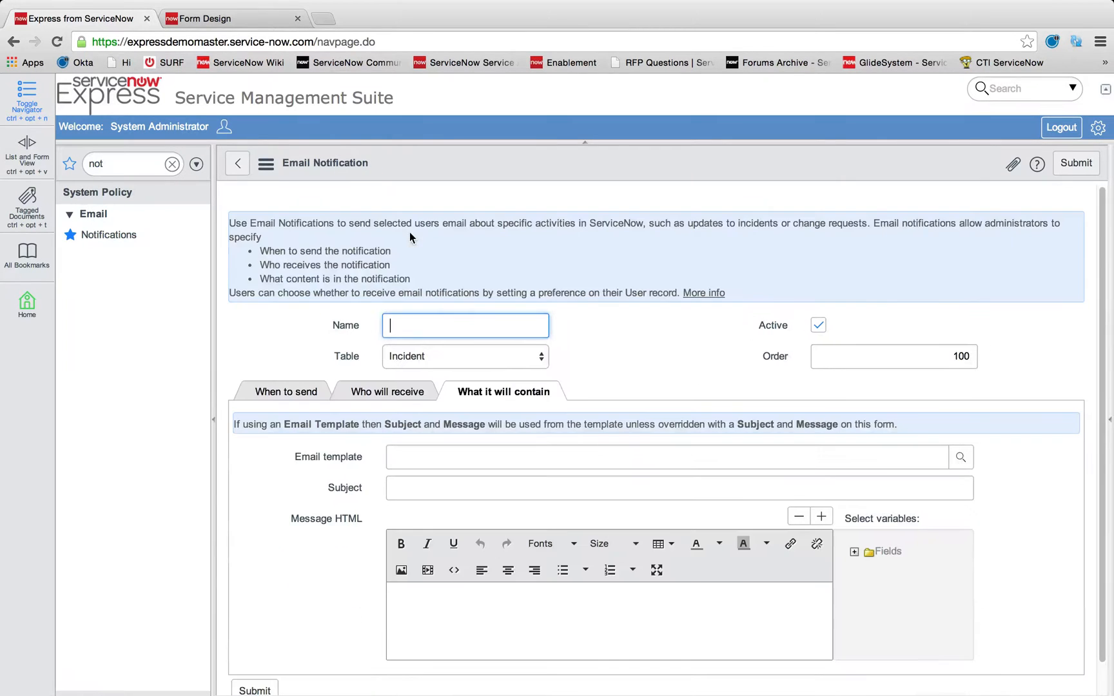
text(I)
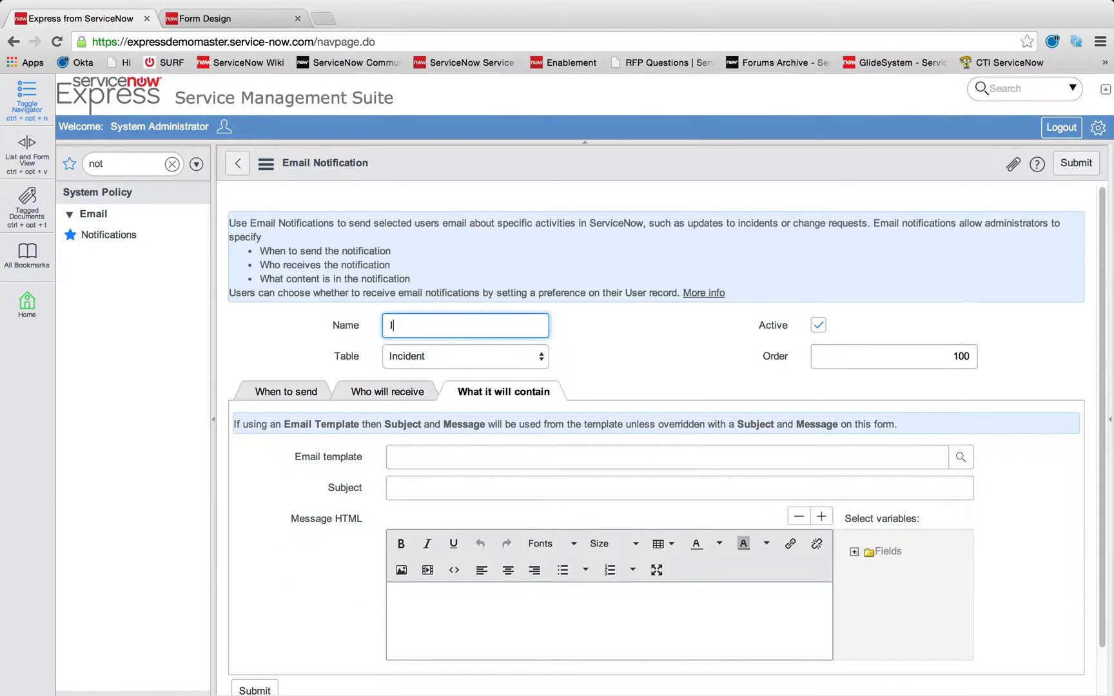
text(Incident Approval)
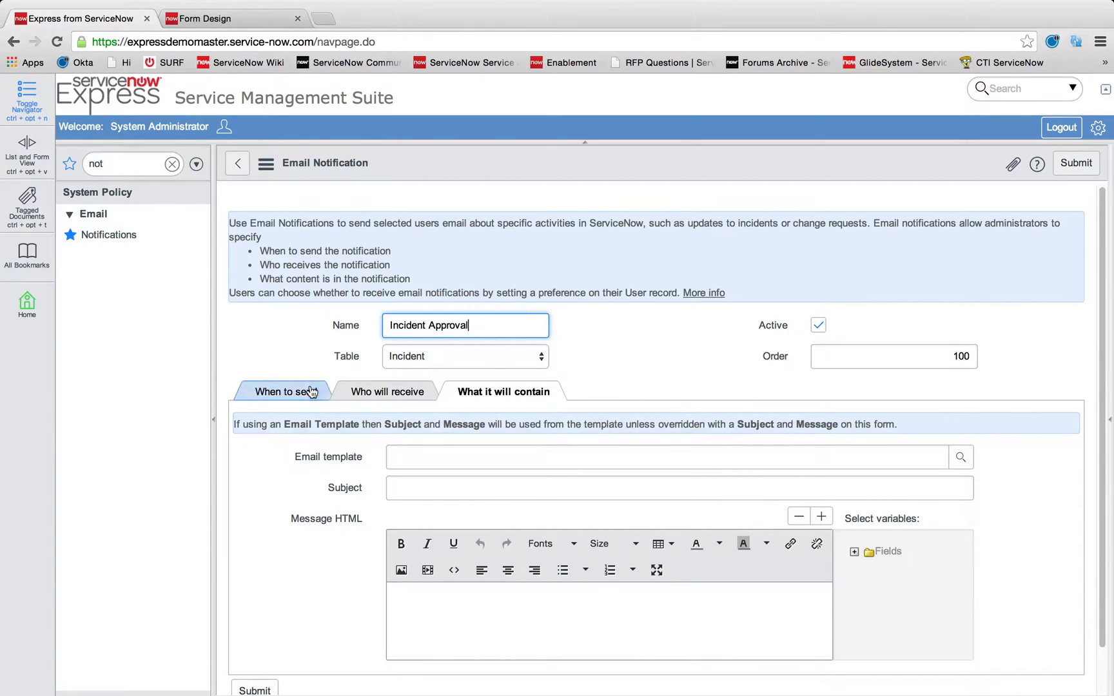
click(287, 392)
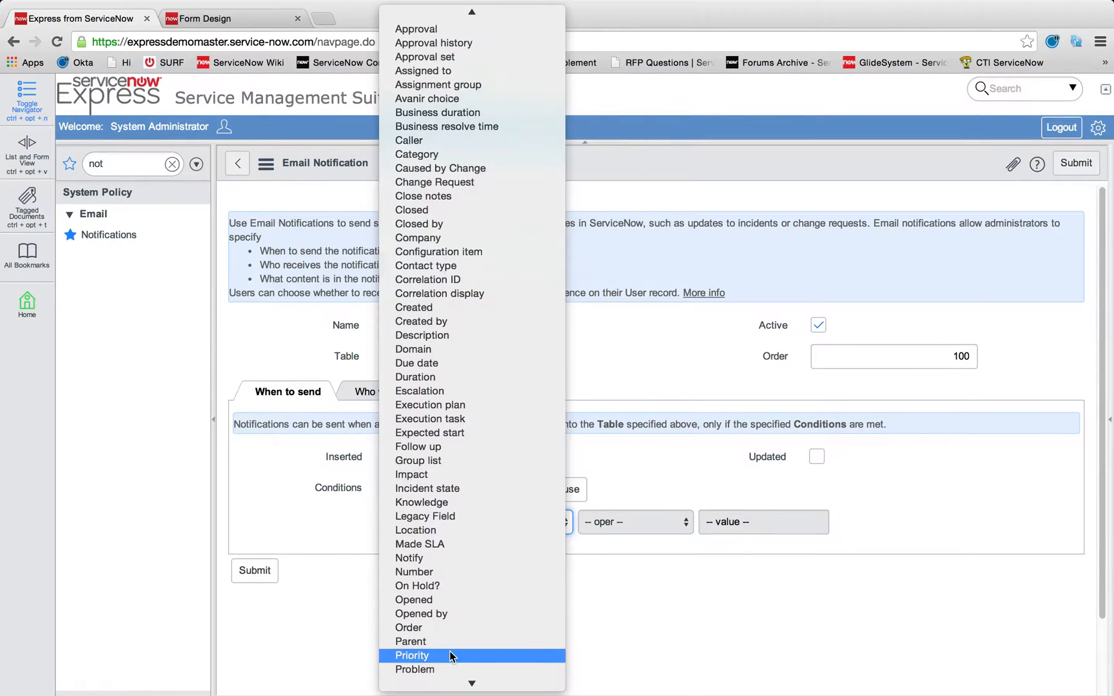
click(413, 655)
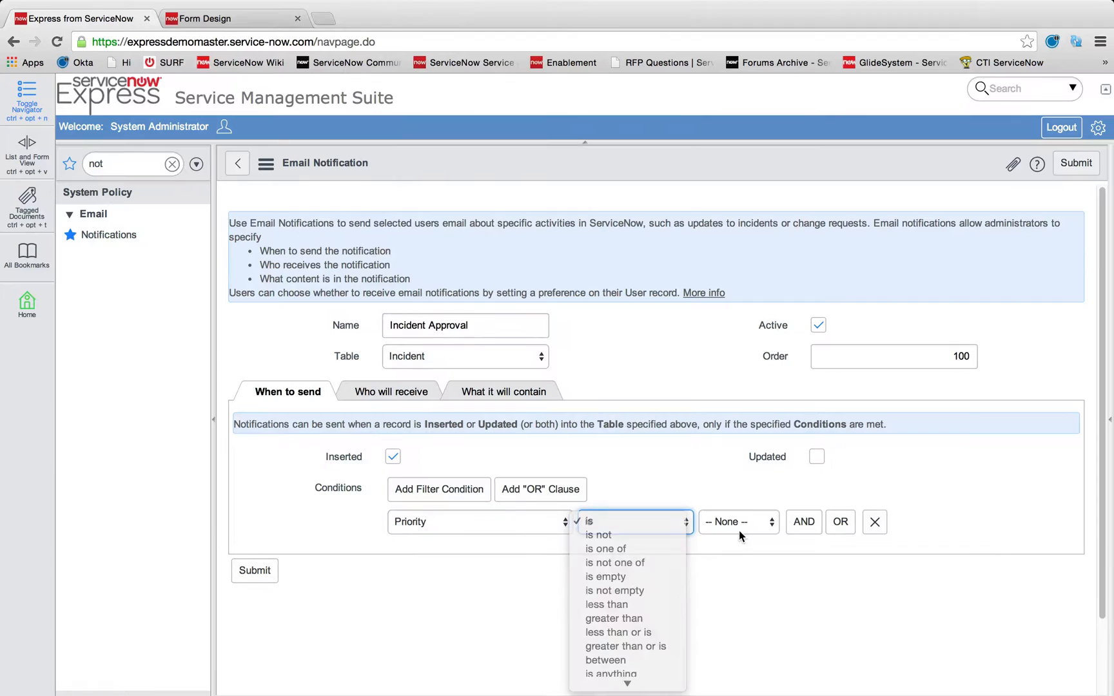
click(588, 521)
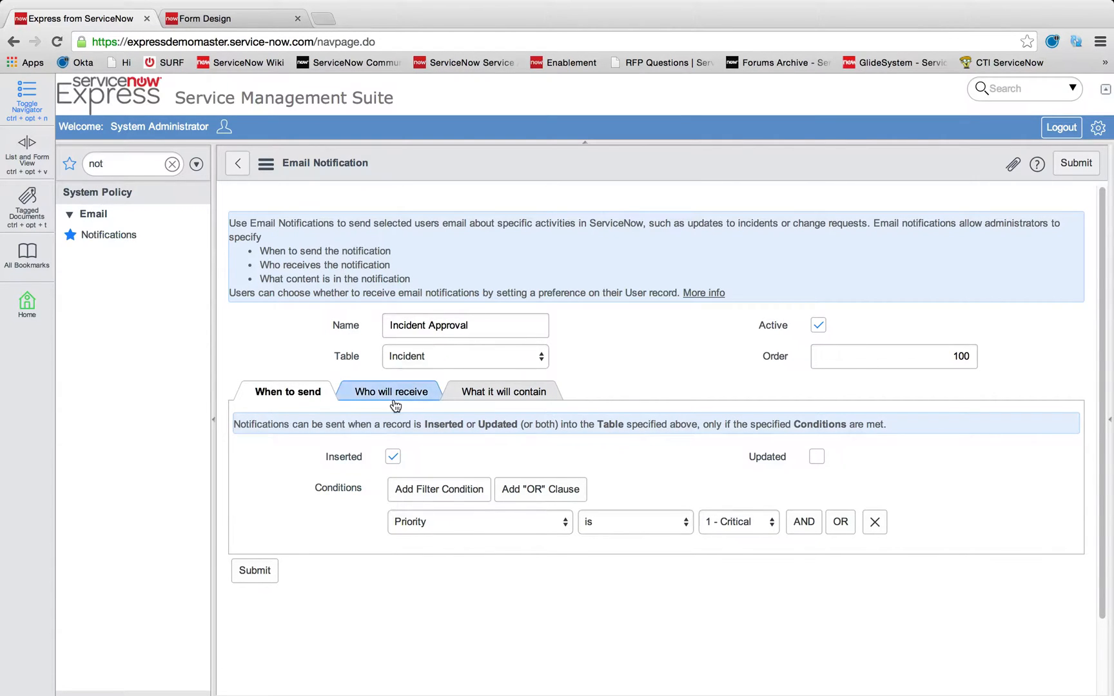
Add Caller.Manager as the recipient under Who will receive.
click(389, 392)
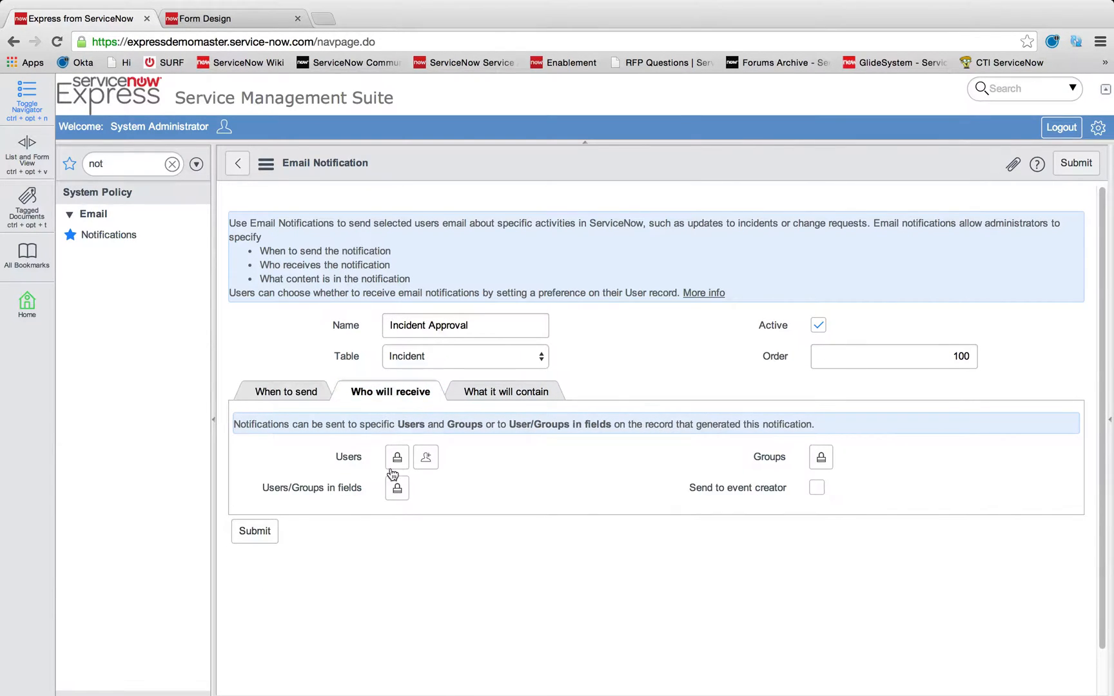
click(396, 487)
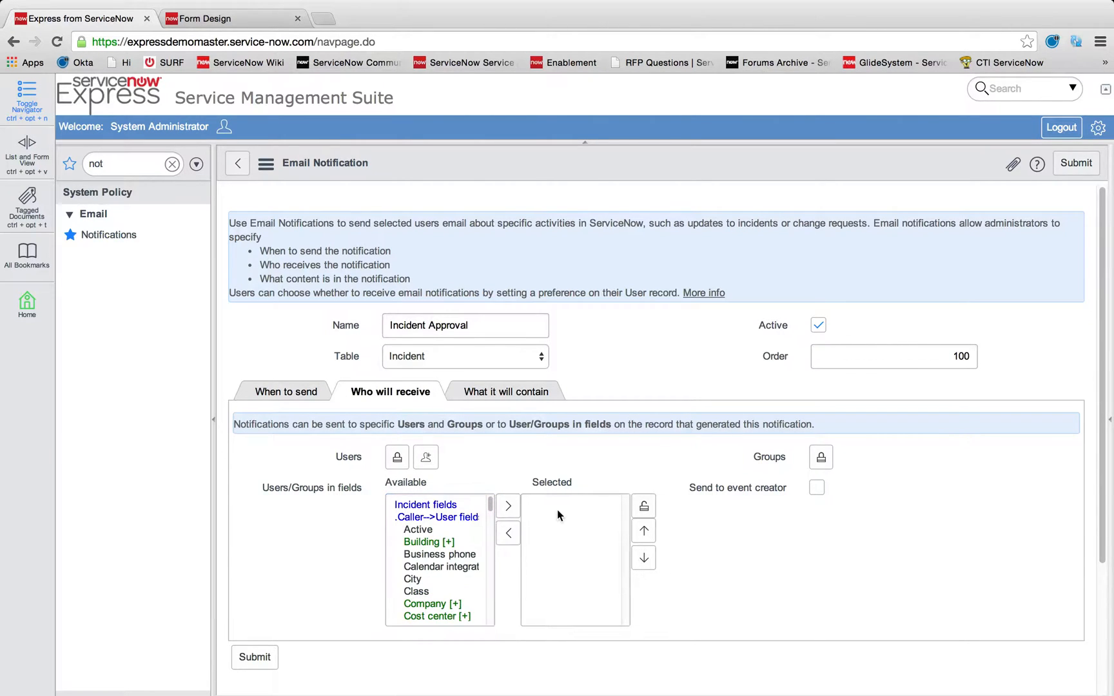
scroll(down, 3)
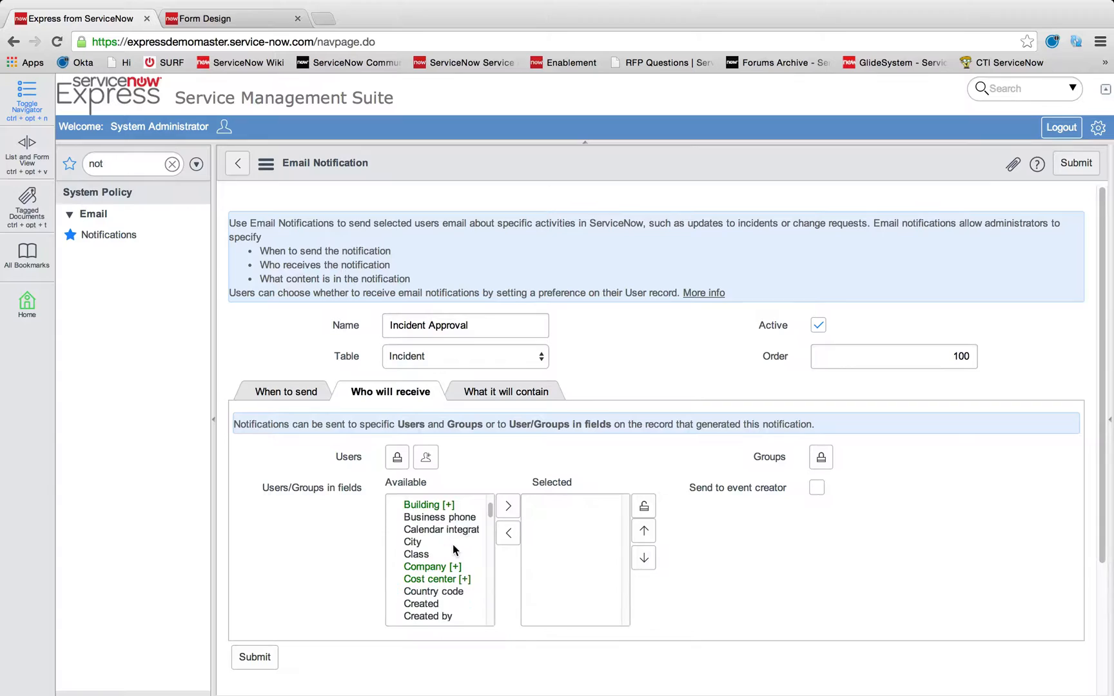
scroll(down, 3)
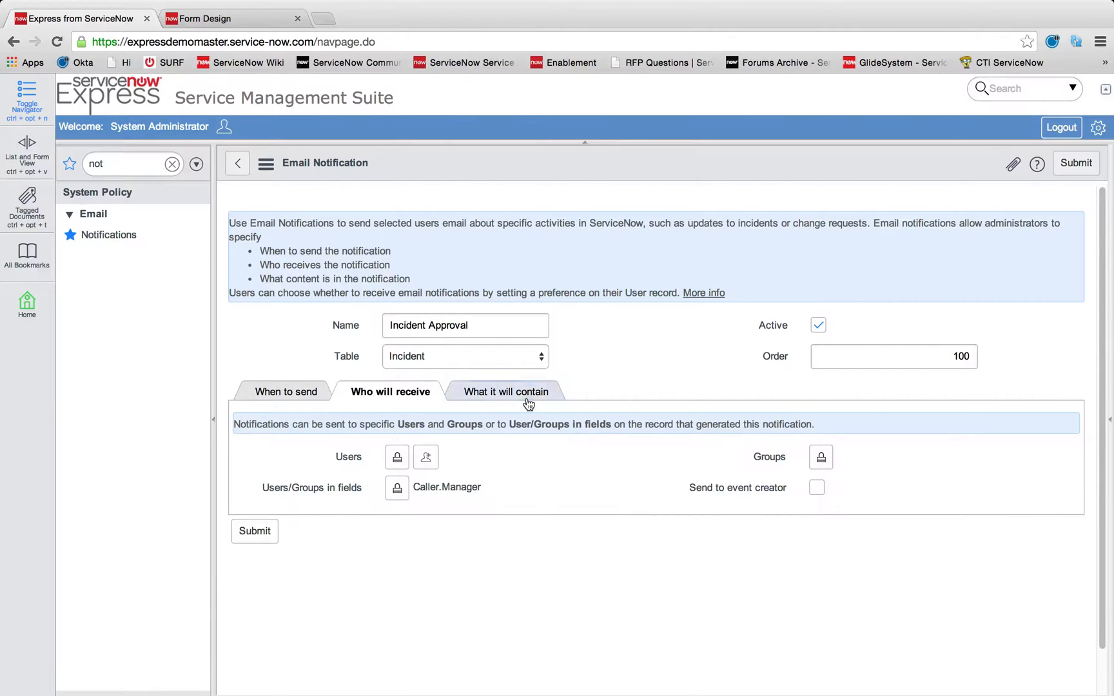
Set subject 'Priority 1 Approval Email' and start the message with 'Short description: ${short_description}'.
click(504, 392)
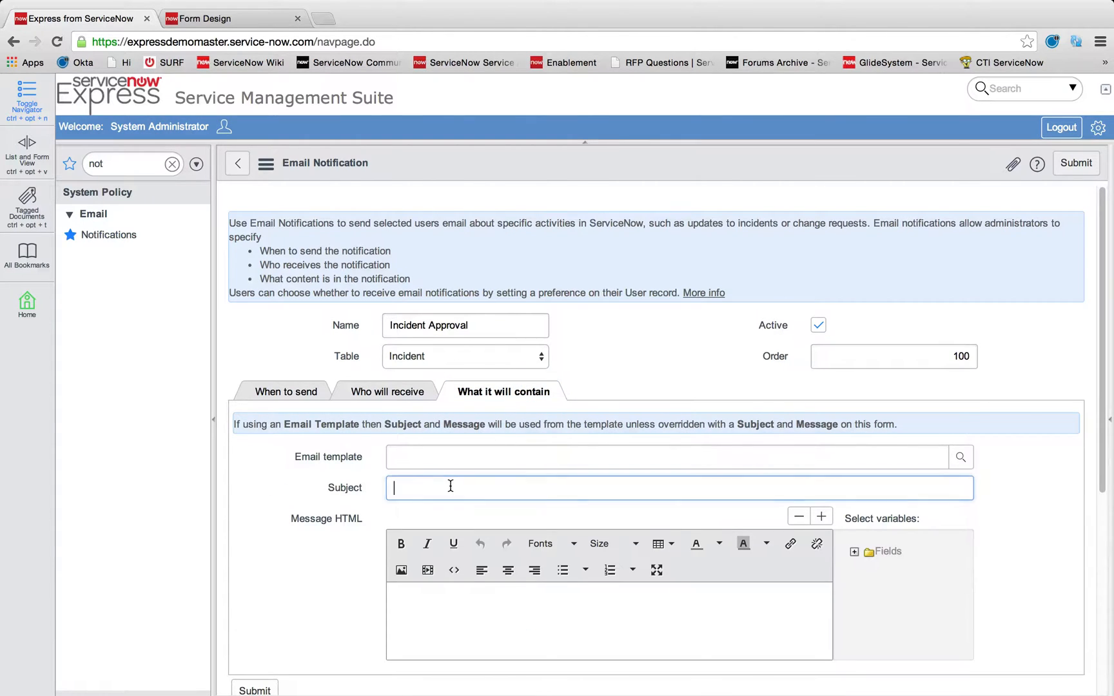
text(Priority 1)
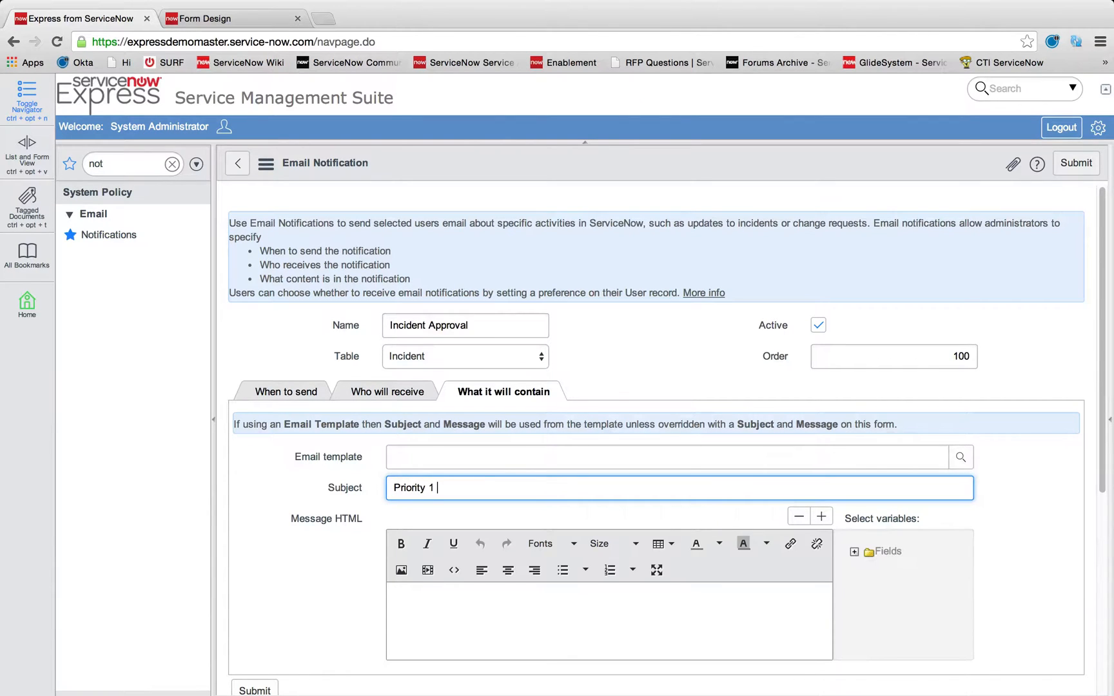
text(Approval Email)
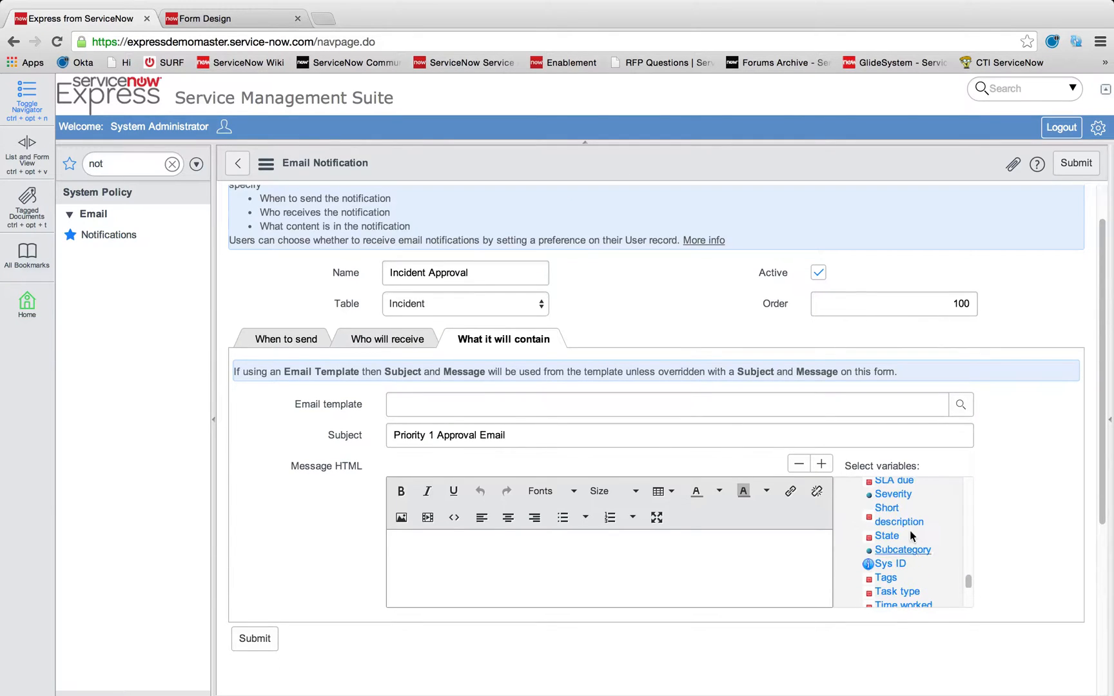
text(Short description: ${short_description})
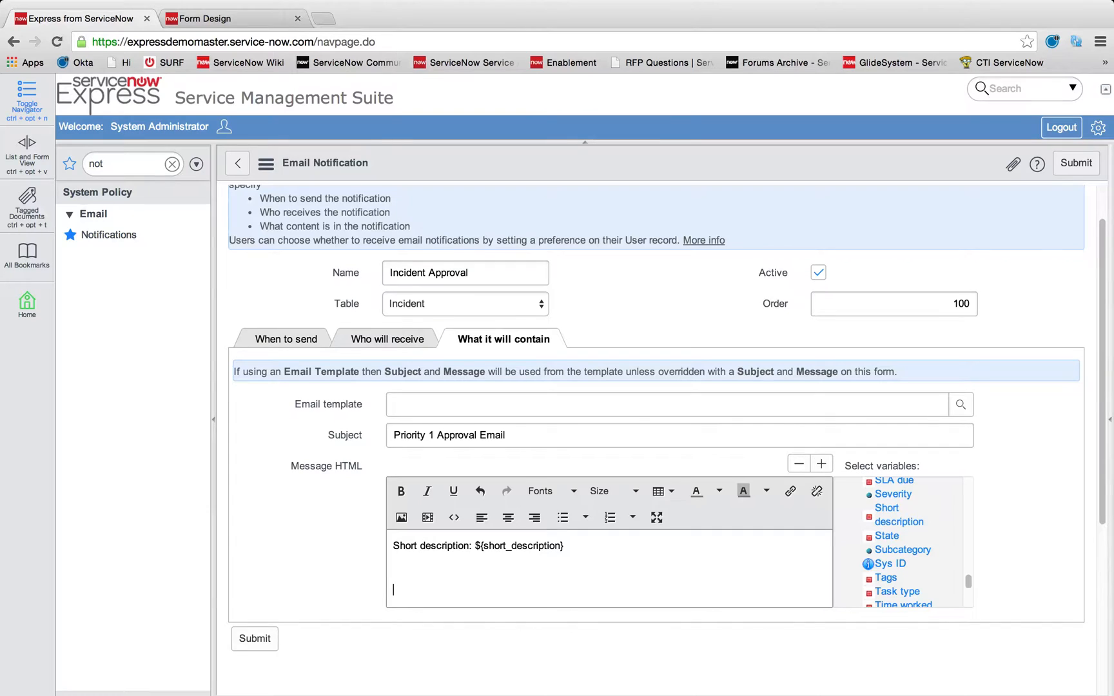
Finish the message with "Please reply 'APPROVE' to approve, or 'REJECT' to reject." and recheck When to send.
text(Please reply)
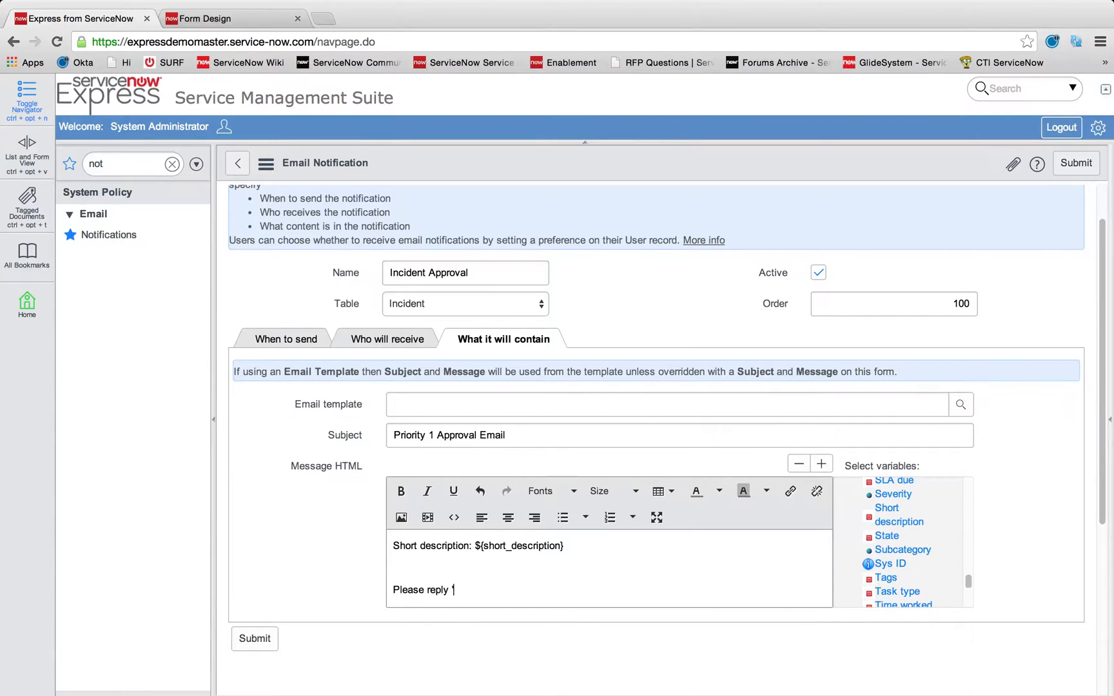
text('APPROVE' to approve, or)
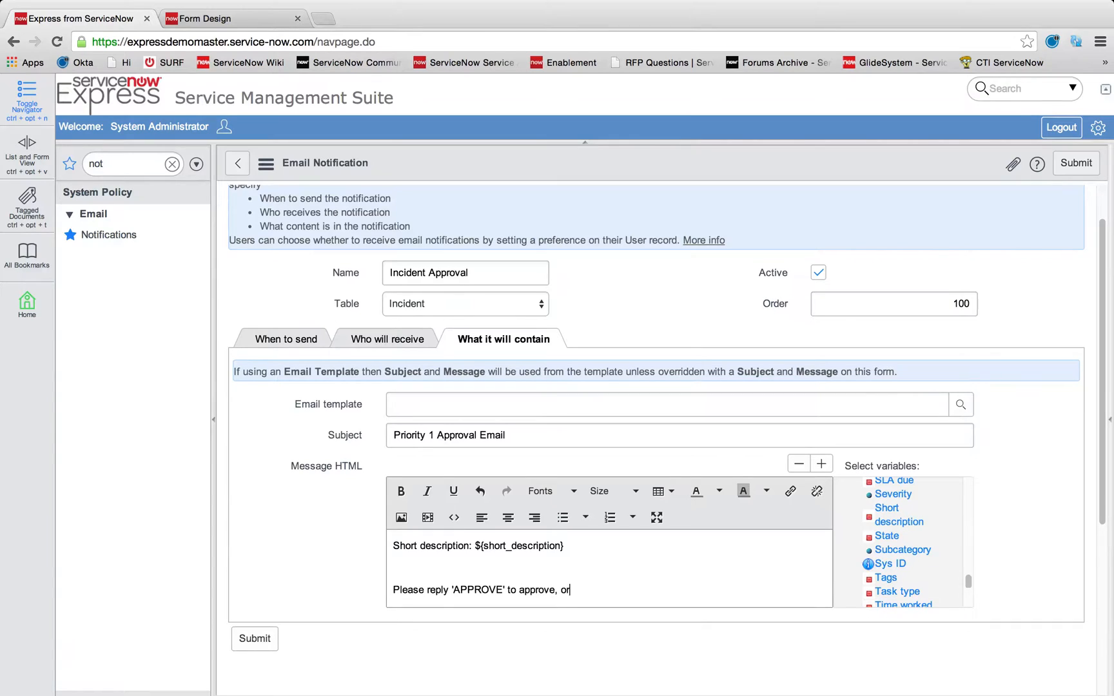
text('REJECT')
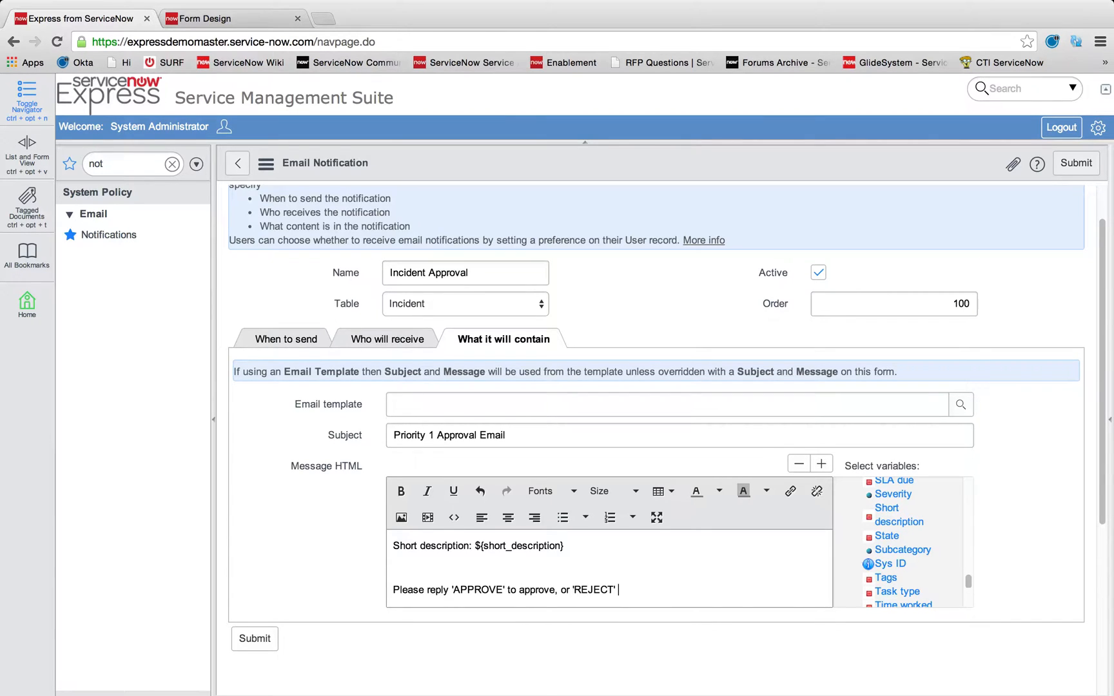
text(to reject.)
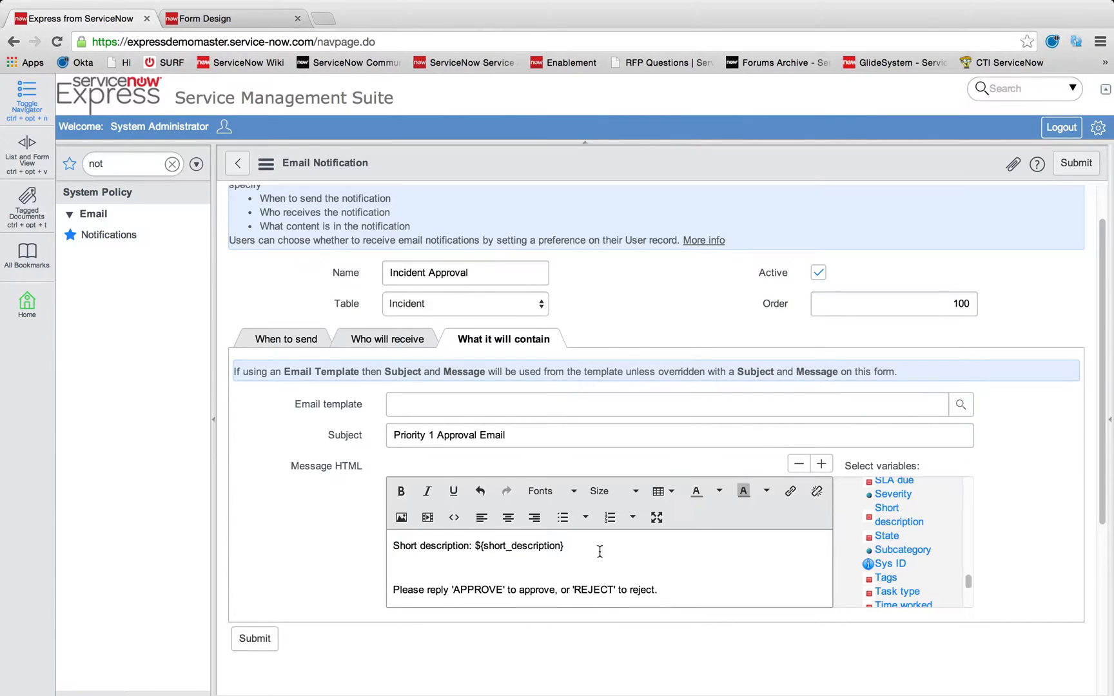
click(894, 303)
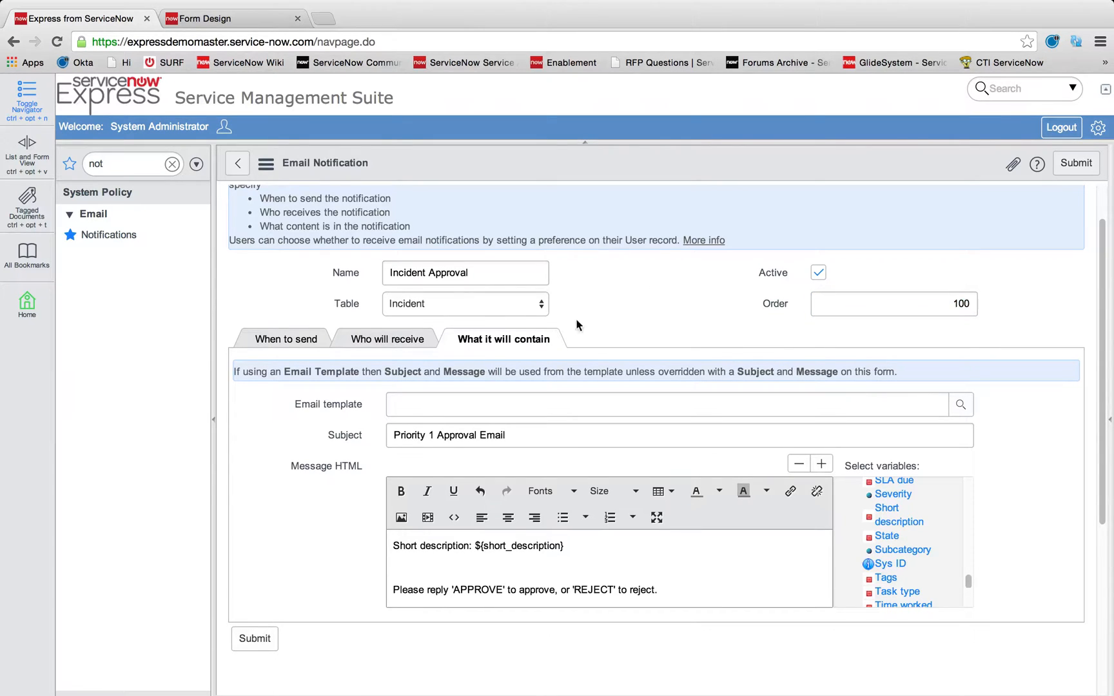
click(288, 339)
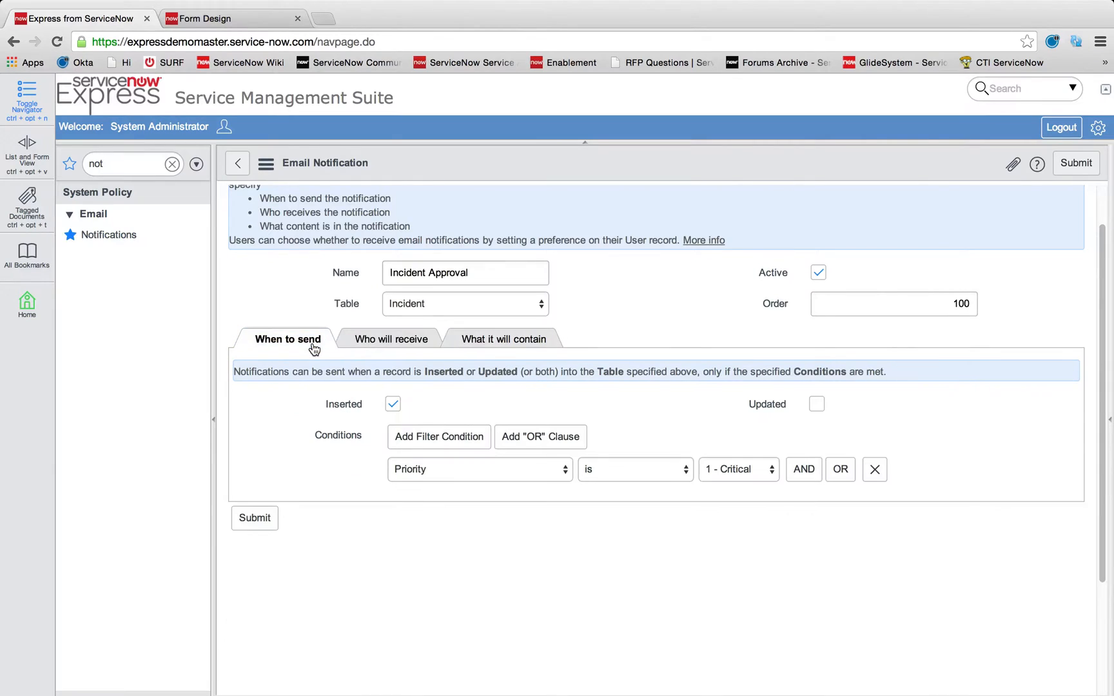
click(503, 340)
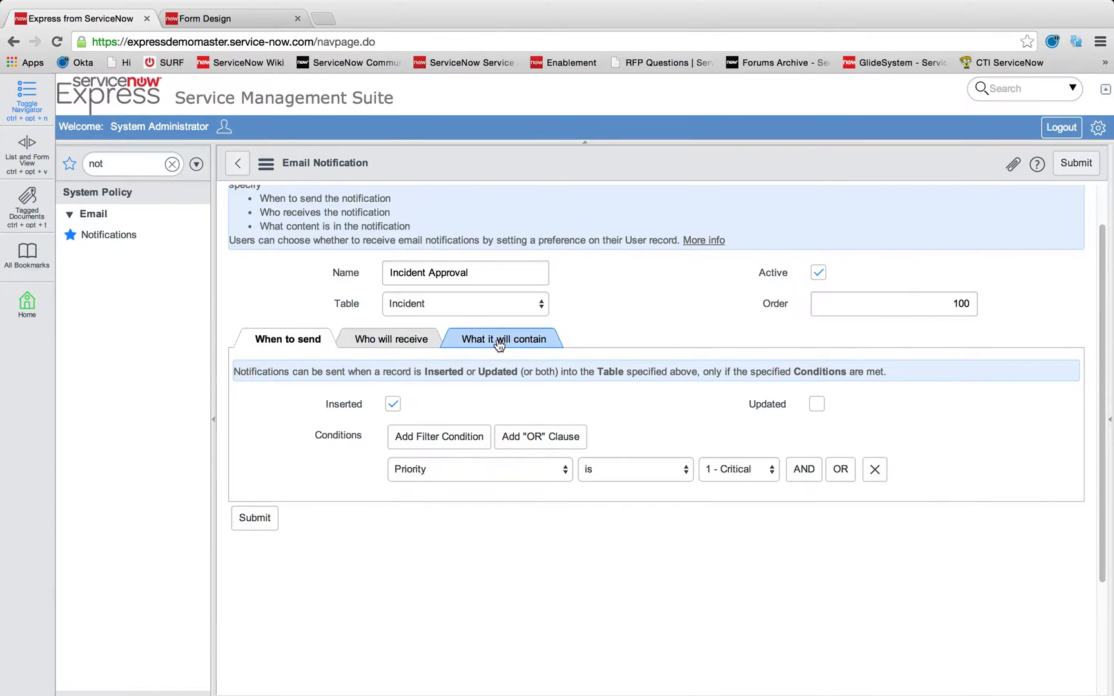
click(503, 339)
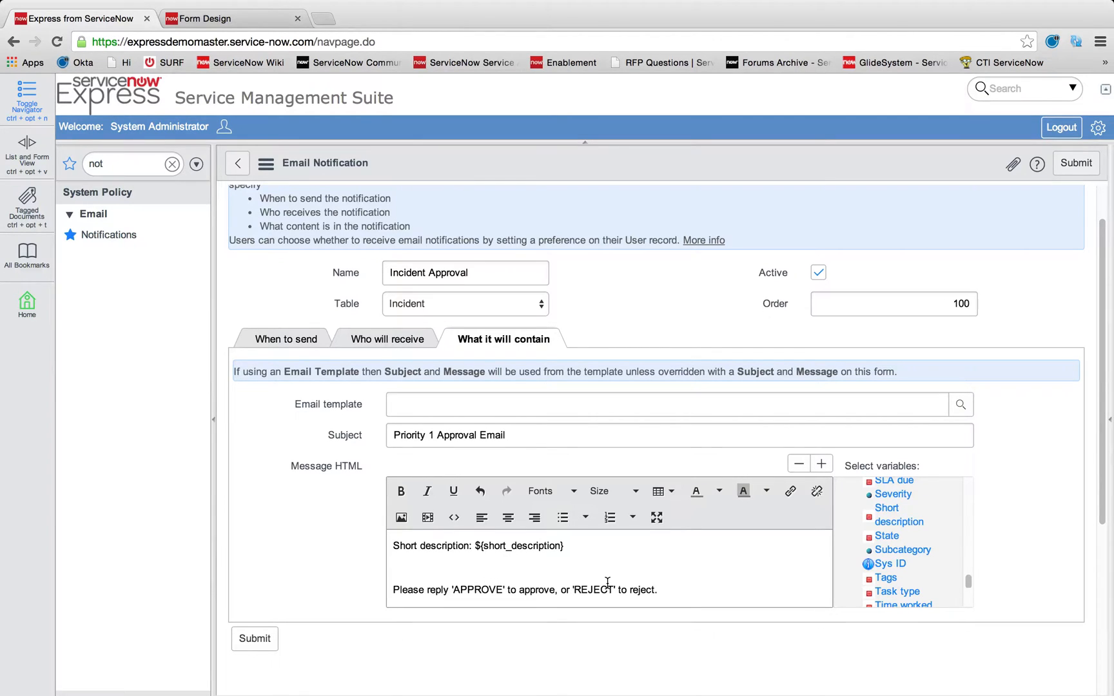
mouse_move(549, 297)
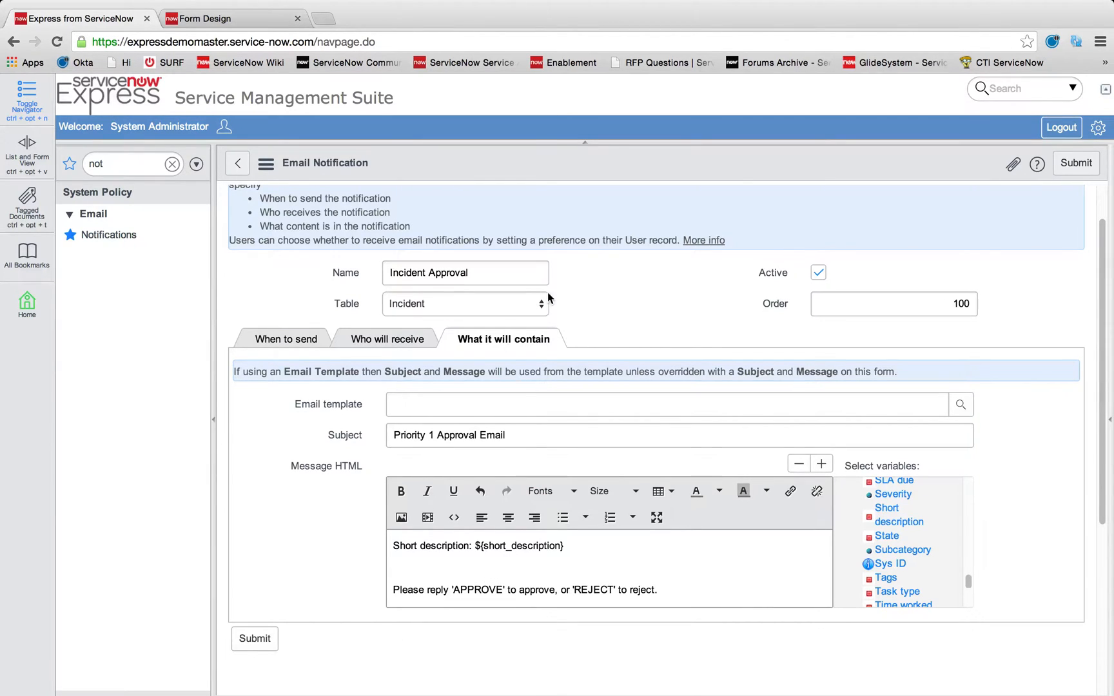
Go to Inbound Email Actions via the 'inb' filter, discarding the unsaved notification.
text(inb)
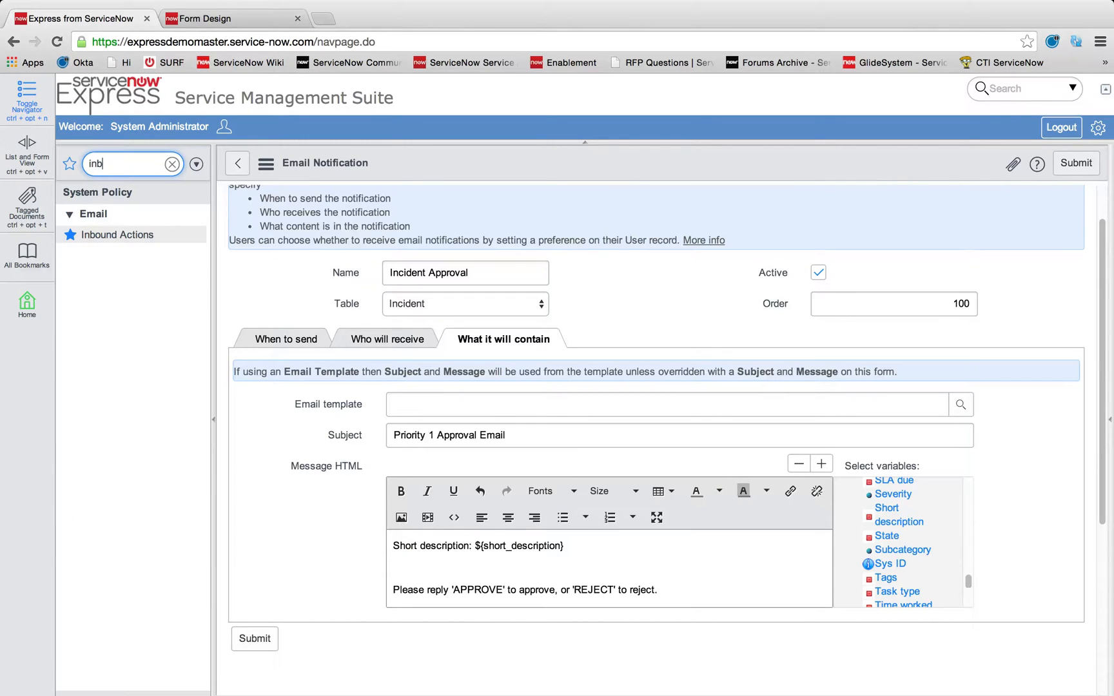
click(116, 234)
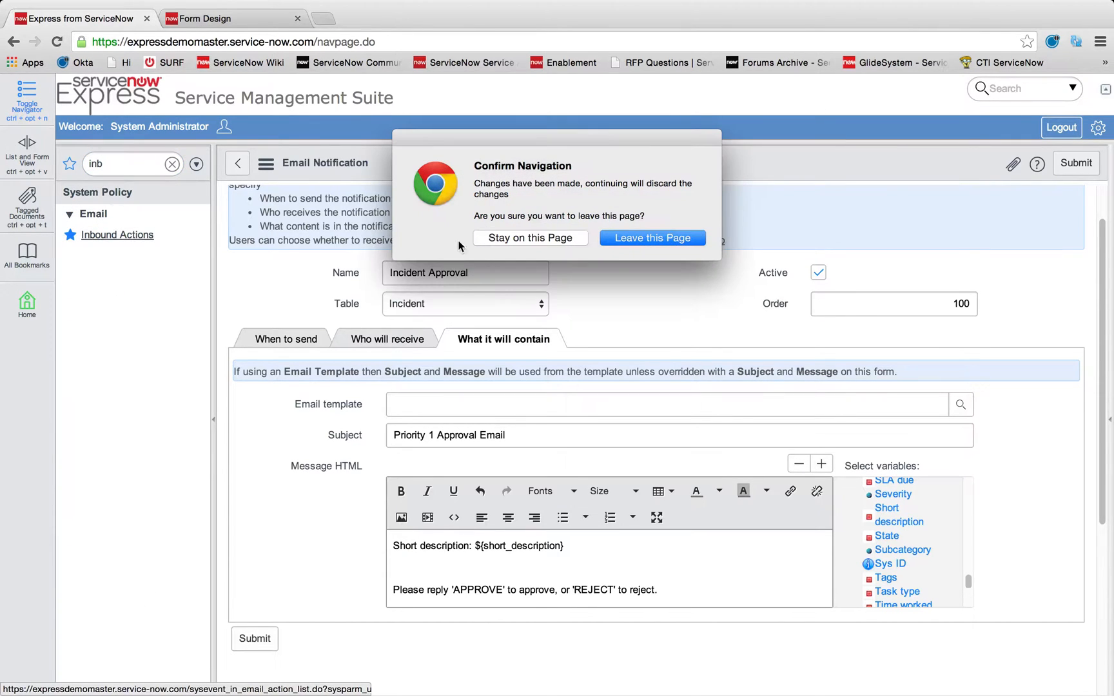
click(651, 237)
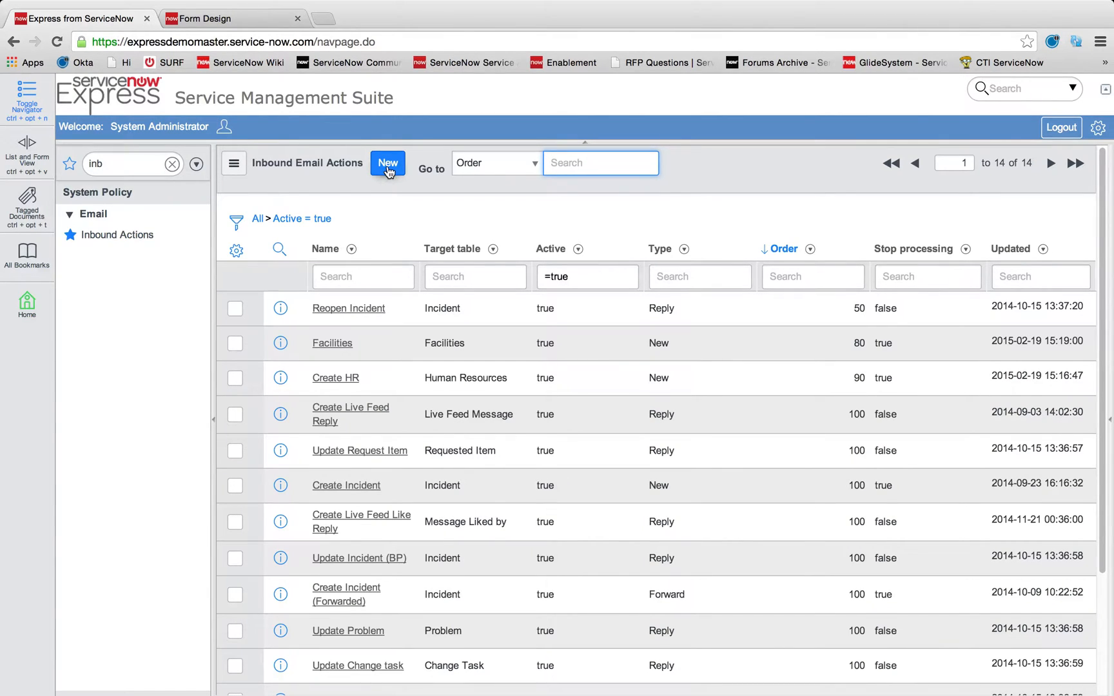
Start a new inbound email action named Incident Approval targeting the Incident table with type New.
click(387, 163)
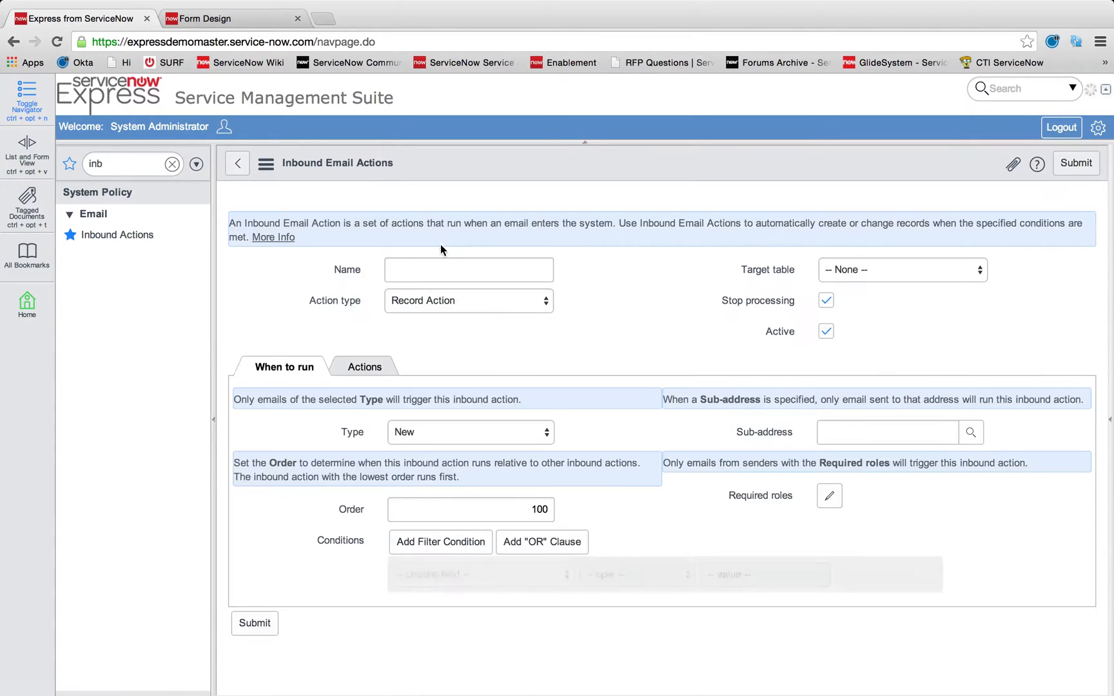
text(Incident Approval)
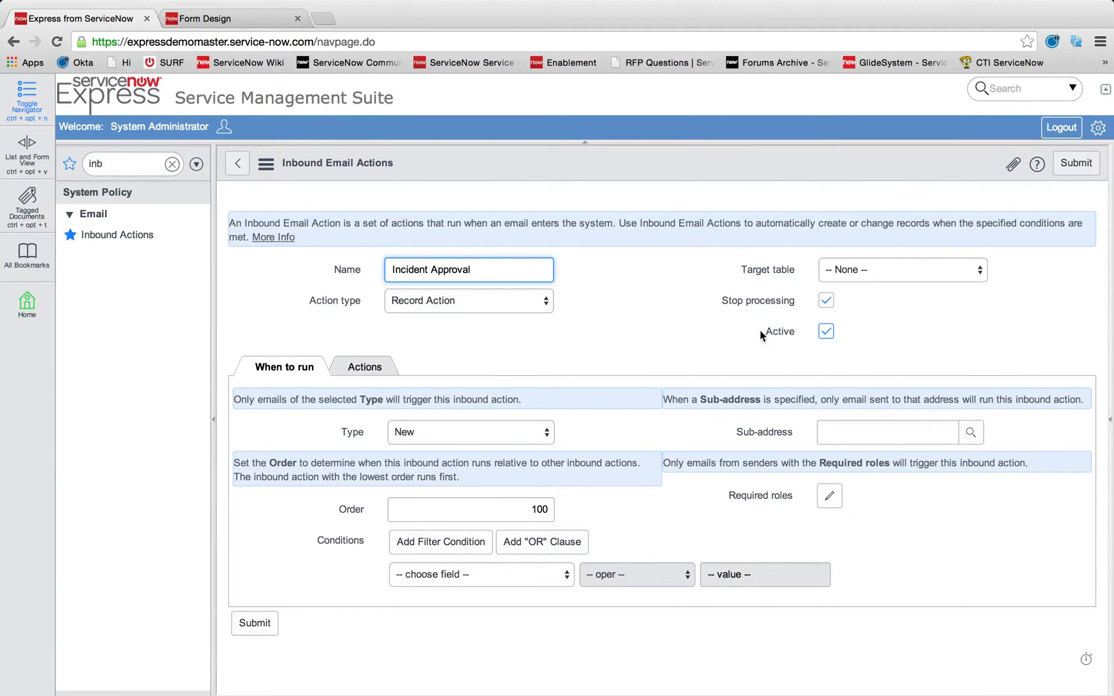
click(902, 269)
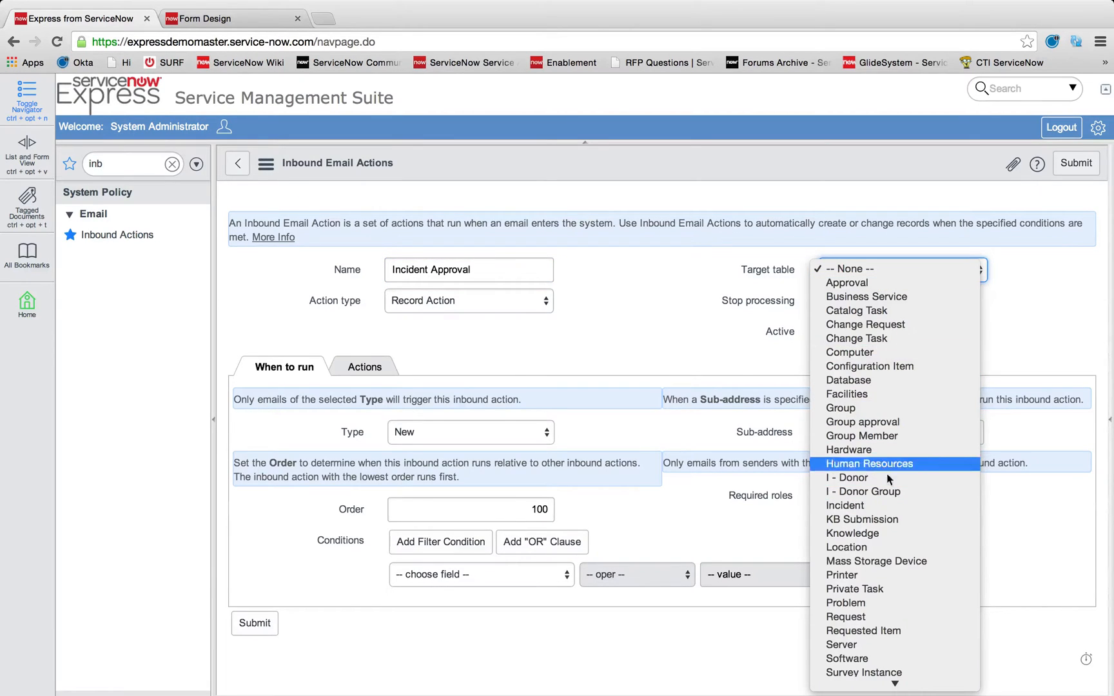
click(845, 506)
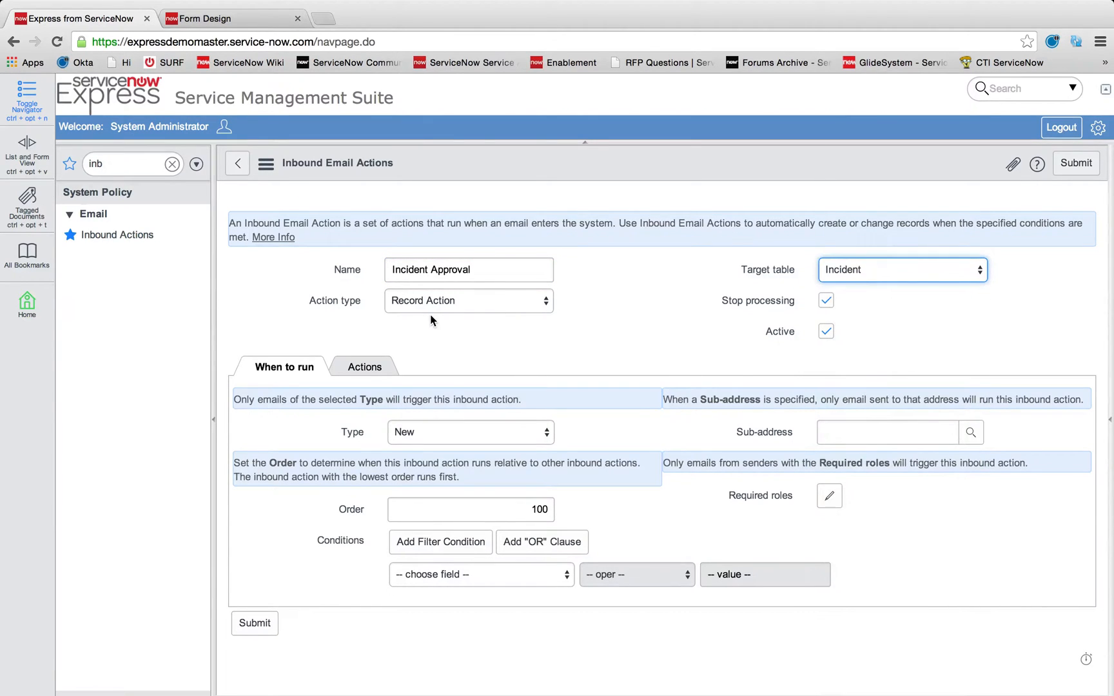
mouse_move(480, 424)
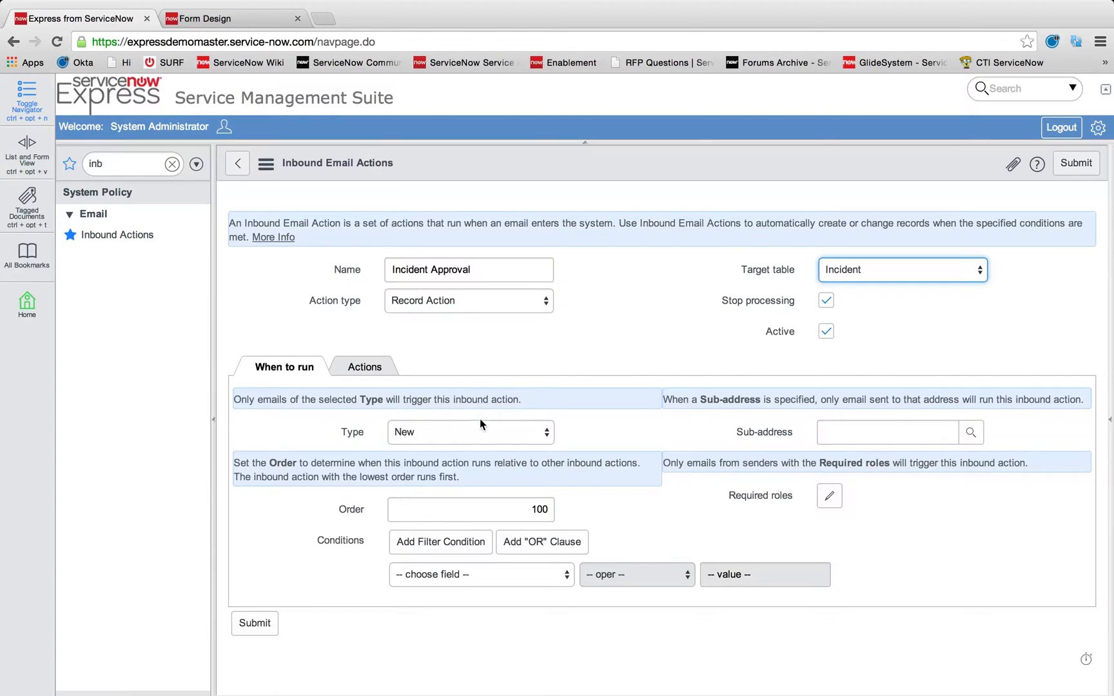
click(469, 432)
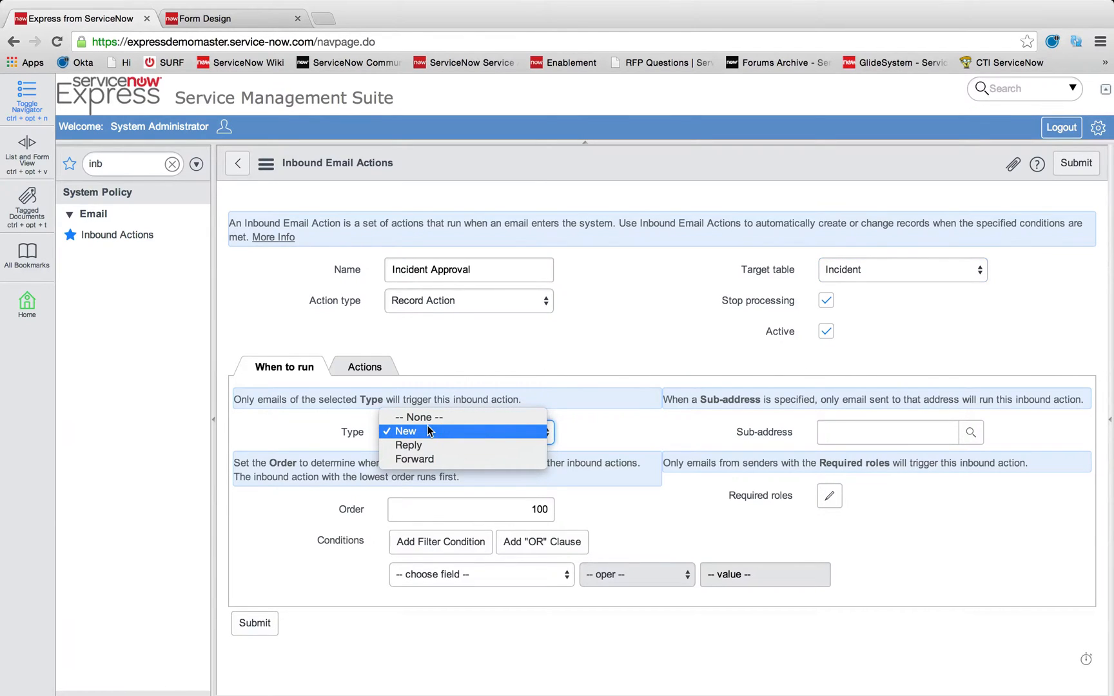
click(405, 431)
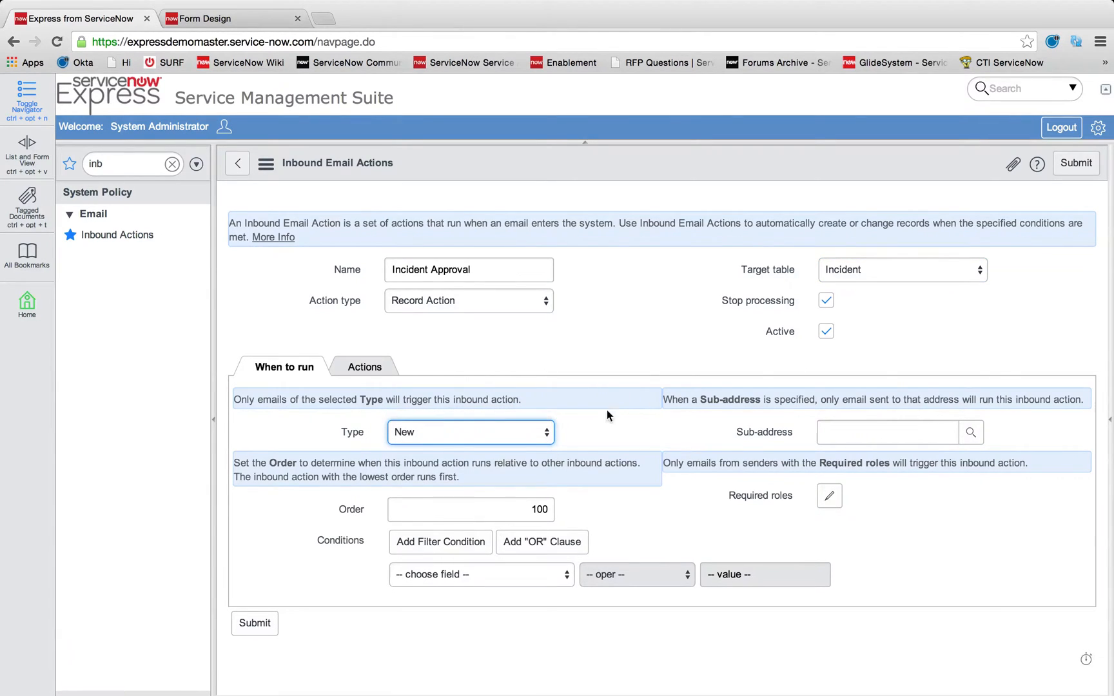
Add the condition Body contains APPROVE.
click(480, 575)
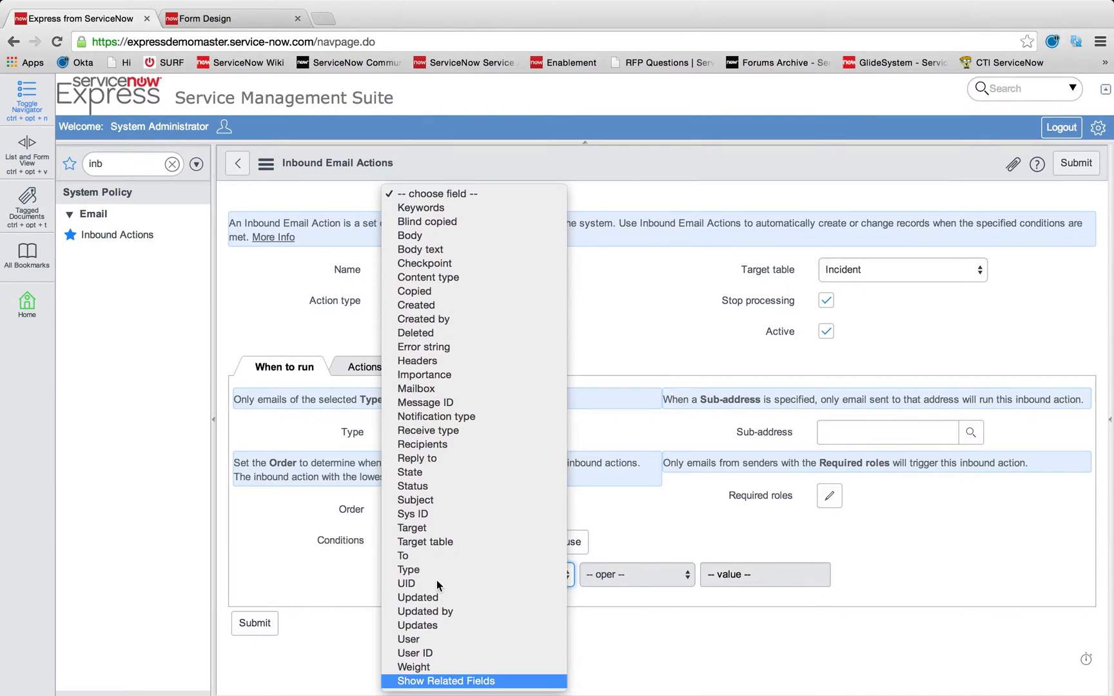
mouse_move(423, 319)
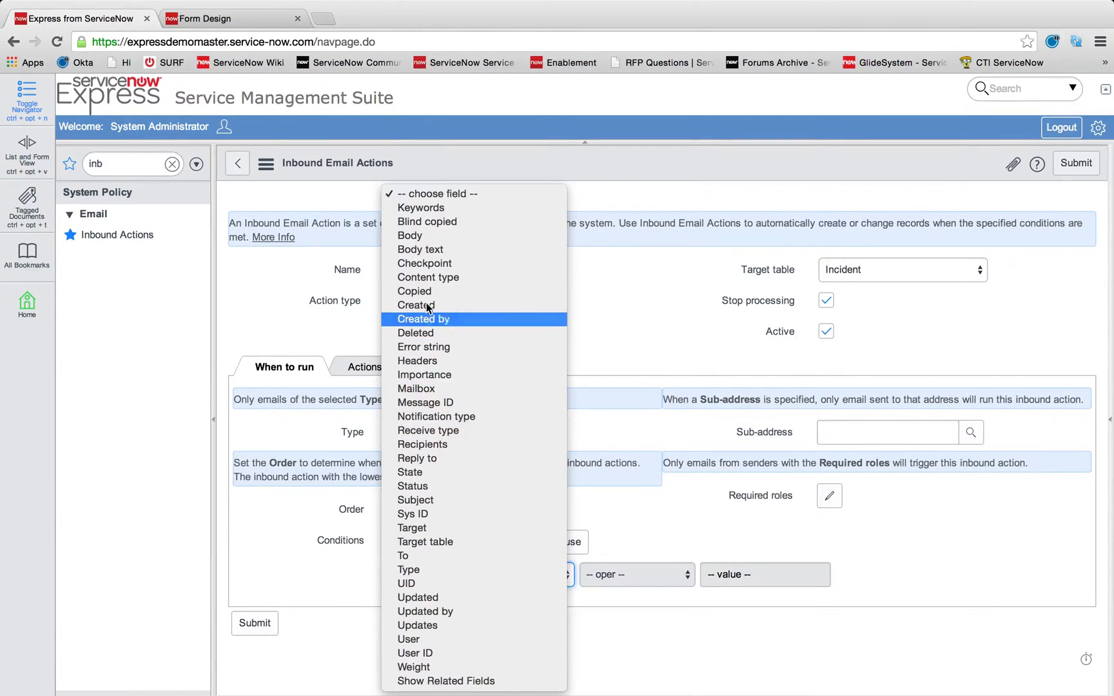
mouse_move(464, 490)
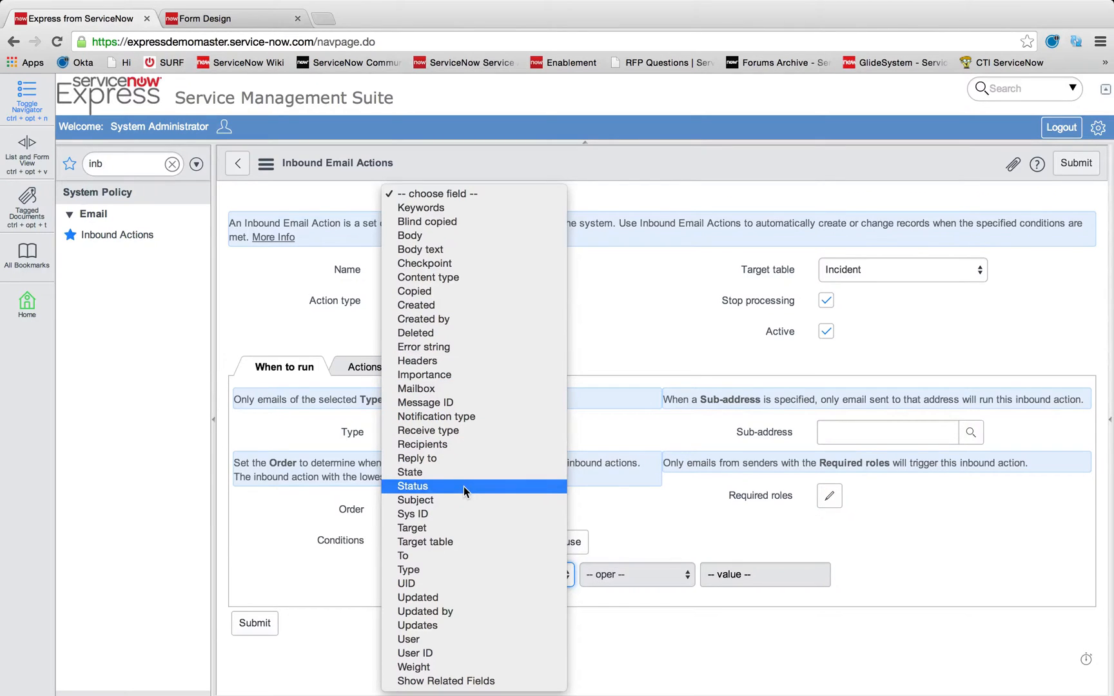
mouse_move(461, 246)
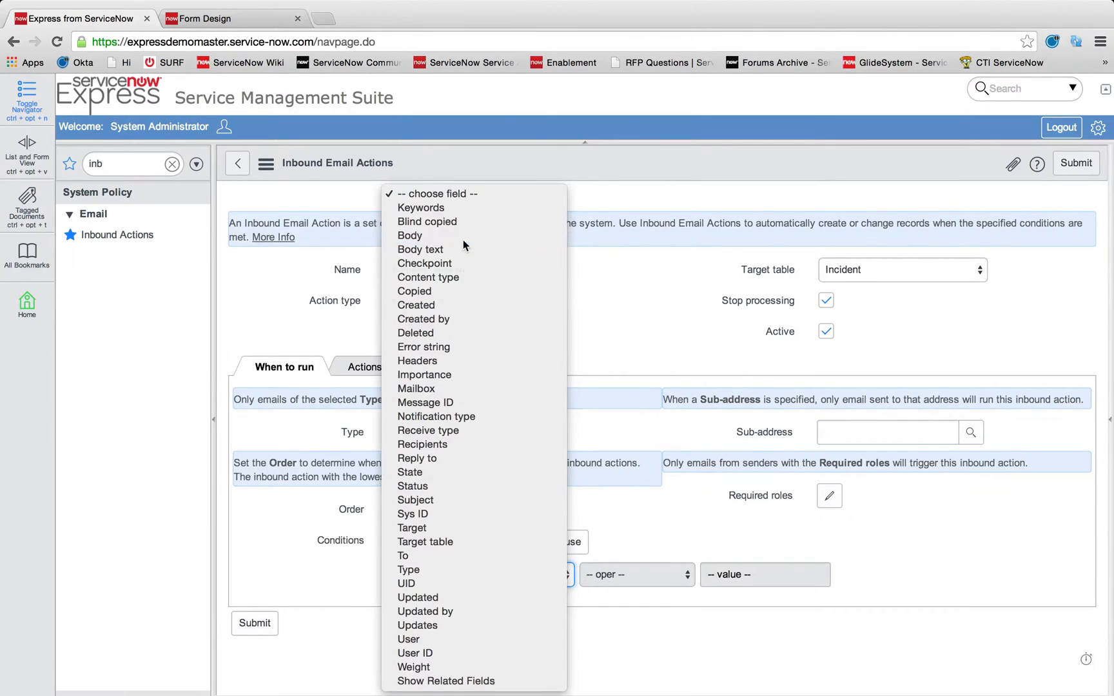
click(410, 234)
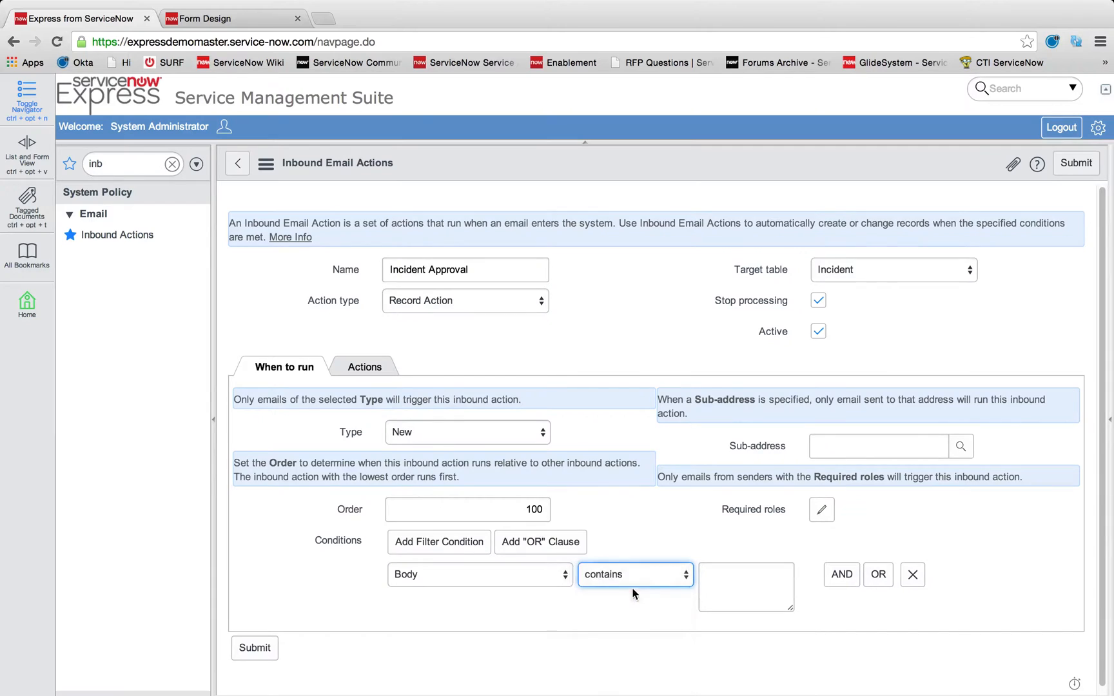
text(A)
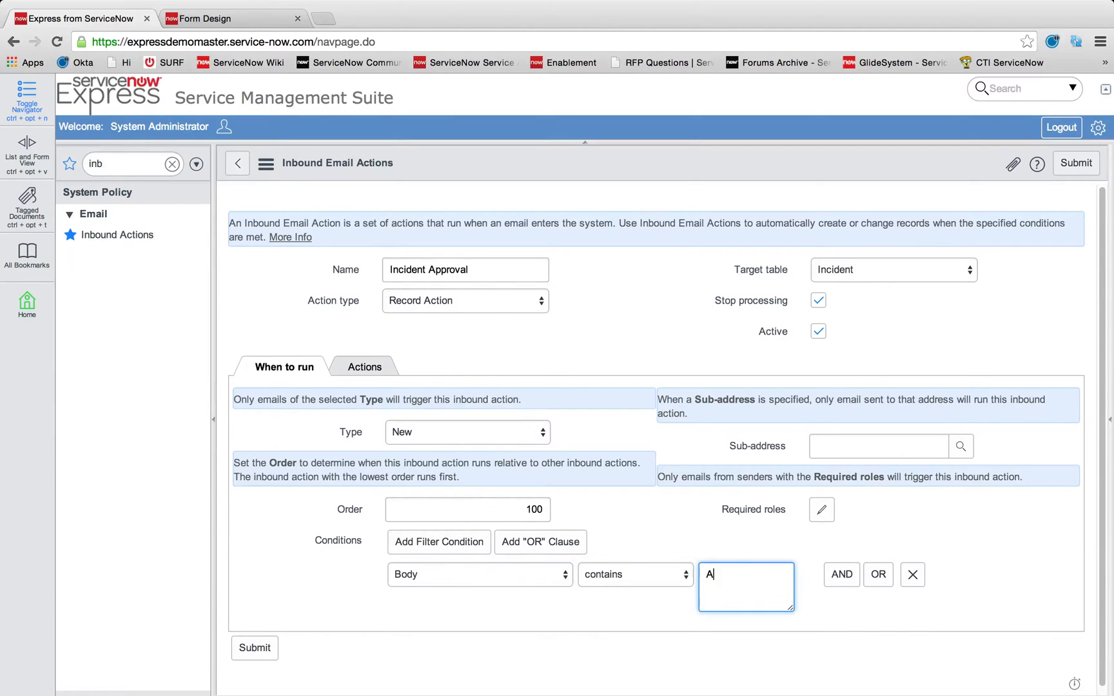
text(PPROVE)
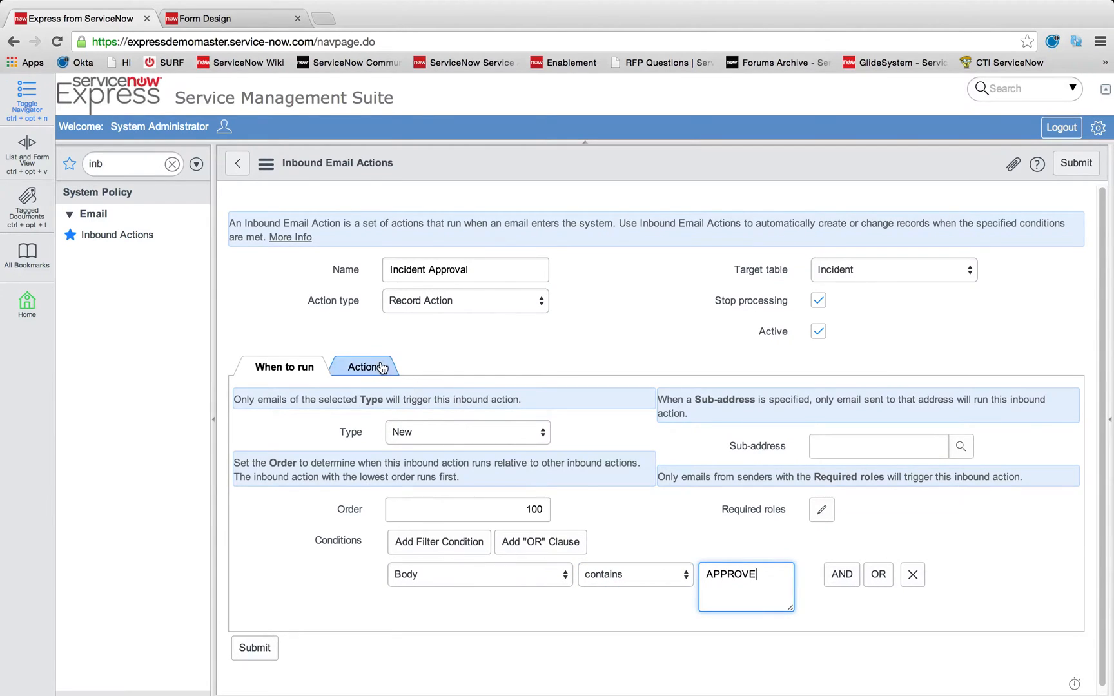
Add a field action setting Approval to Approved, leaving the rule unsubmitted.
click(362, 367)
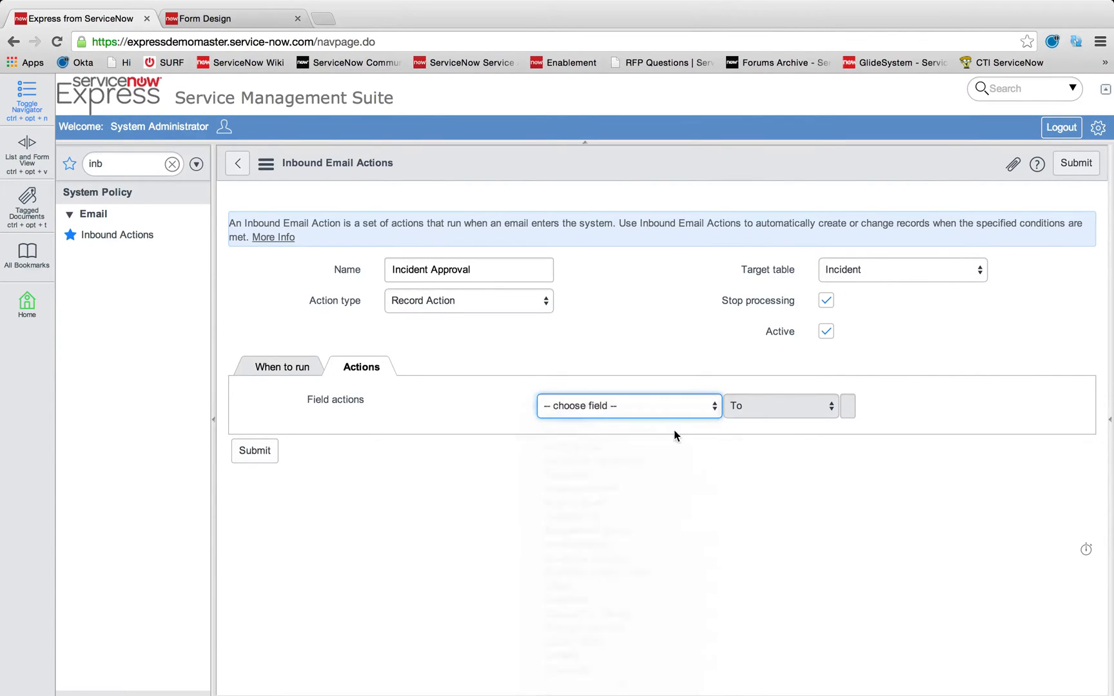
click(628, 407)
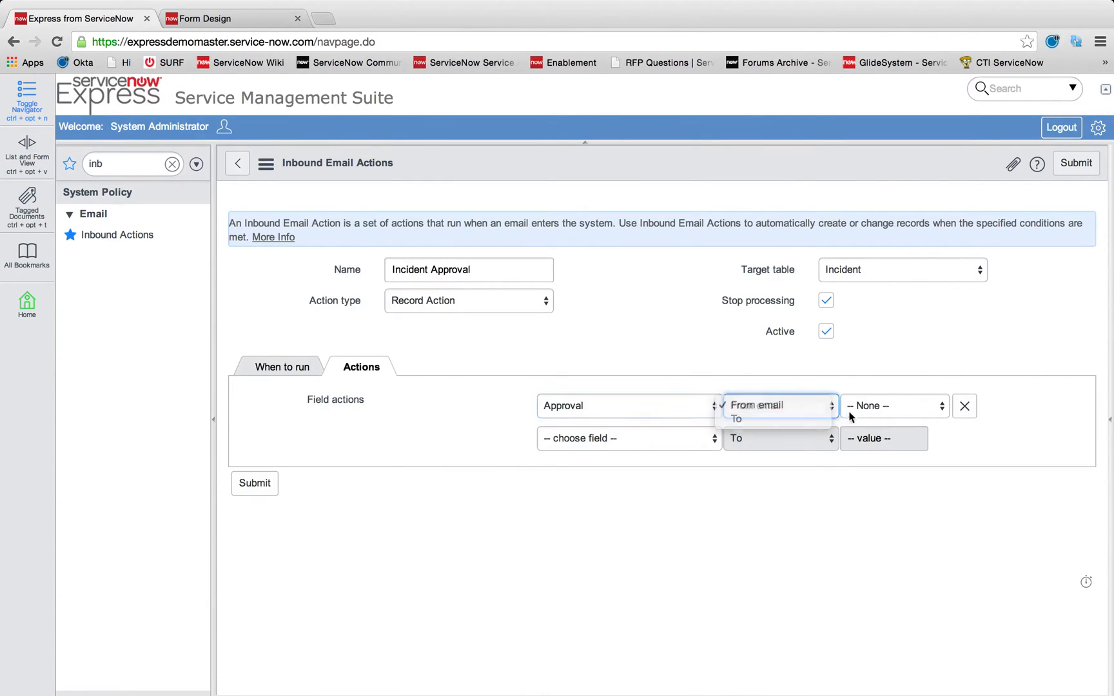
click(736, 419)
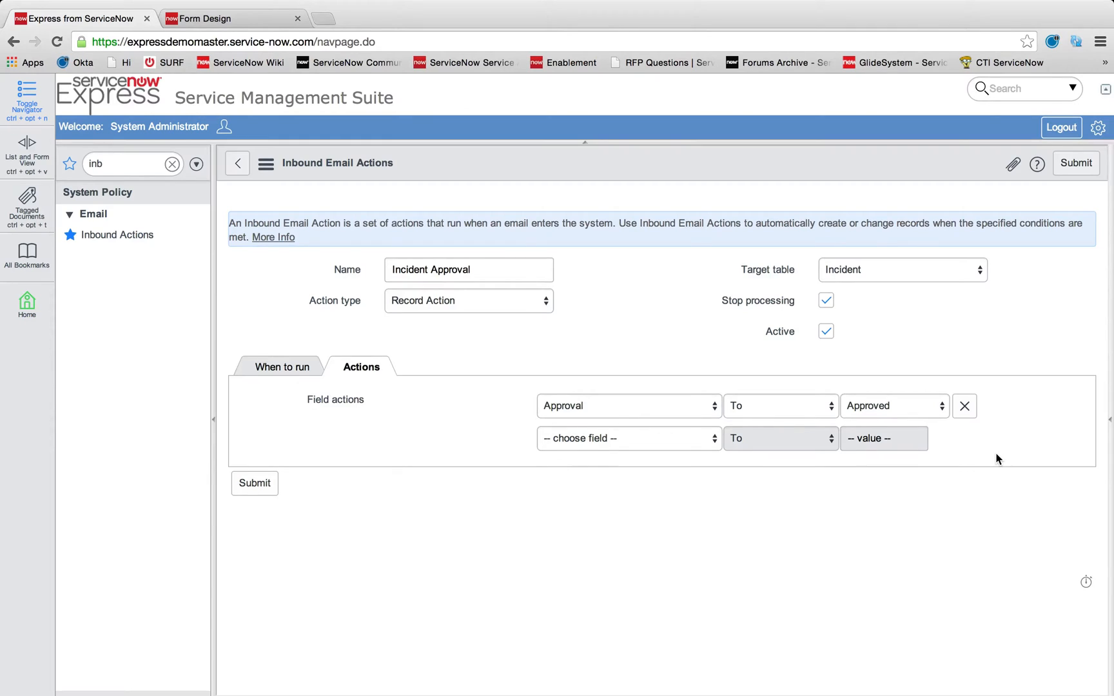
mouse_move(409, 104)
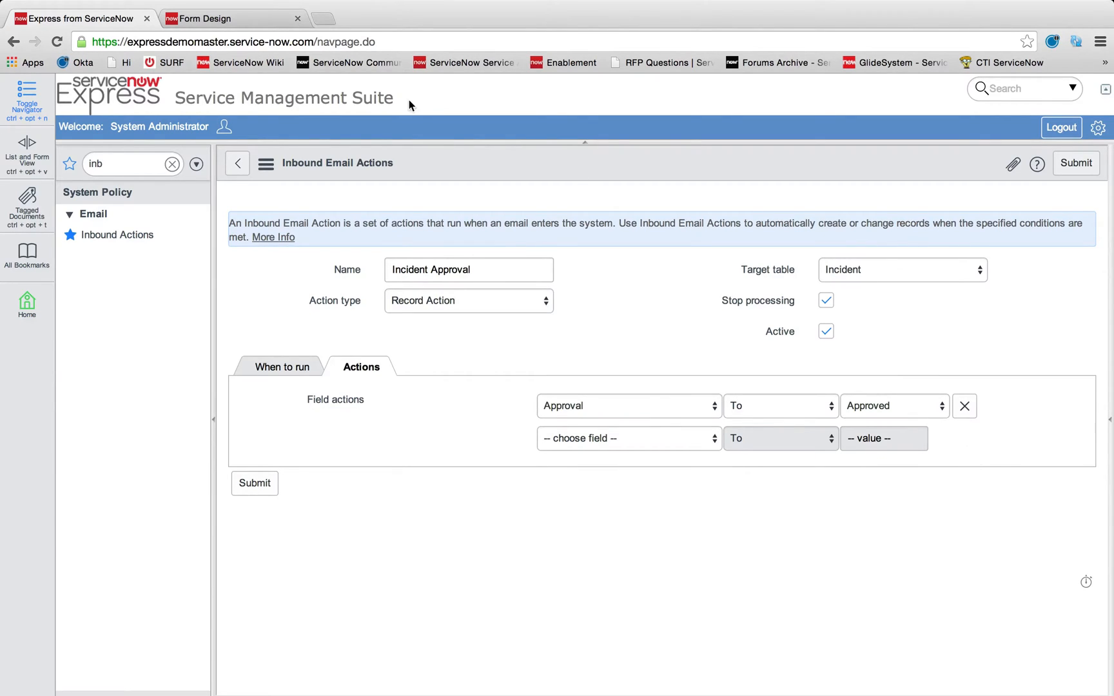
click(128, 164)
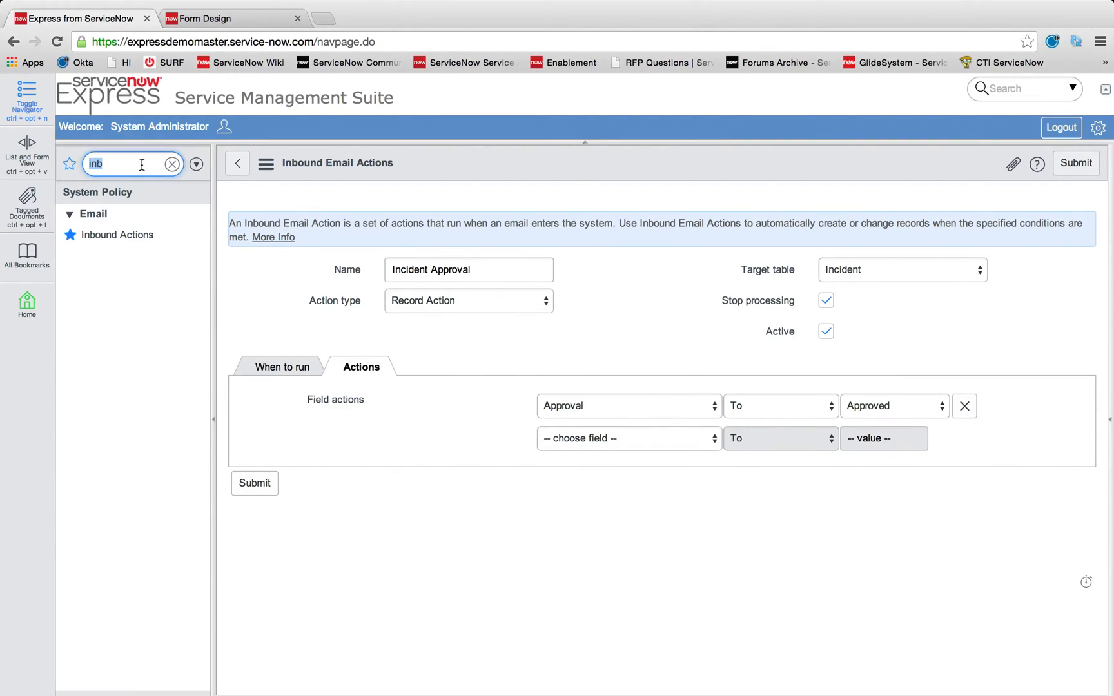
mouse_move(138, 213)
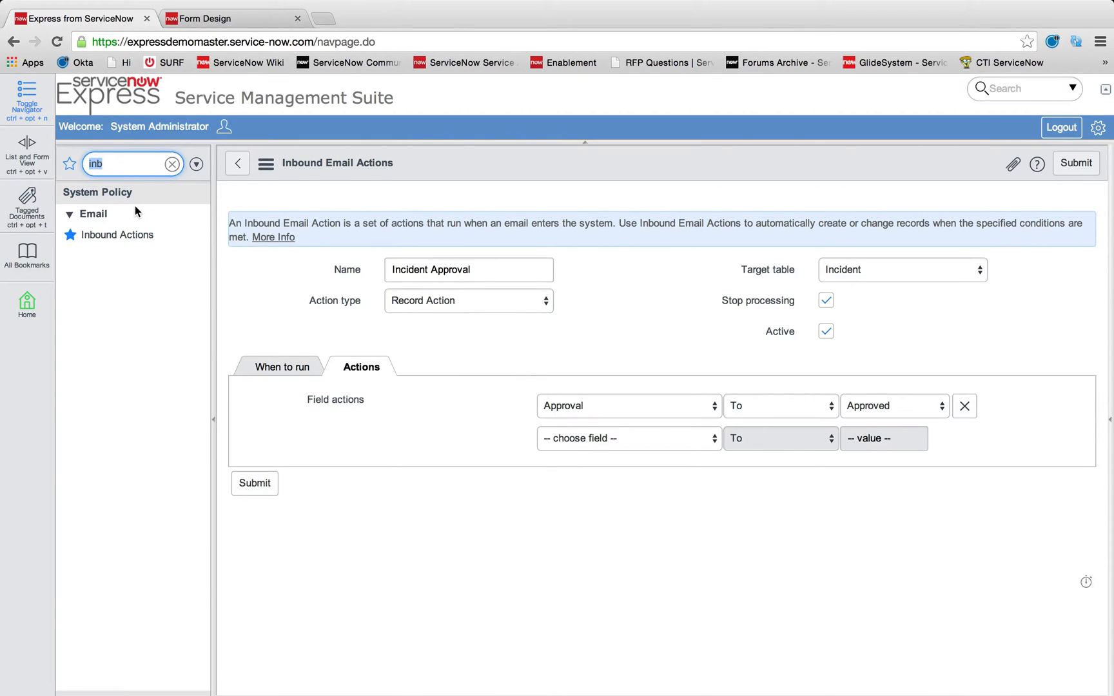